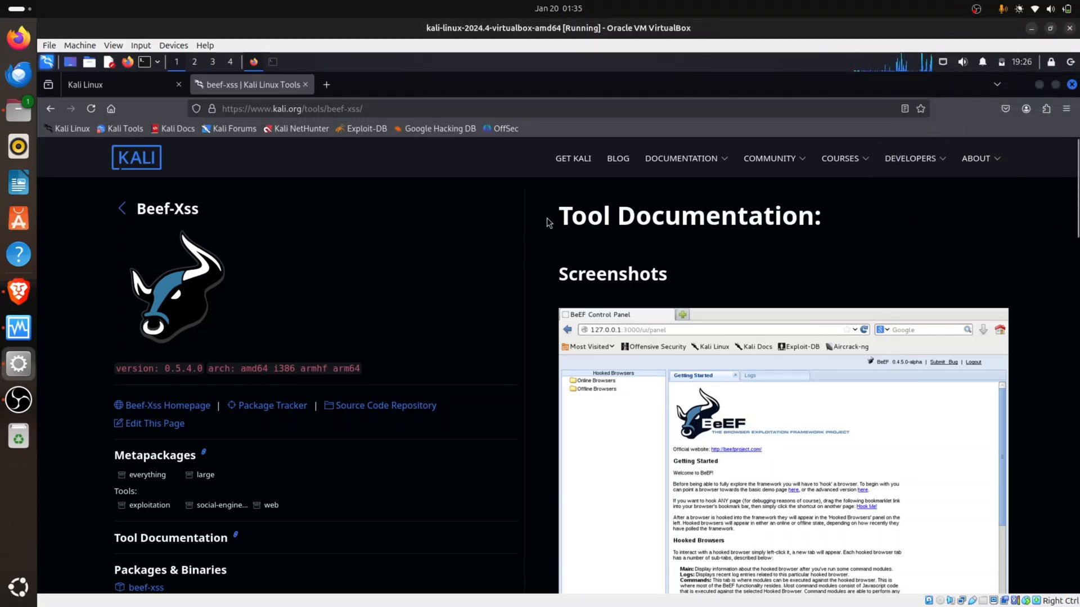
mouse_move(541, 230)
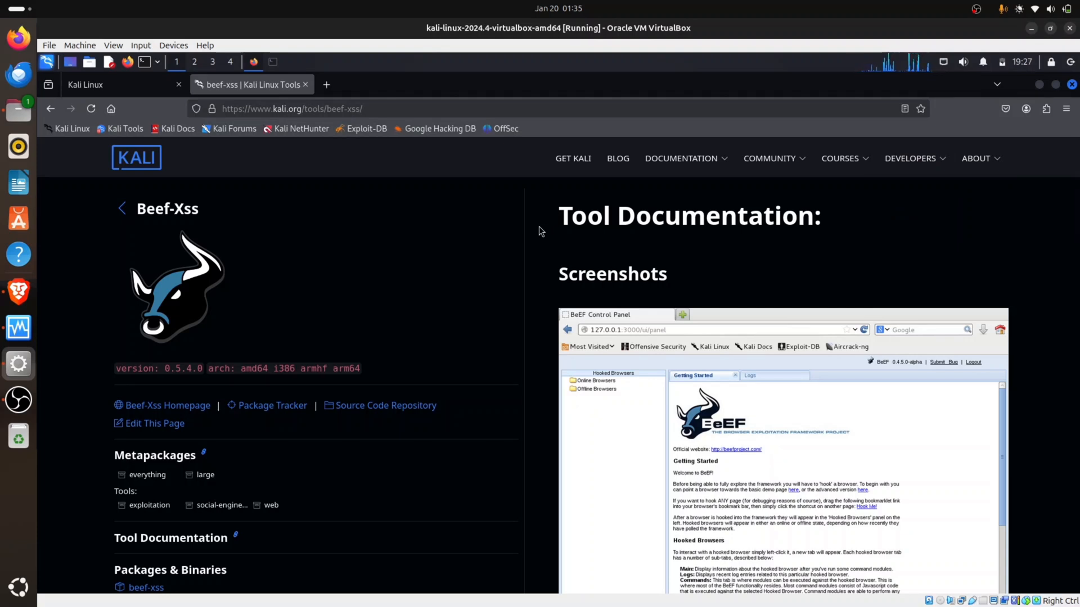
mouse_move(356, 254)
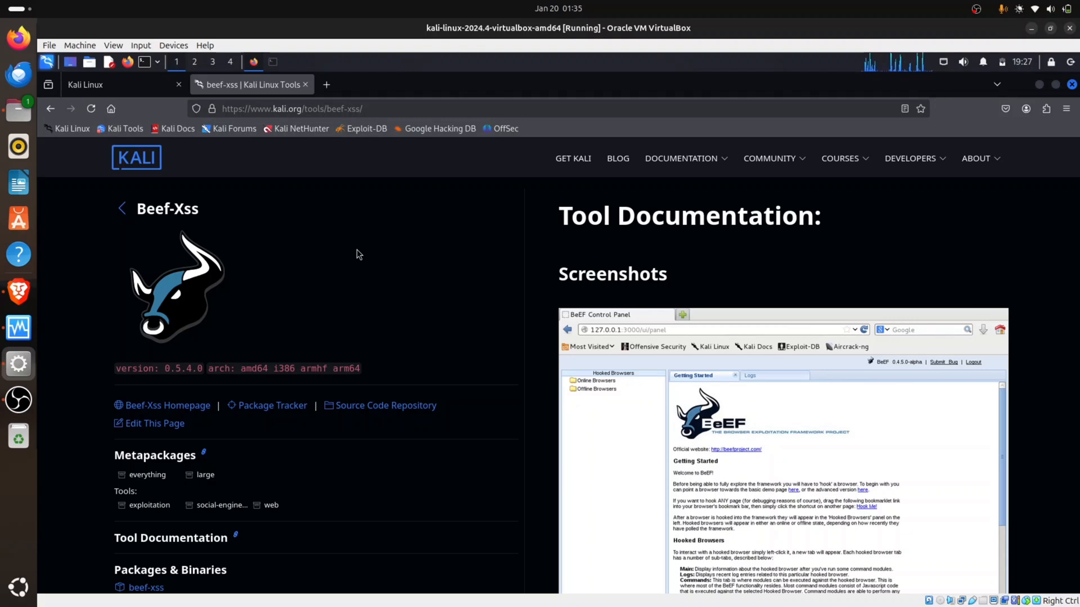
mouse_move(314, 248)
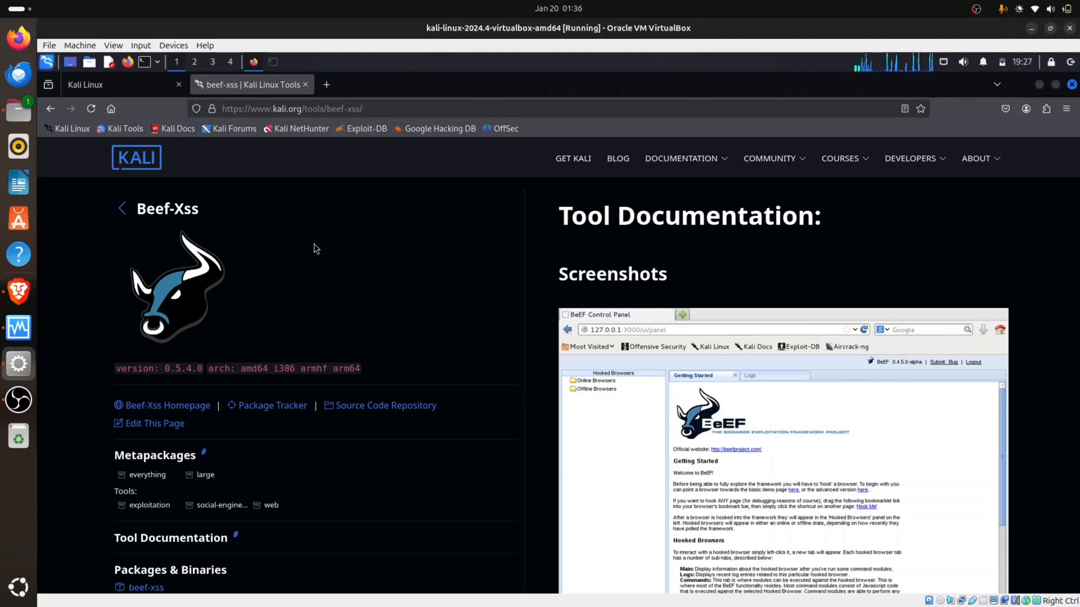
mouse_move(404, 256)
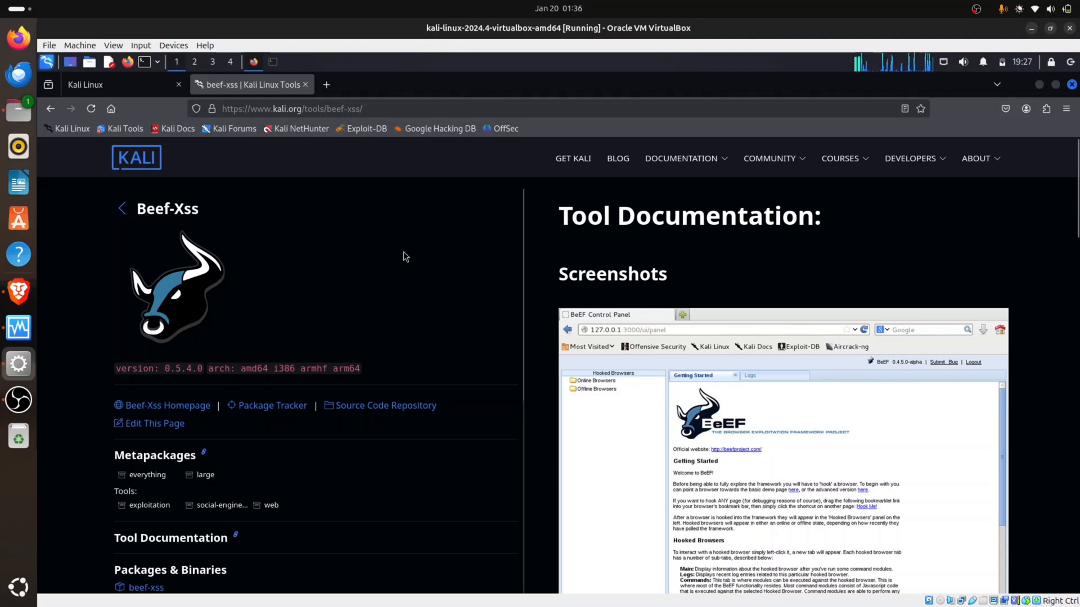
mouse_move(338, 327)
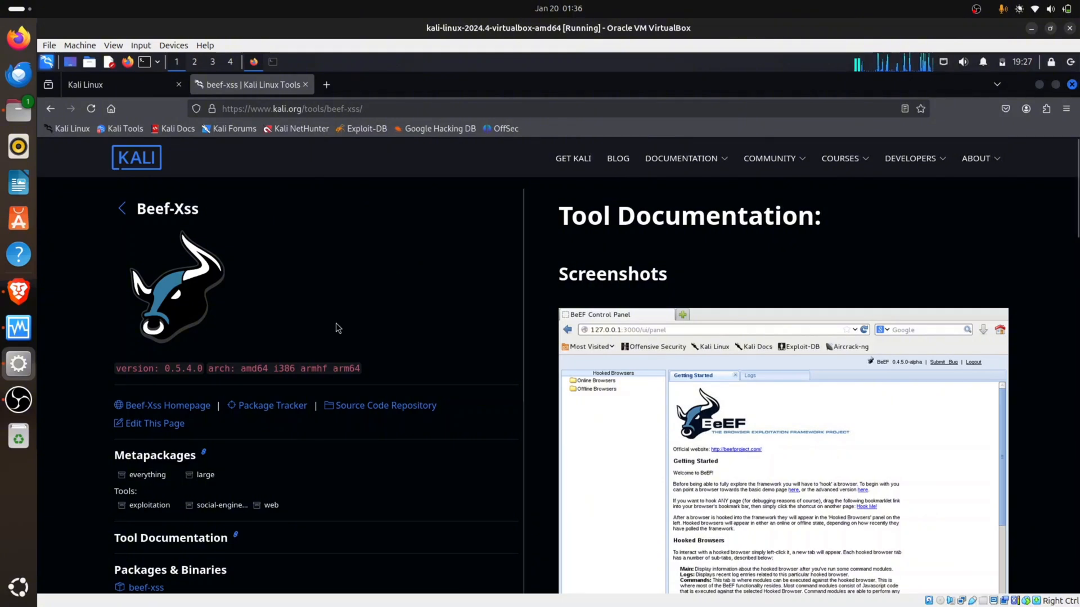
mouse_move(347, 314)
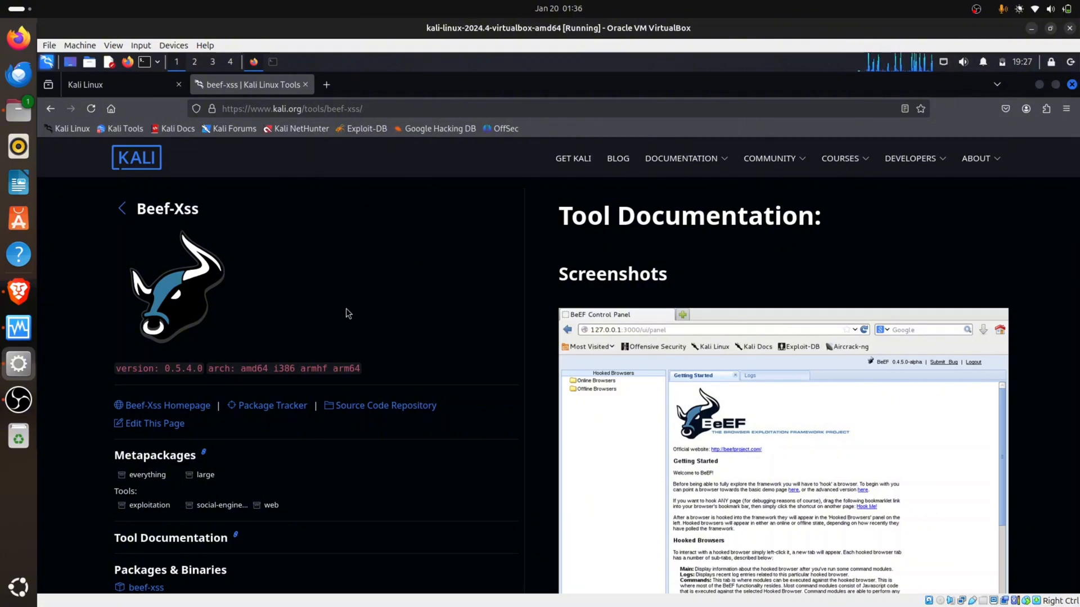
mouse_move(19, 291)
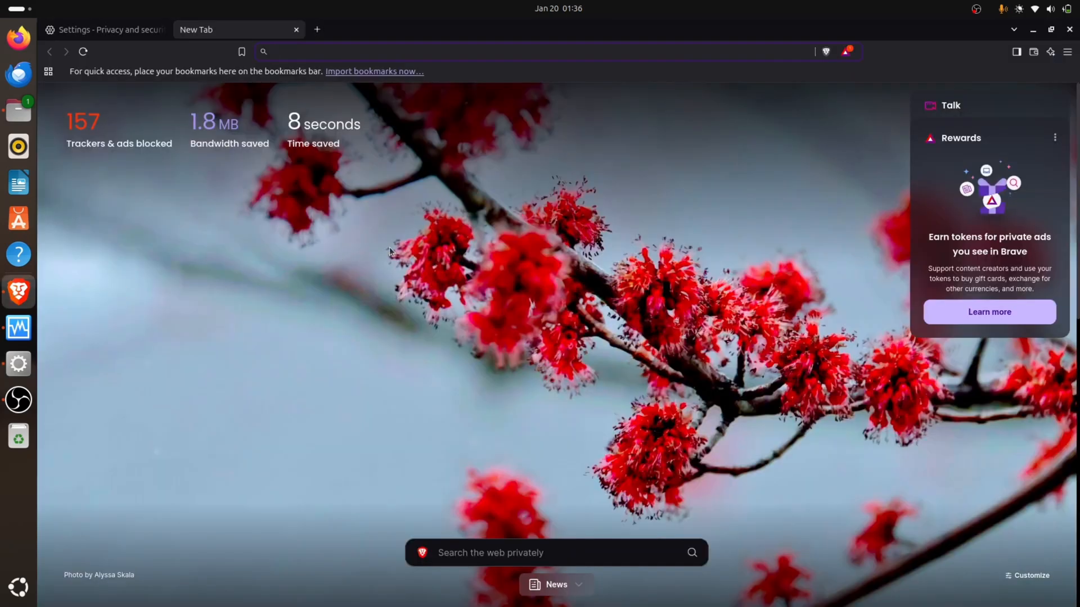
mouse_move(416, 231)
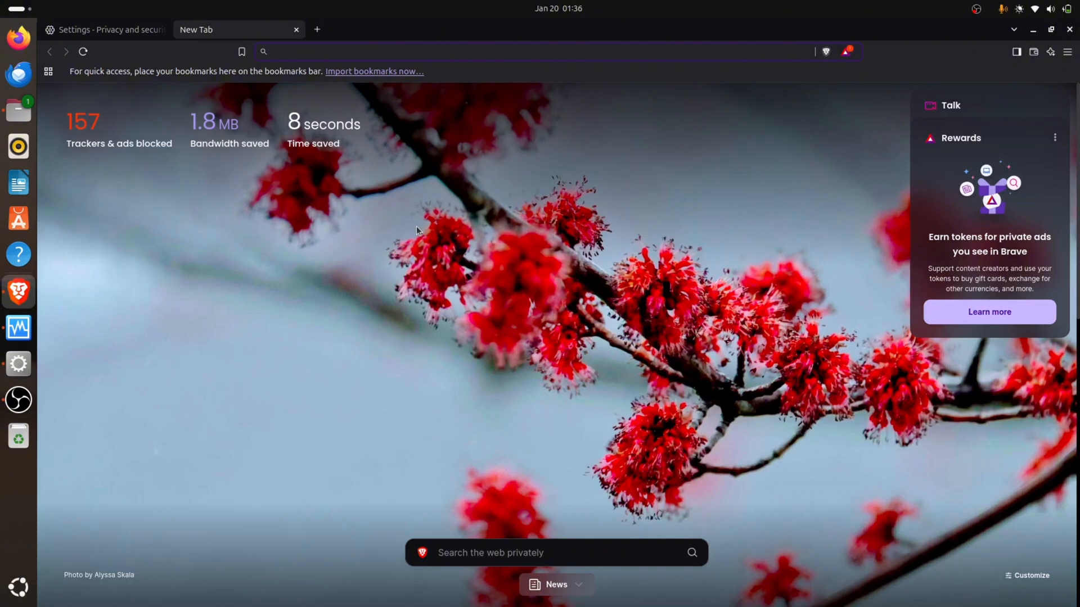
mouse_move(406, 224)
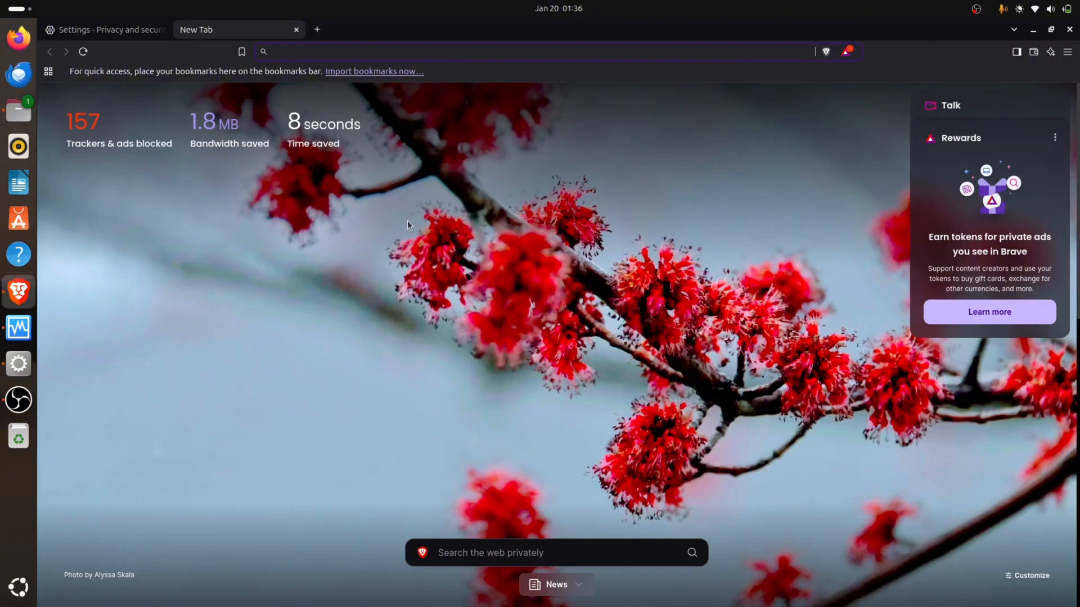
mouse_move(460, 196)
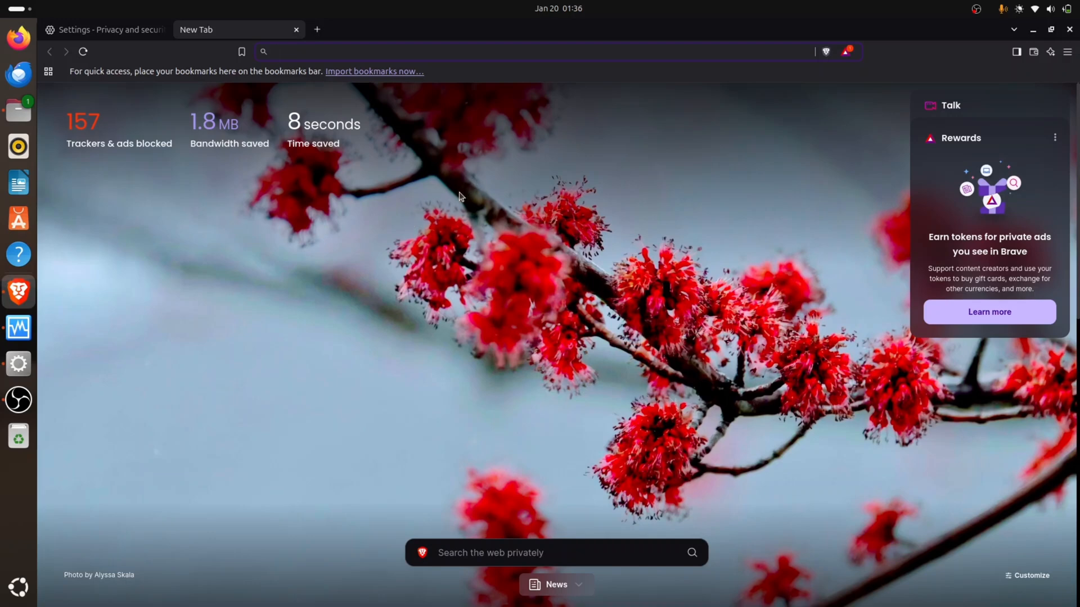
mouse_move(335, 181)
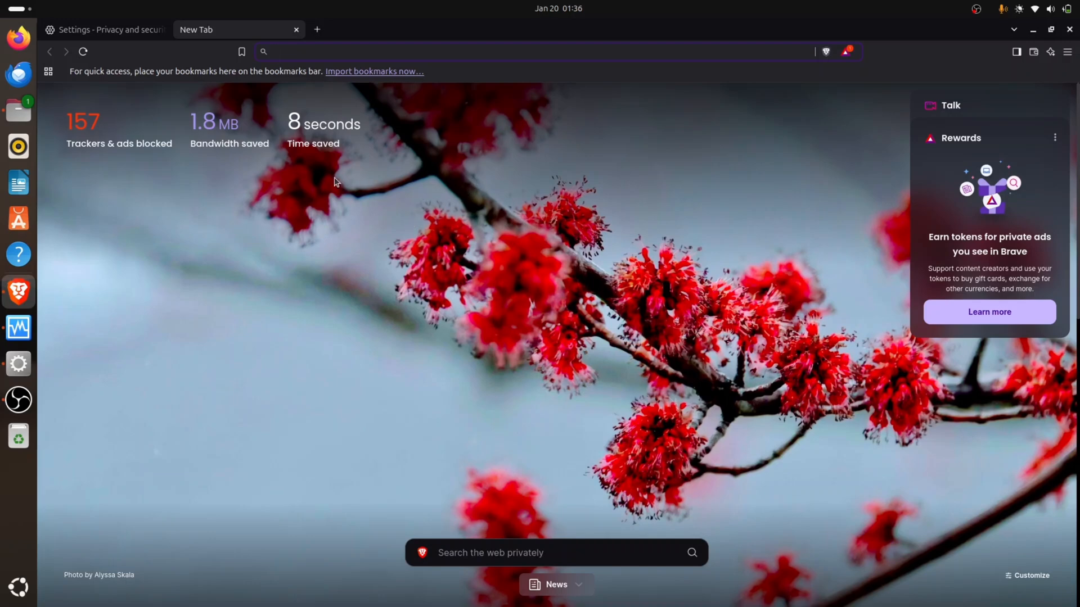
mouse_move(432, 199)
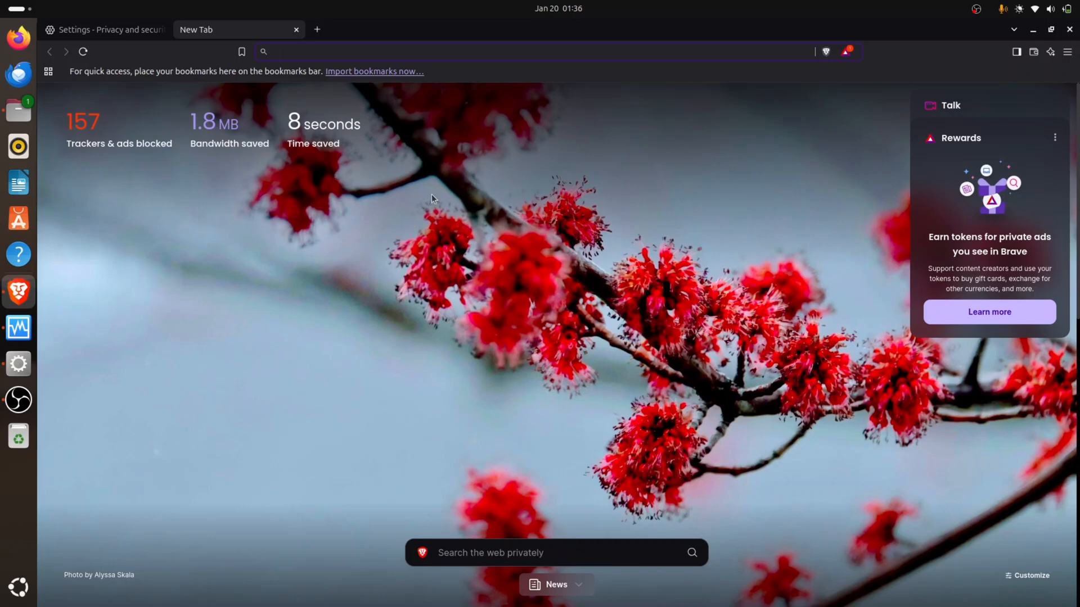
mouse_move(217, 278)
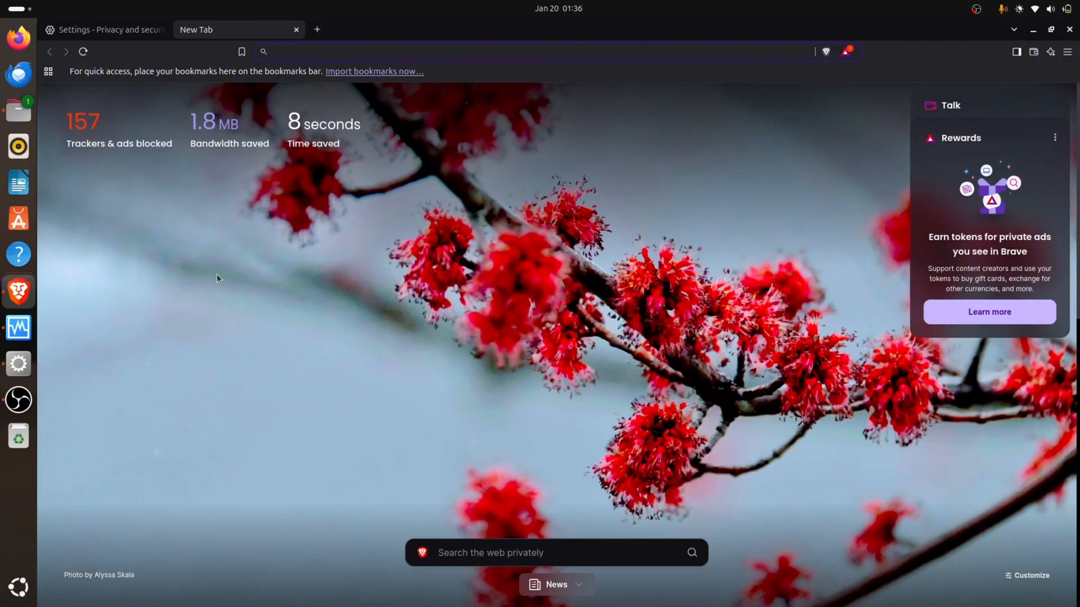
mouse_move(19, 293)
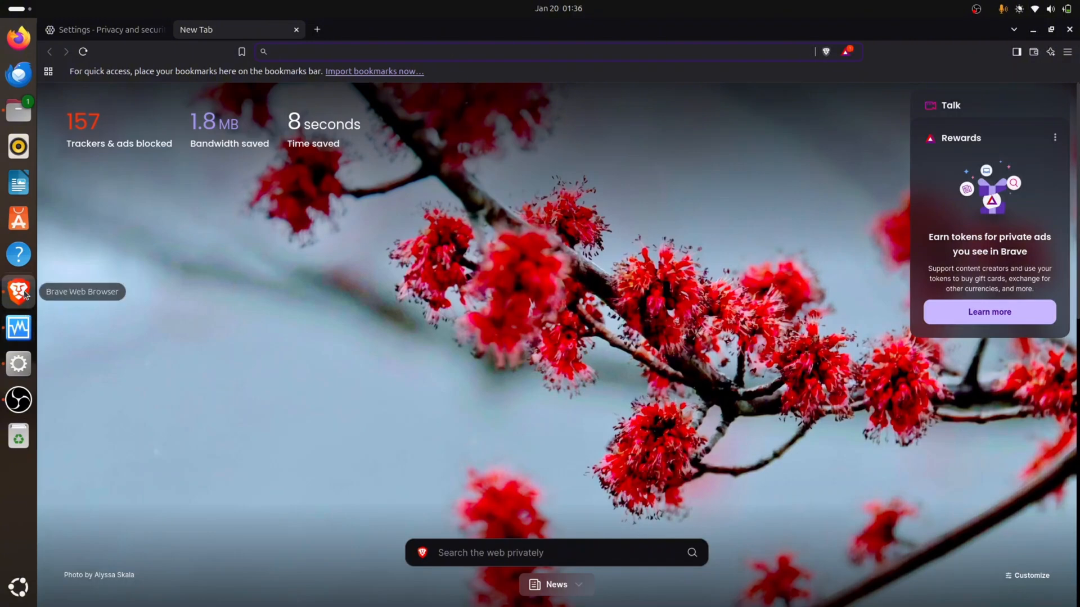
mouse_move(19, 364)
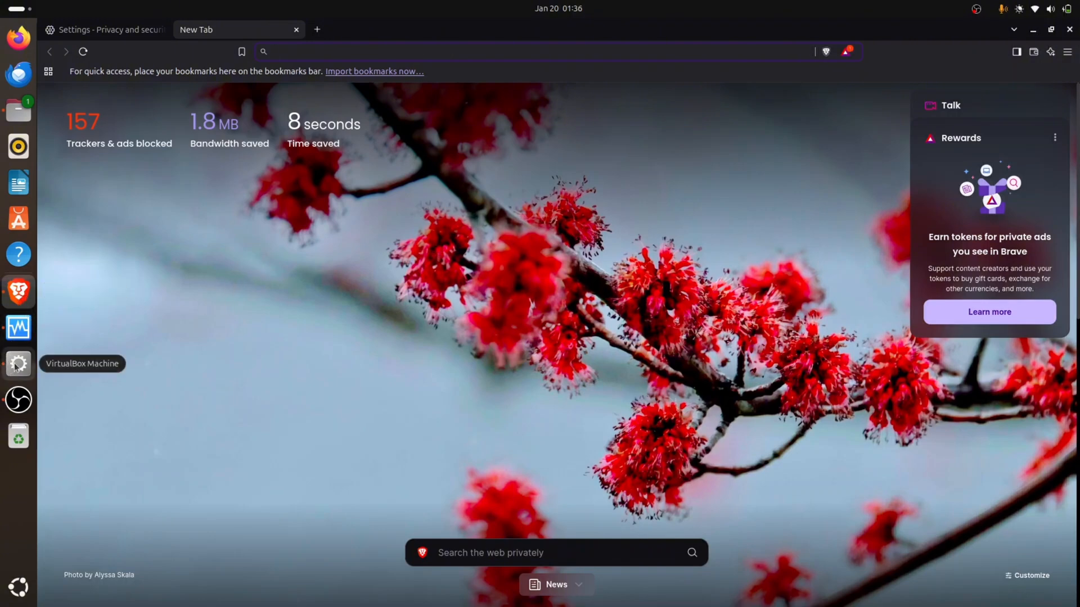
Step: Bring the Kali VirtualBox machine window back to the front from the dock
click(18, 364)
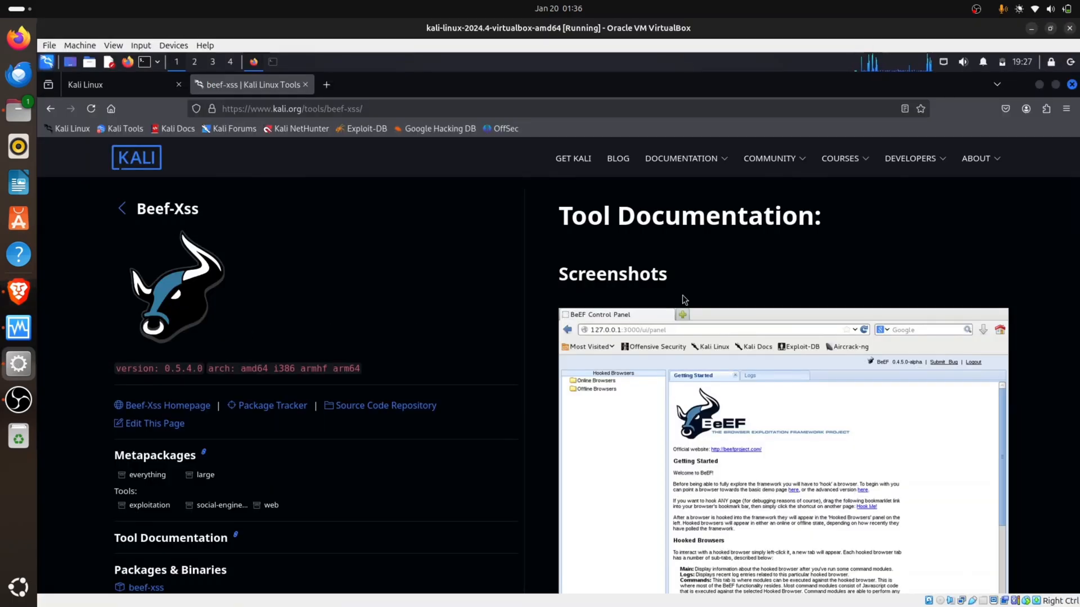
mouse_move(792, 315)
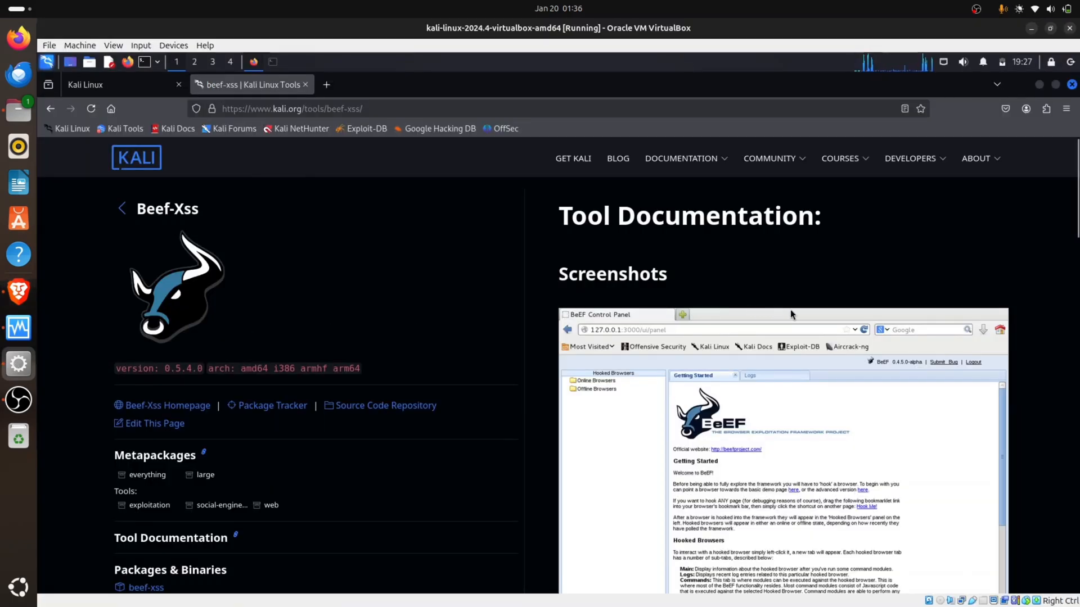
Step: Scroll the kali.org beef-xss page down to the Packages and Binaries install section
scroll(down, 3)
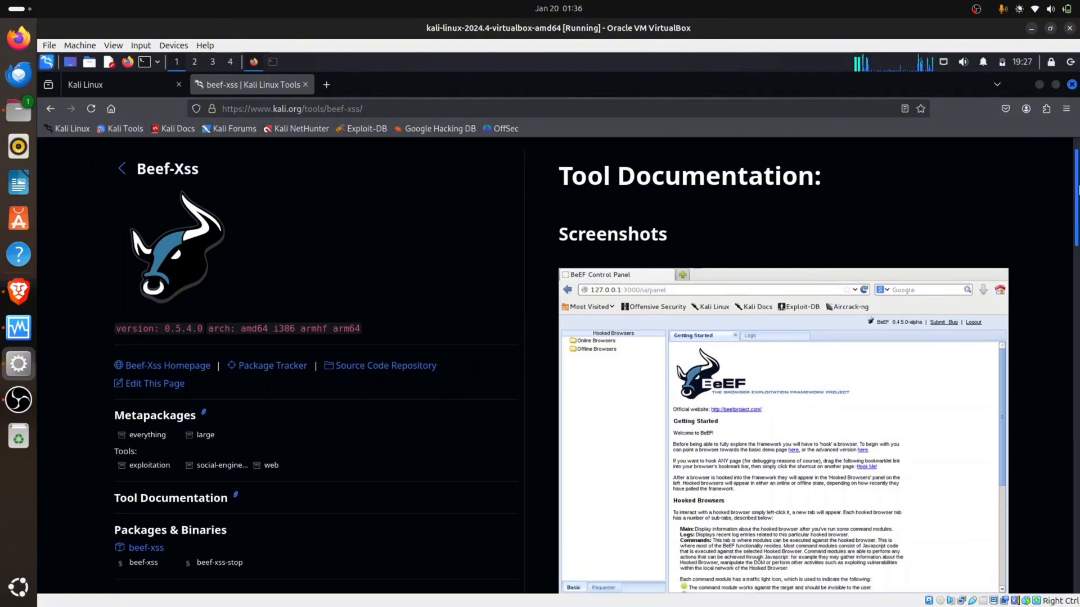
scroll(up, 3)
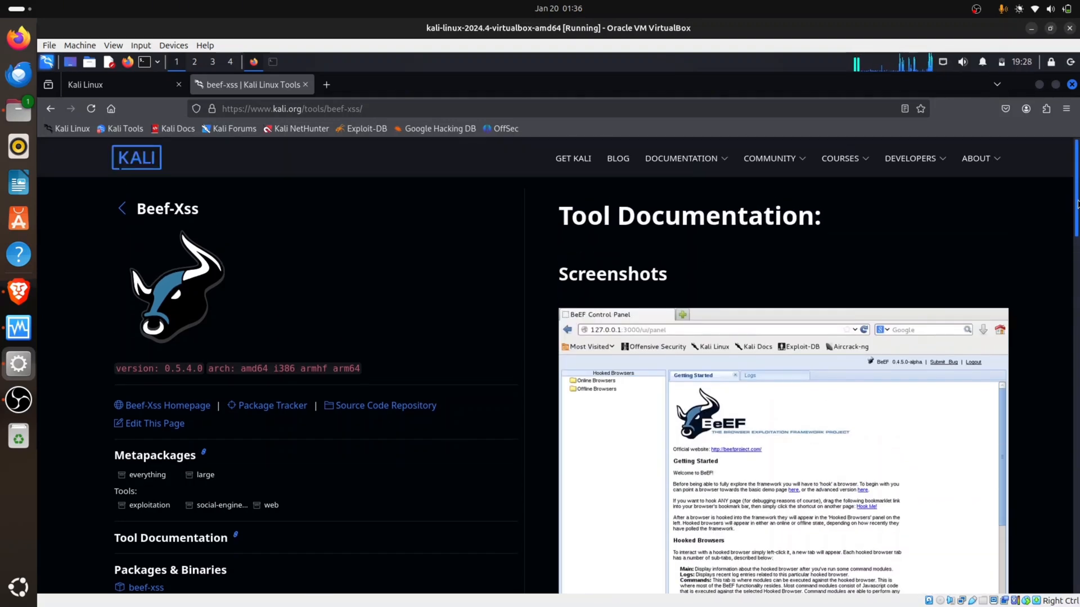
scroll(down, 3)
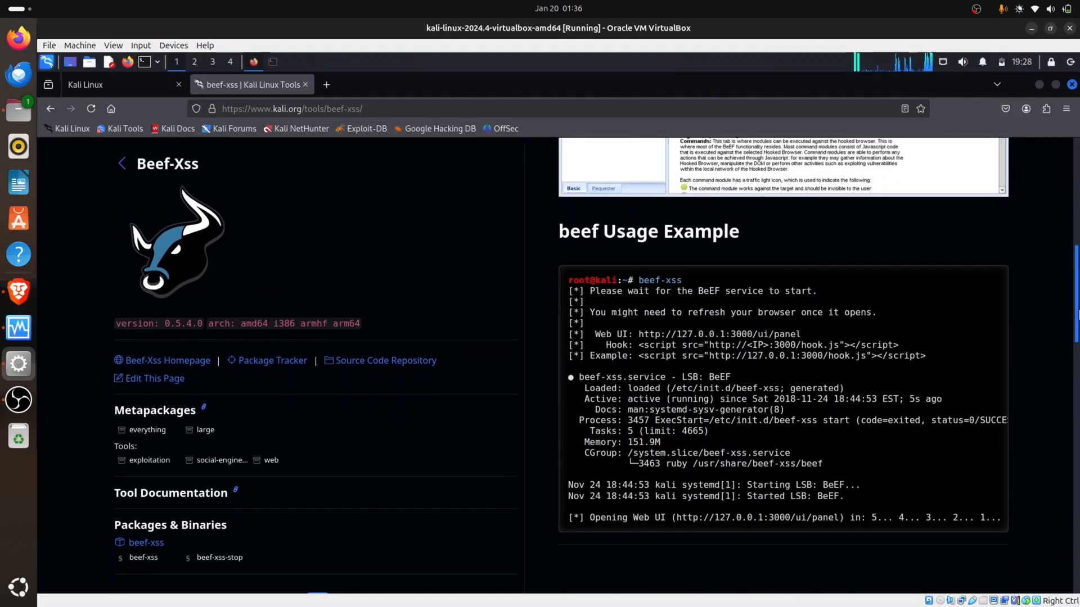
scroll(down, 3)
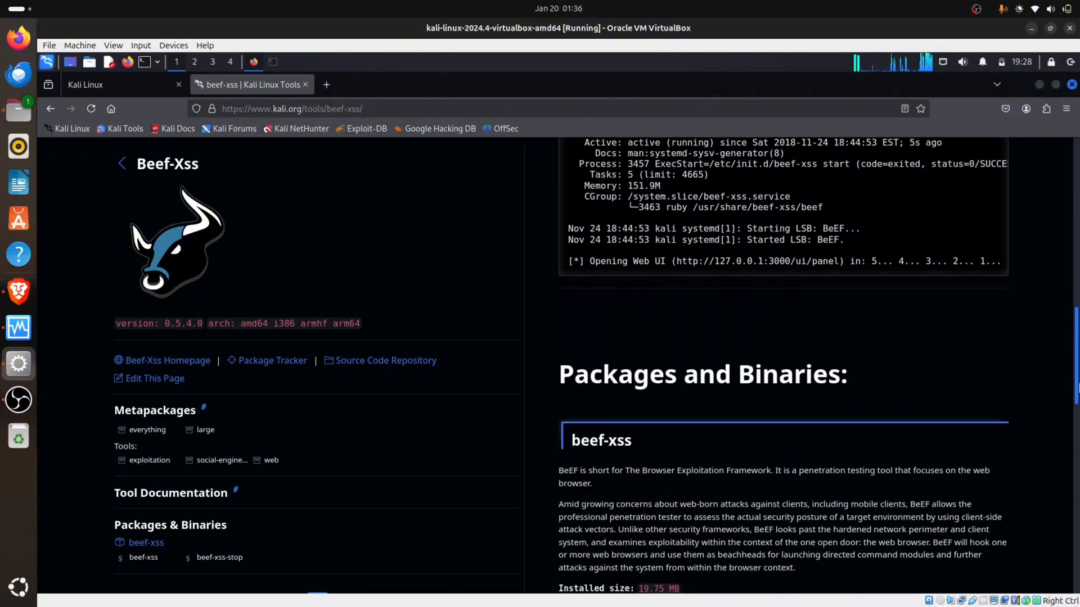
scroll(down, 3)
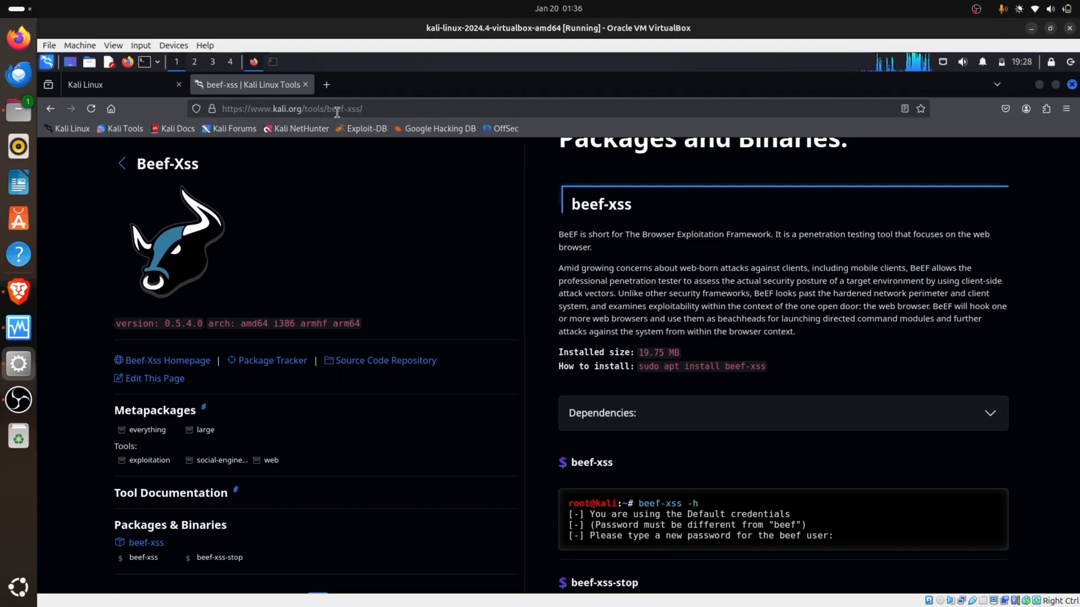
mouse_move(764, 263)
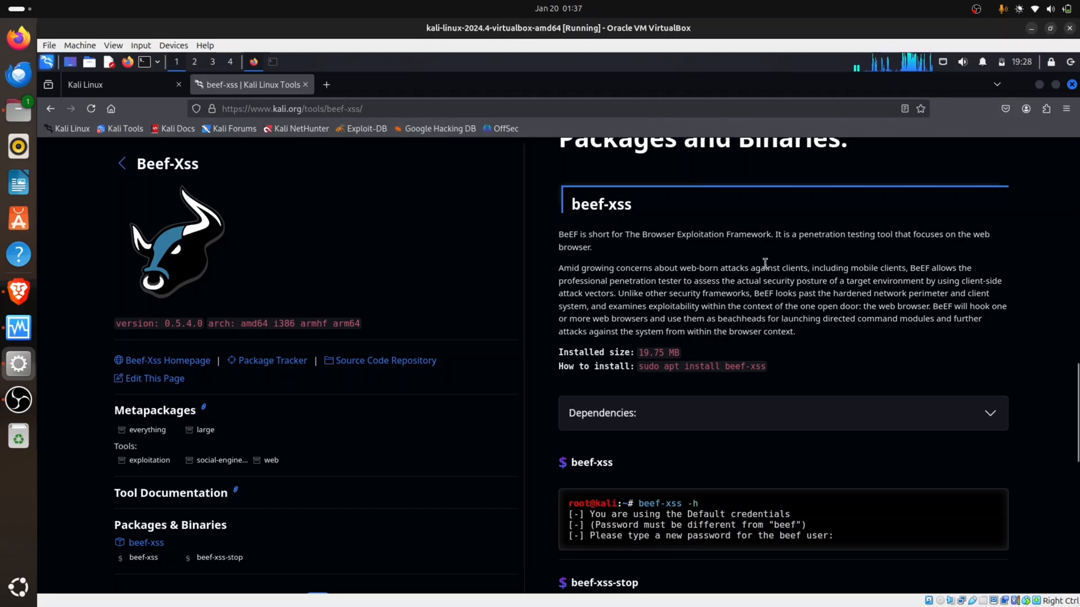
mouse_move(1026, 261)
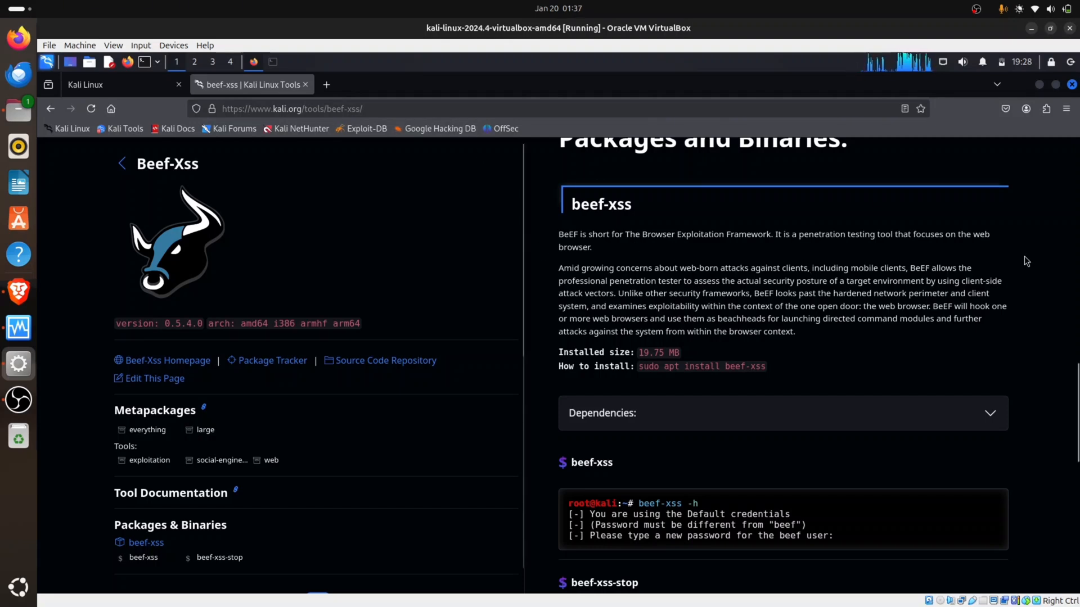
scroll(up, 3)
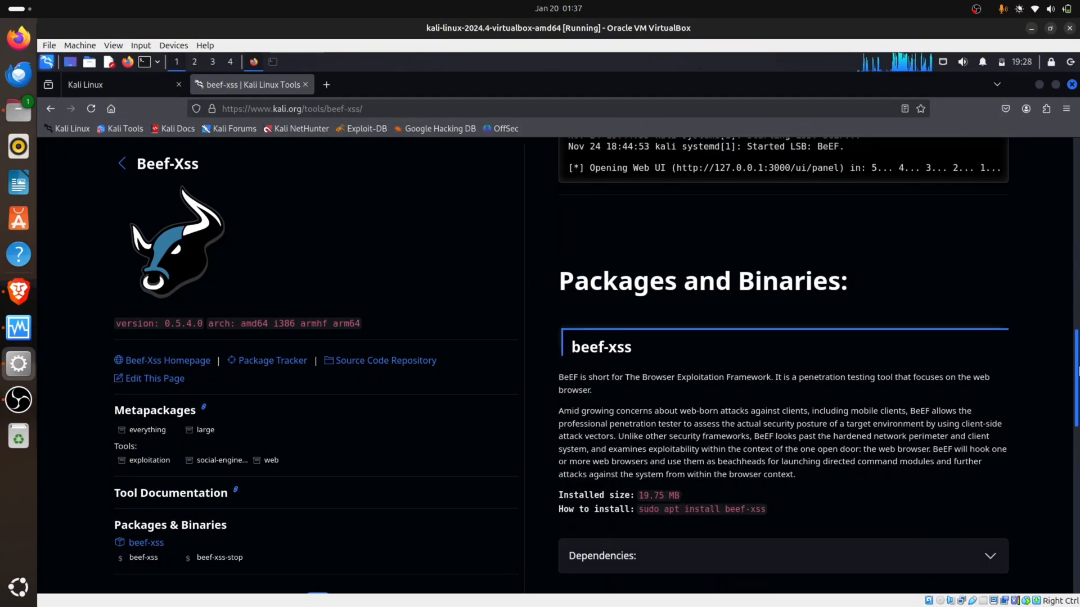
scroll(down, 3)
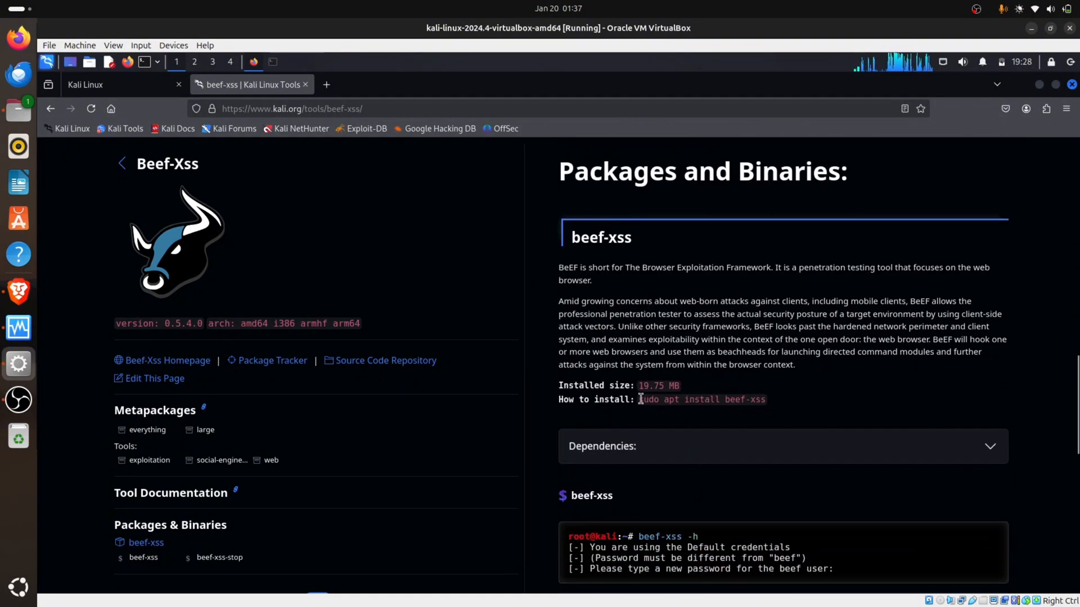
scroll(down, 3)
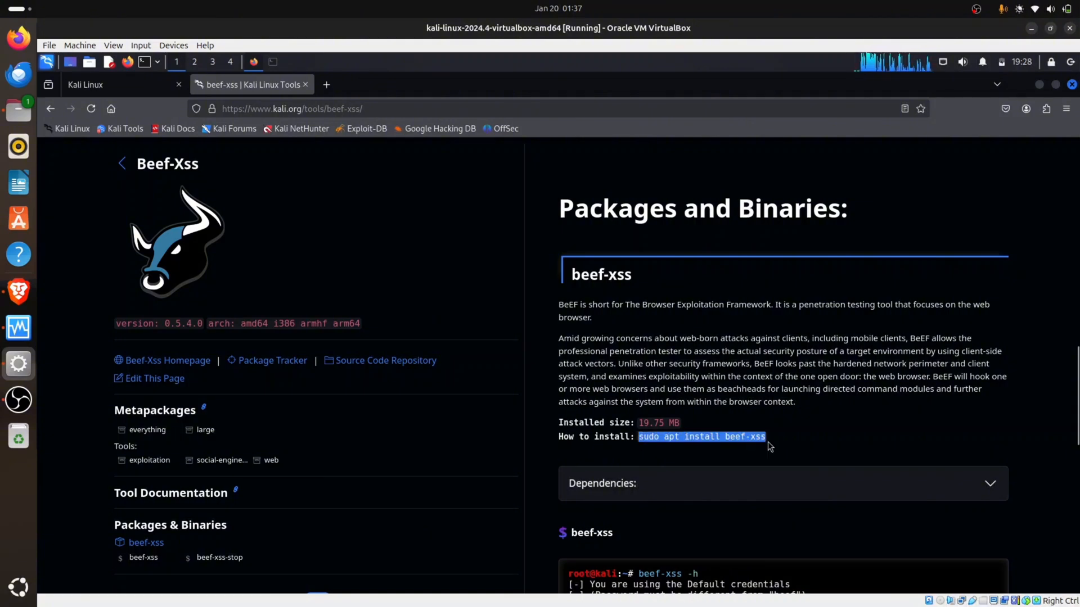
mouse_move(733, 434)
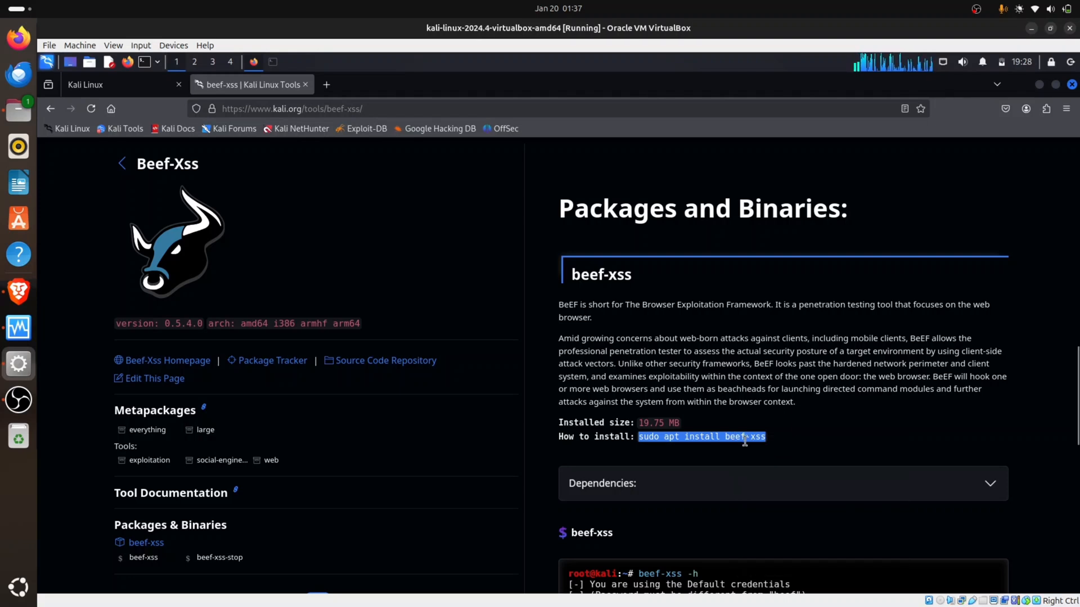
mouse_move(572, 397)
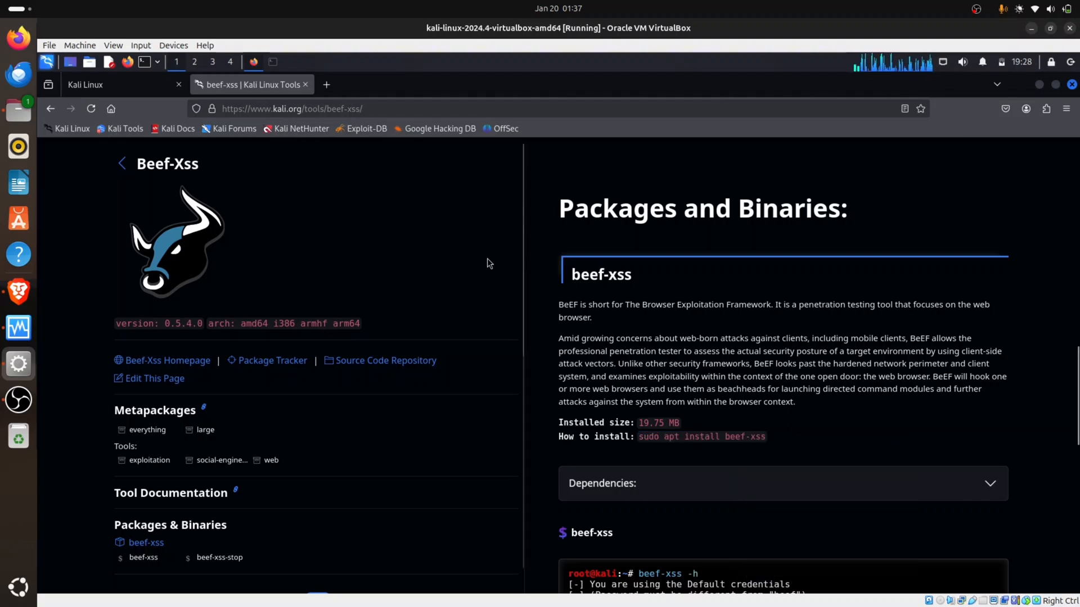
mouse_move(273, 69)
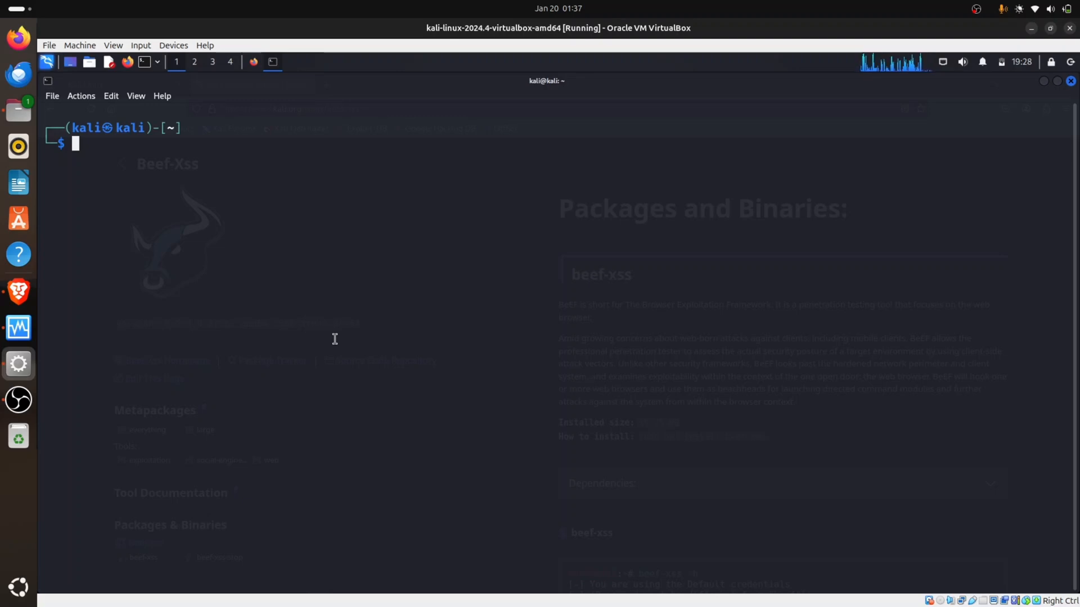
Step: Run 'sudo apt-get update' in the terminal to refresh the package lists
text(sudo apt install beef-xss)
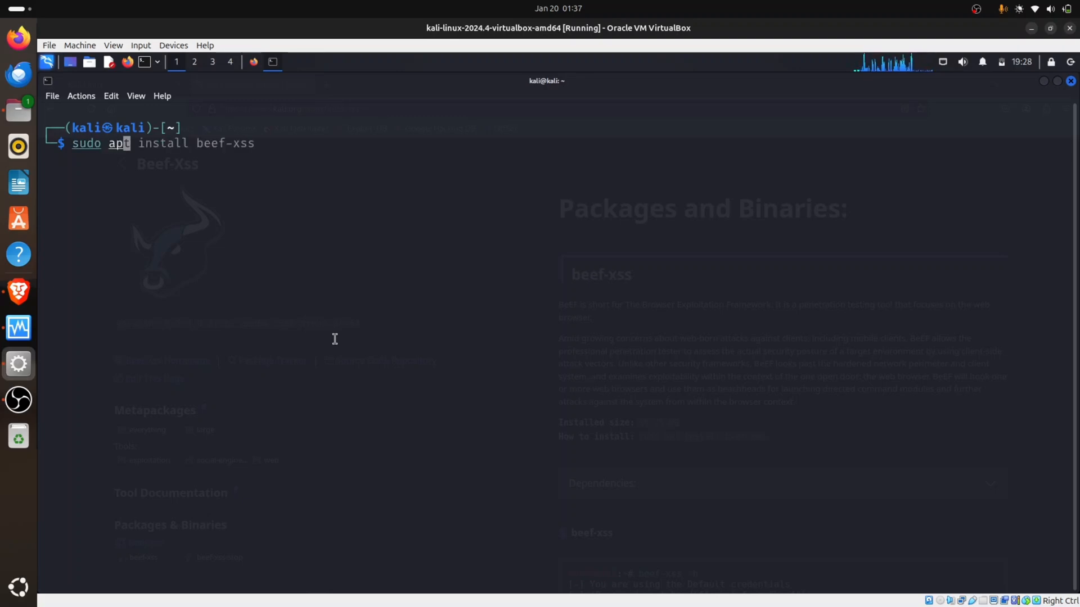
text(sudo apt-get update)
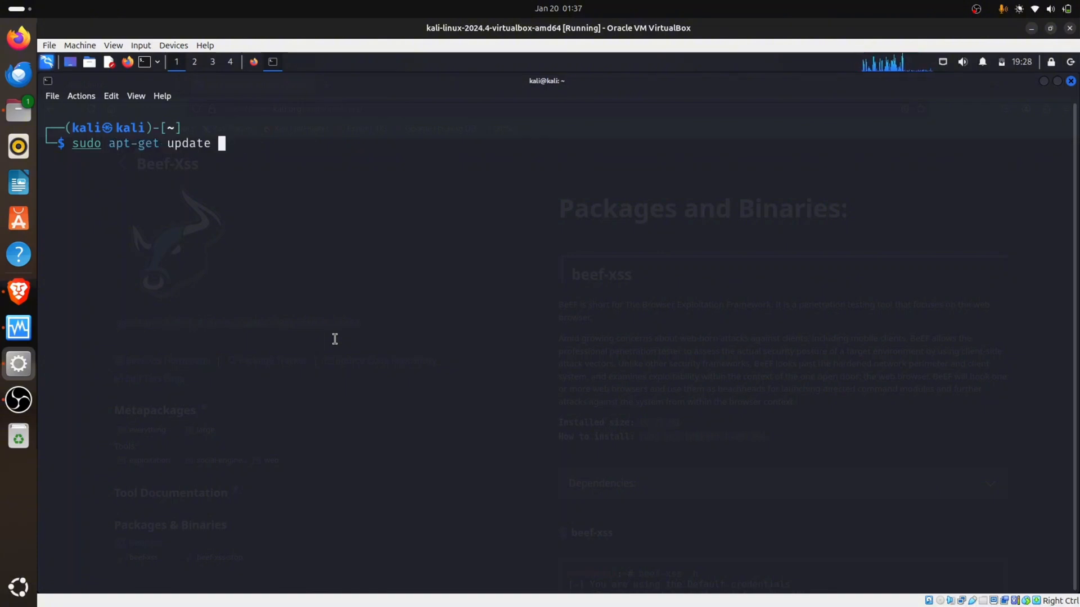
key(Return)
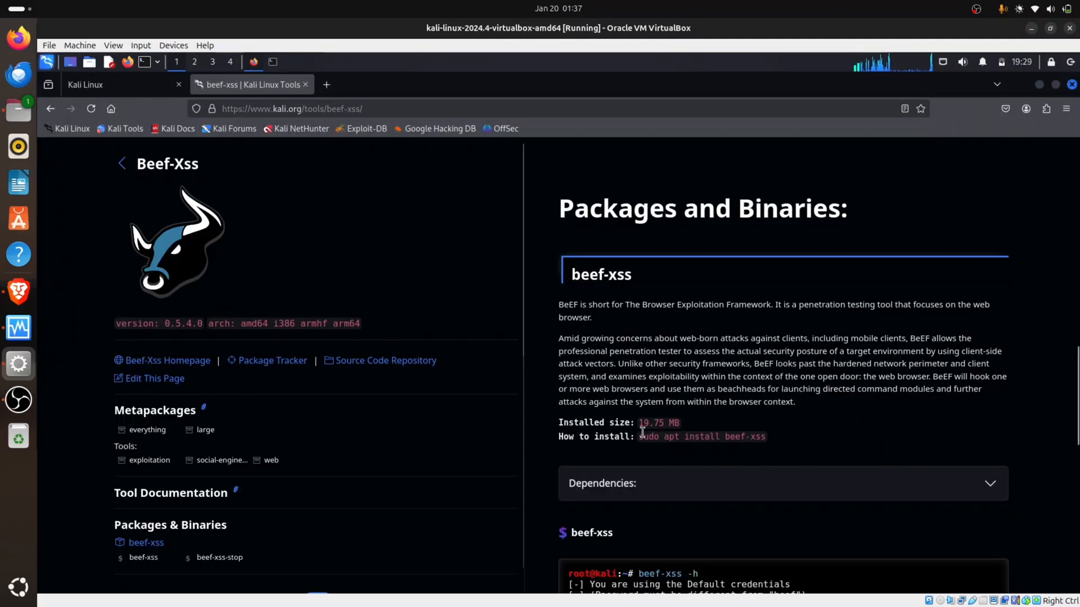
mouse_move(388, 161)
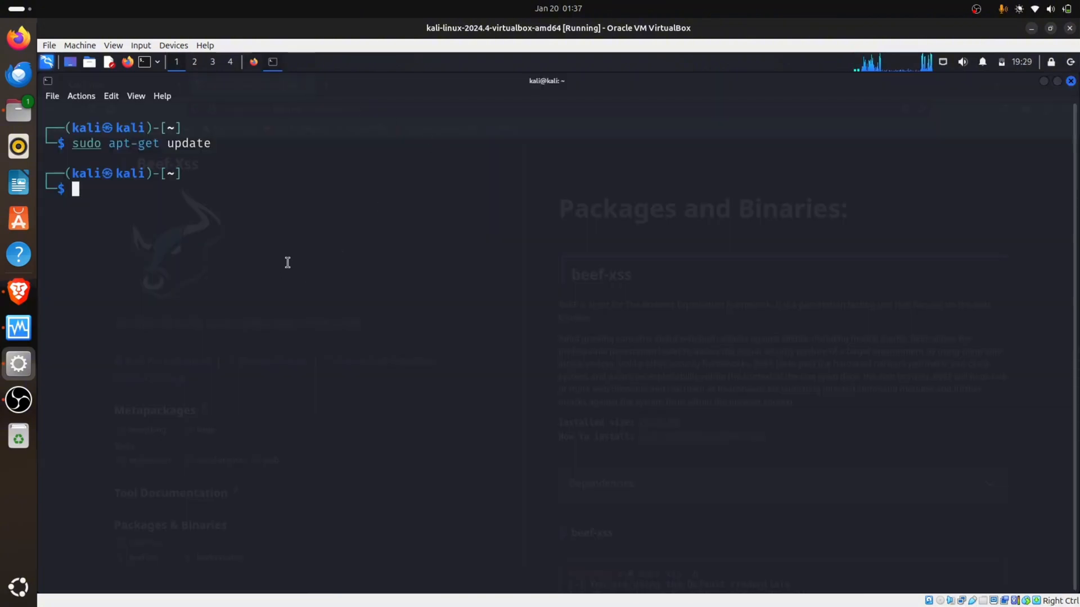
mouse_move(273, 62)
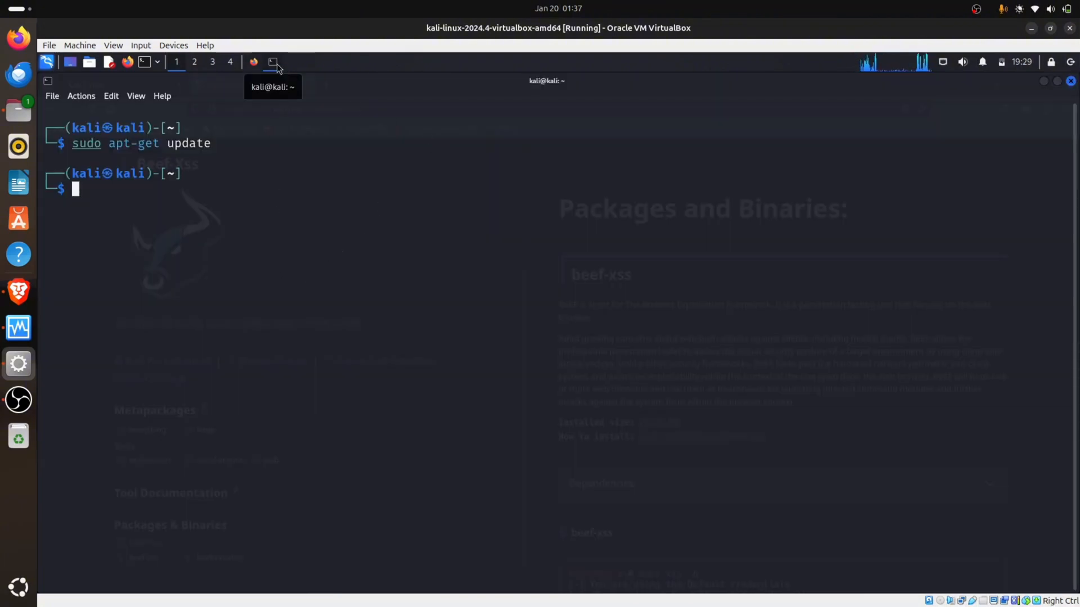
Step: Paste and run 'sudo apt install beef-xss', which reports it is already the newest version
right_click(194, 244)
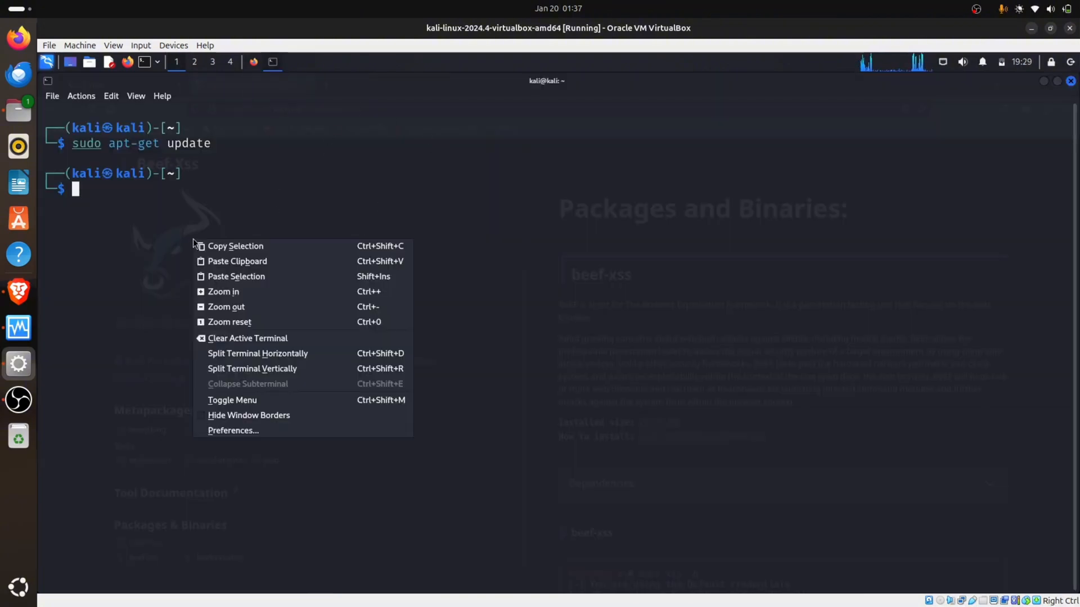
click(235, 276)
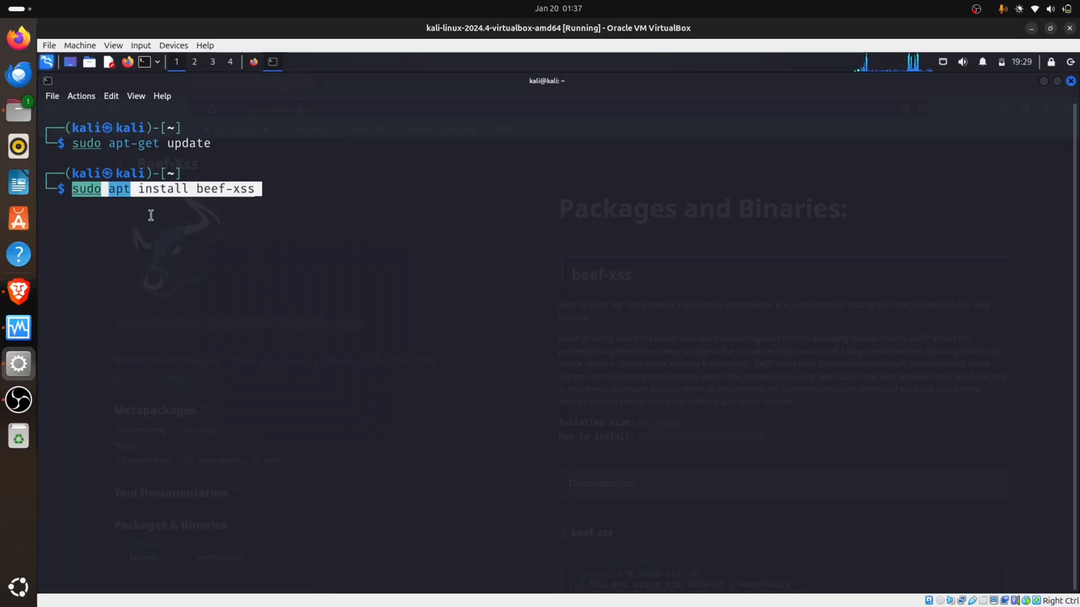
mouse_move(267, 182)
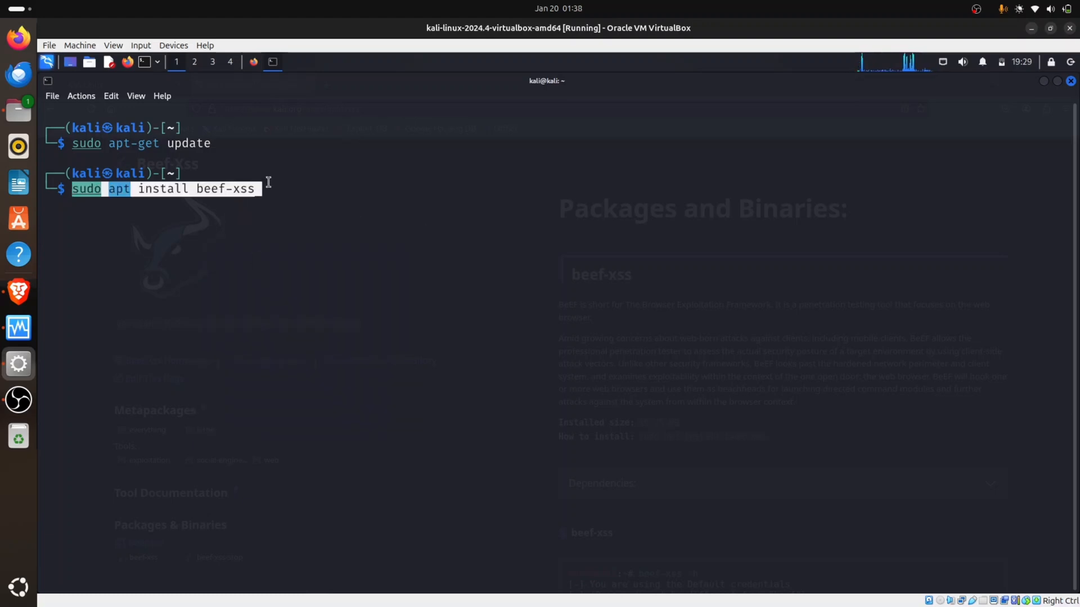
mouse_move(329, 220)
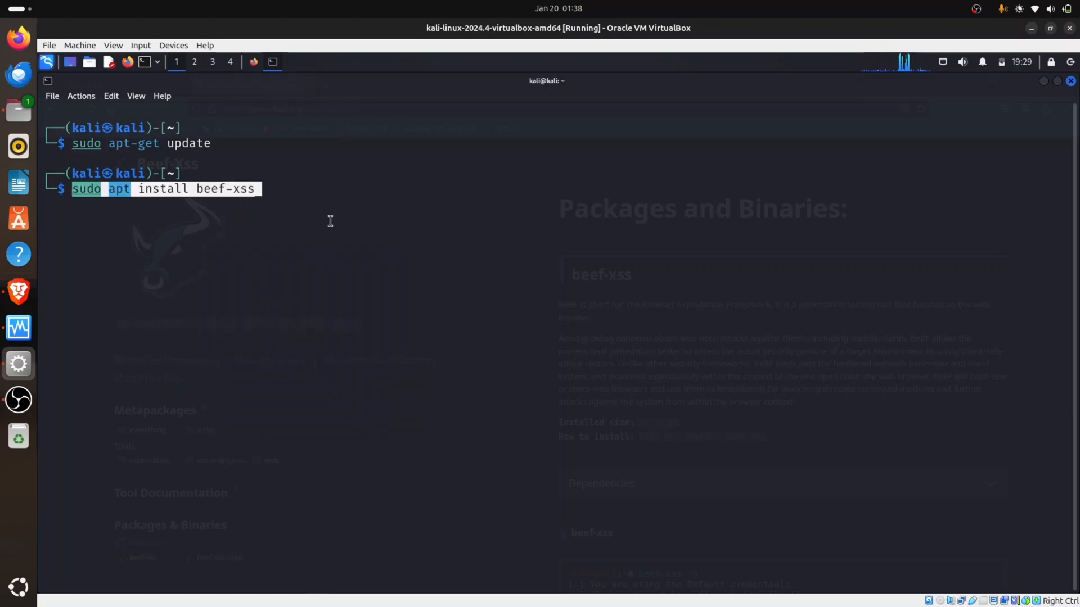
key(Return)
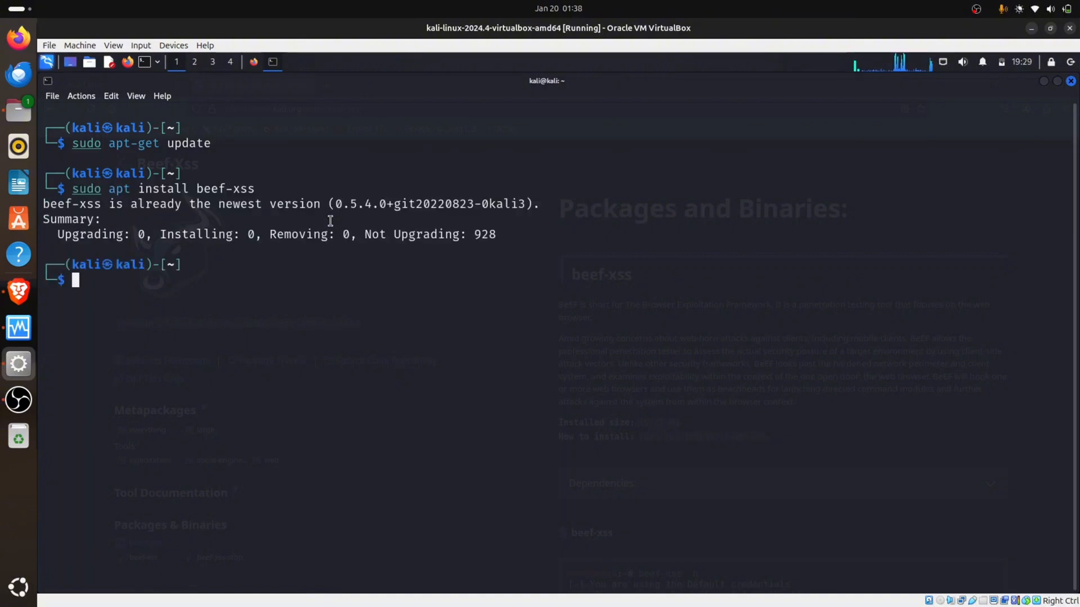
mouse_move(132, 211)
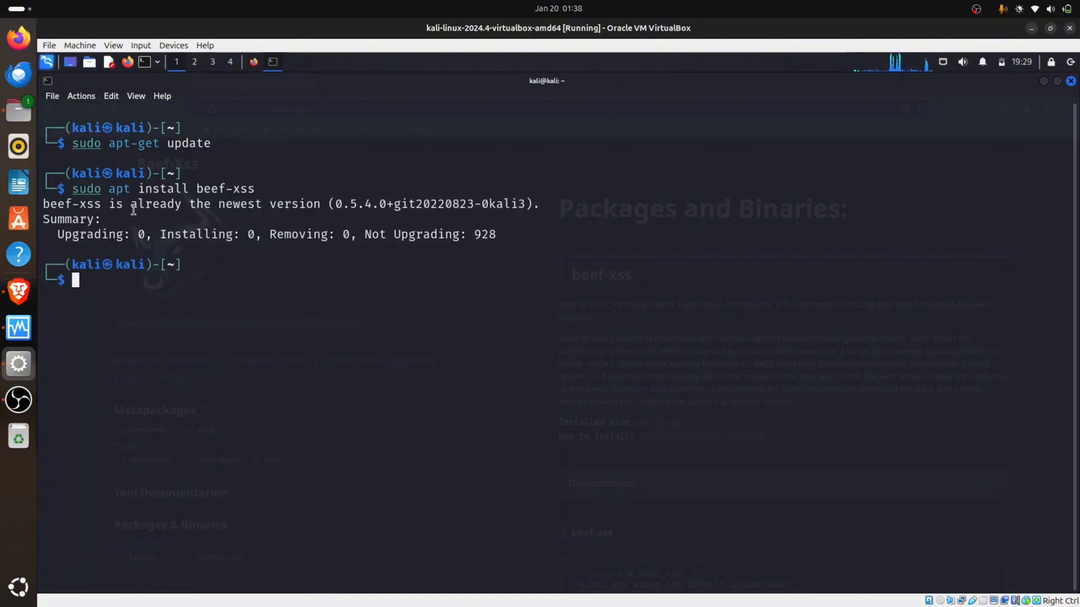
mouse_move(420, 385)
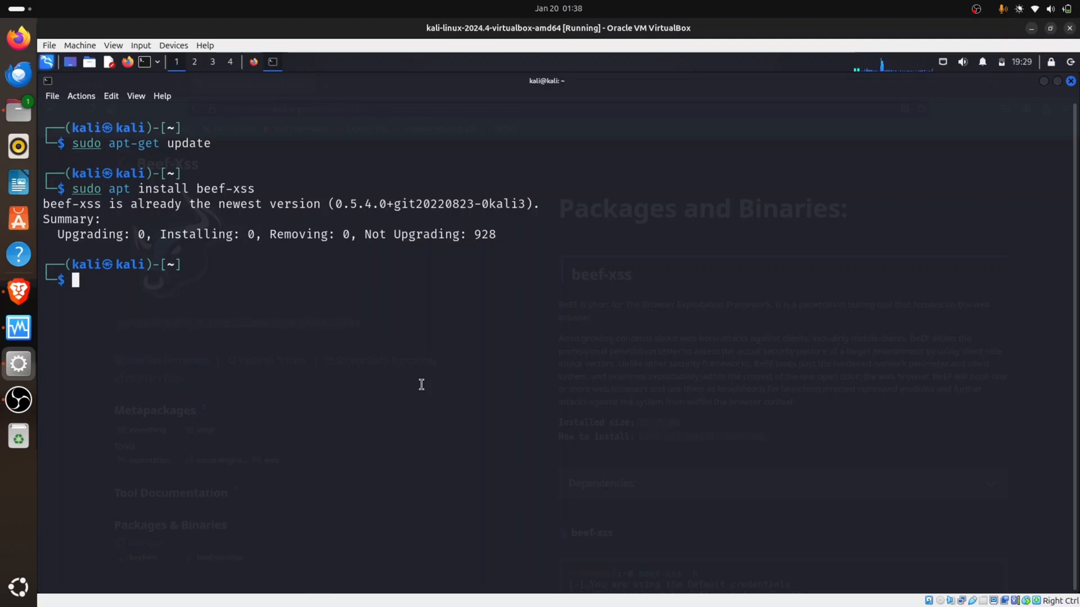
mouse_move(348, 301)
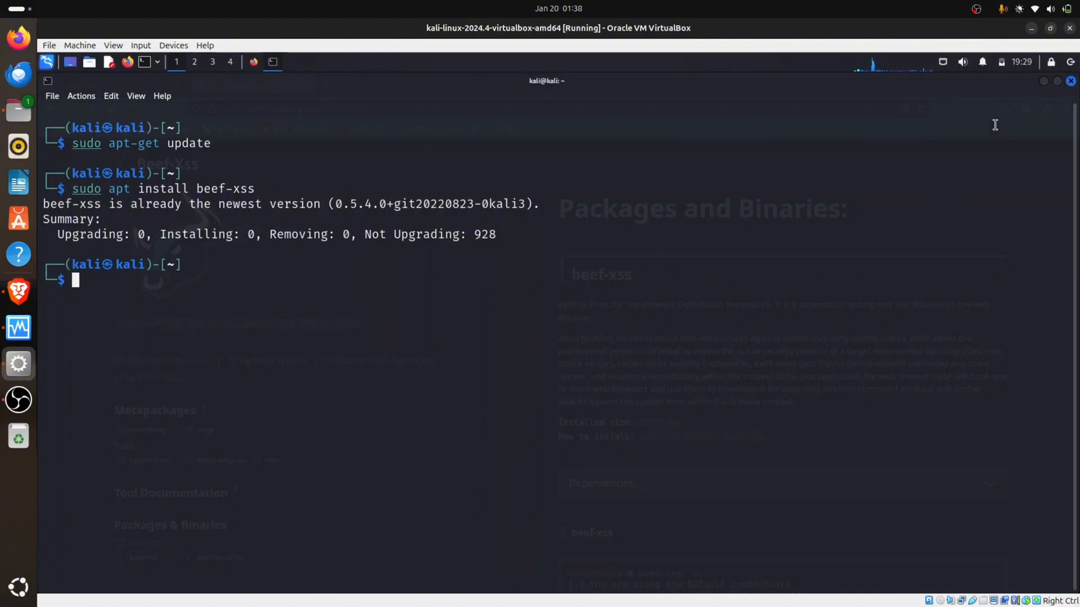
mouse_move(908, 337)
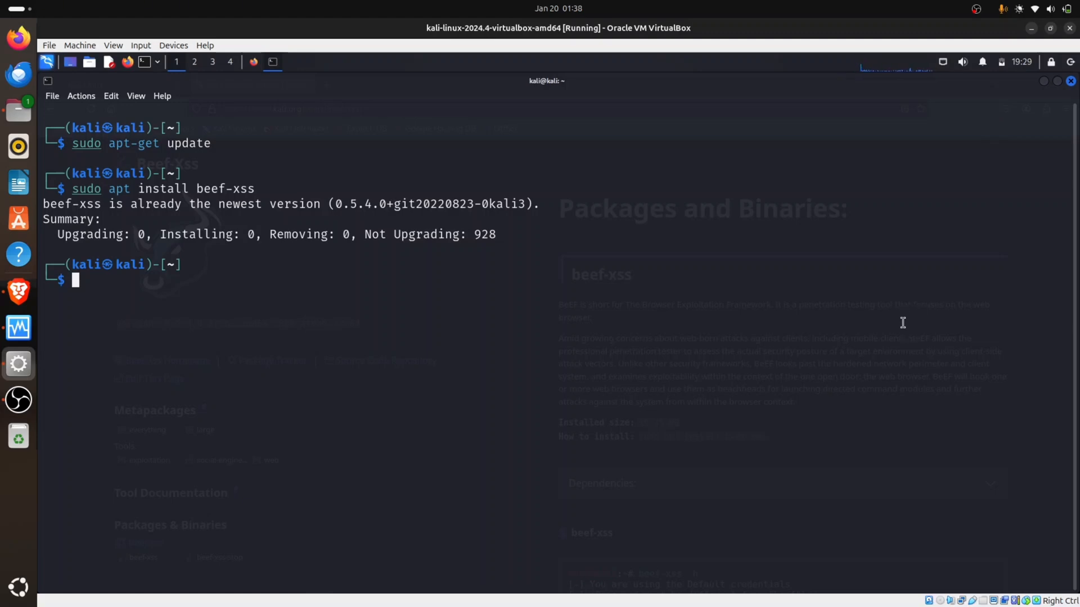
mouse_move(984, 186)
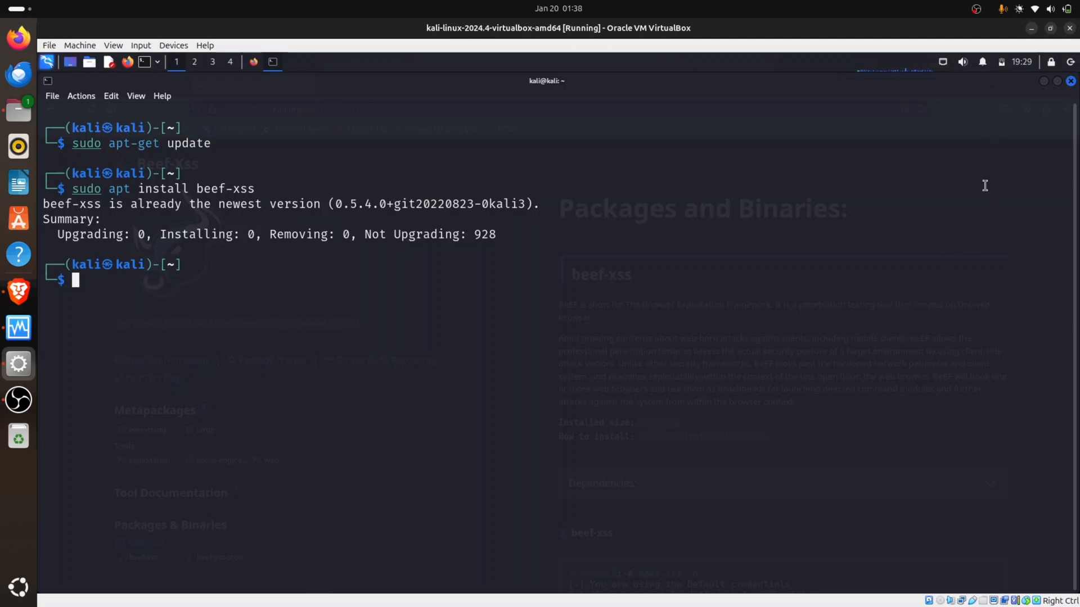
mouse_move(906, 212)
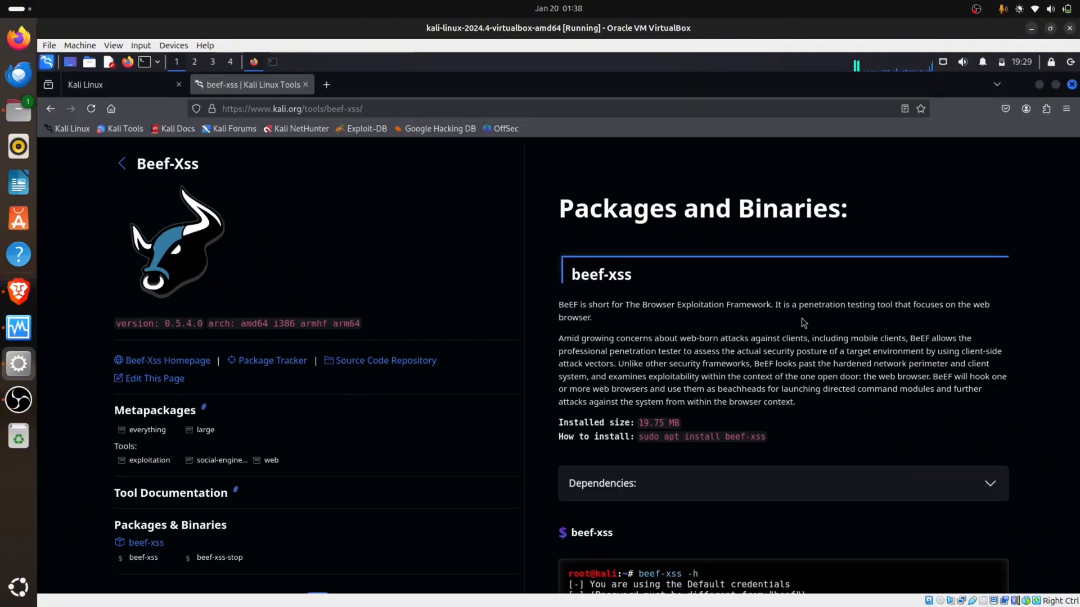
Step: Scroll to the usage examples and copy the 'beef-xss' command name
scroll(down, 3)
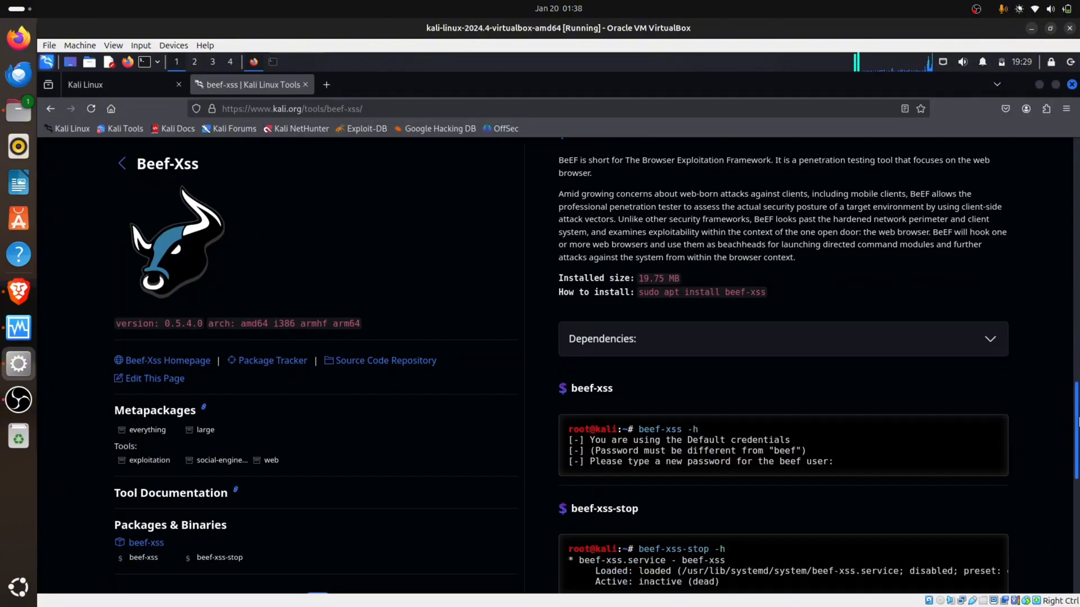
scroll(down, 3)
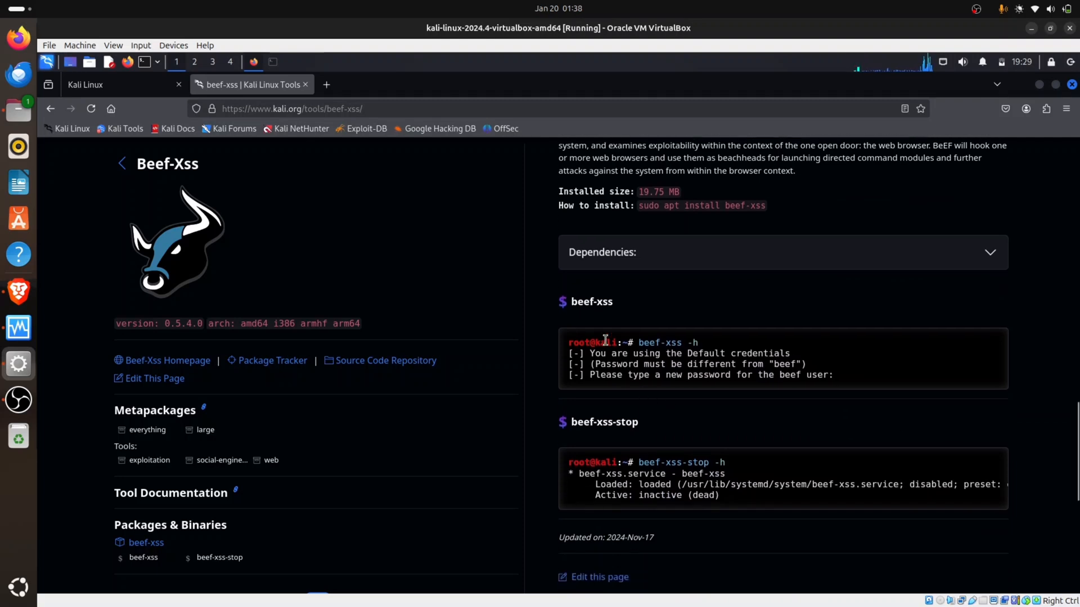
double_click(591, 301)
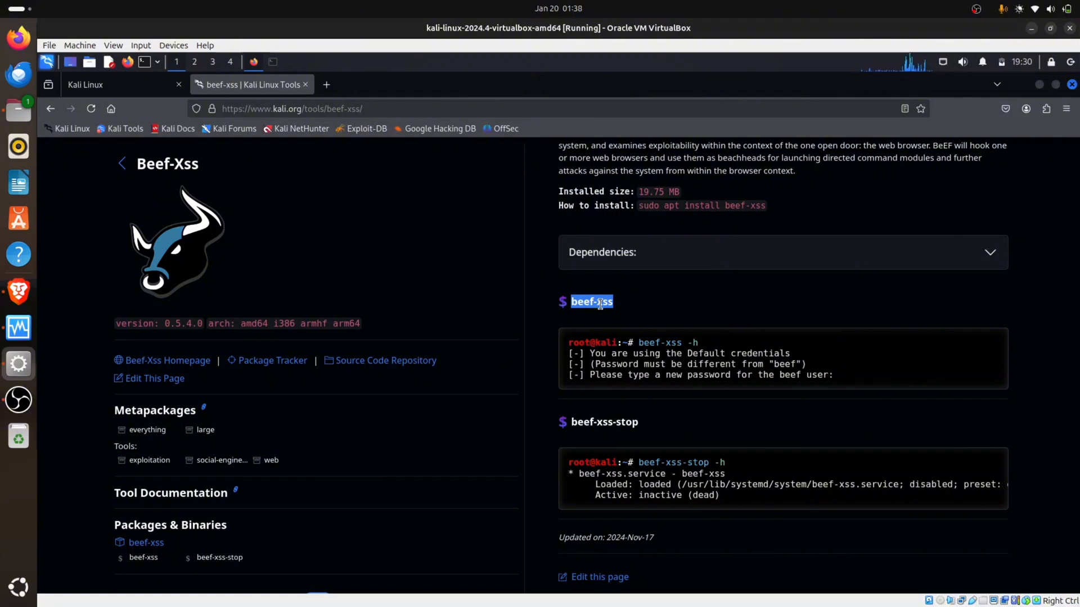
right_click(591, 301)
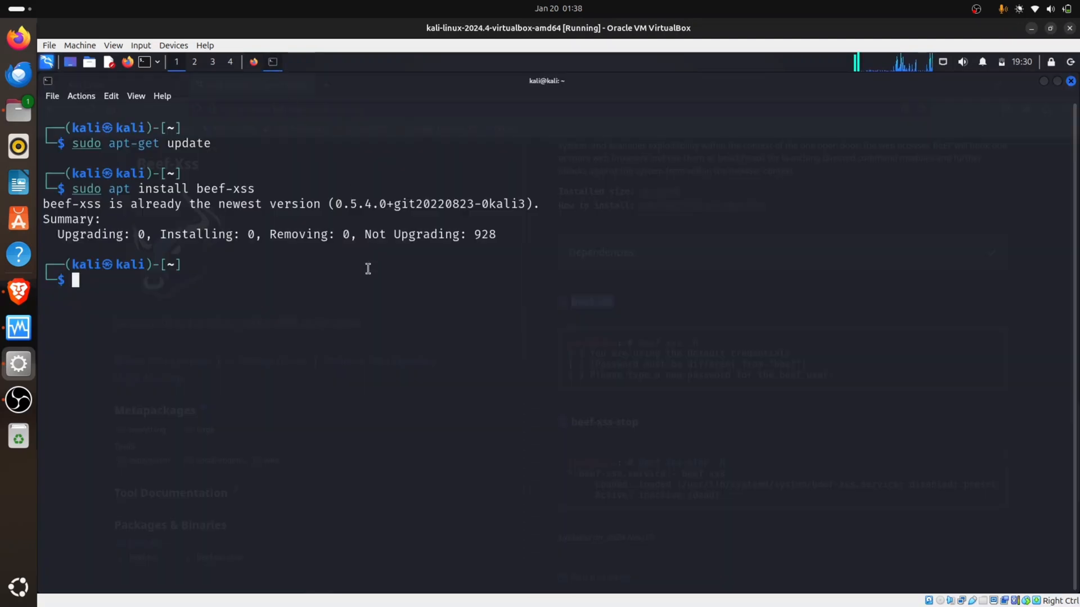
mouse_move(165, 284)
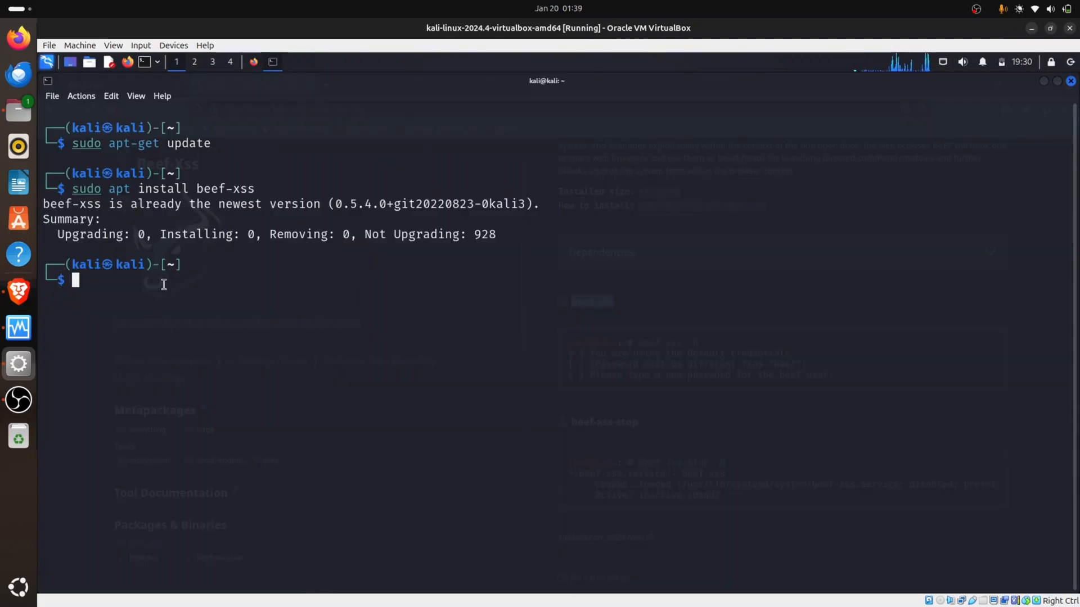
mouse_move(227, 304)
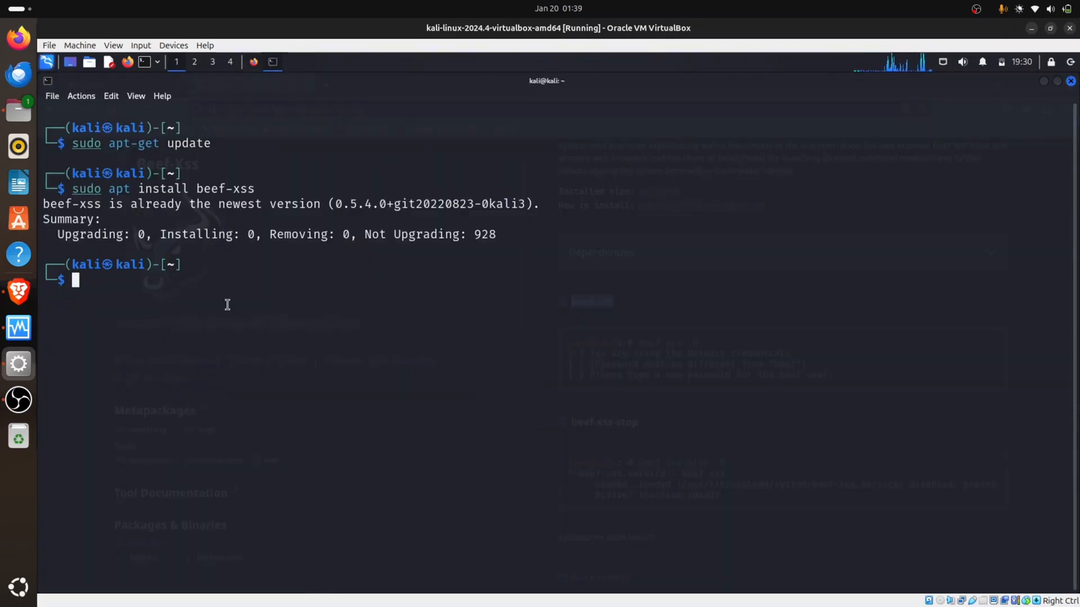
Step: Run beef-xss, hit the root error, then relaunch it with sudo so the BeEF service starts
key(Return)
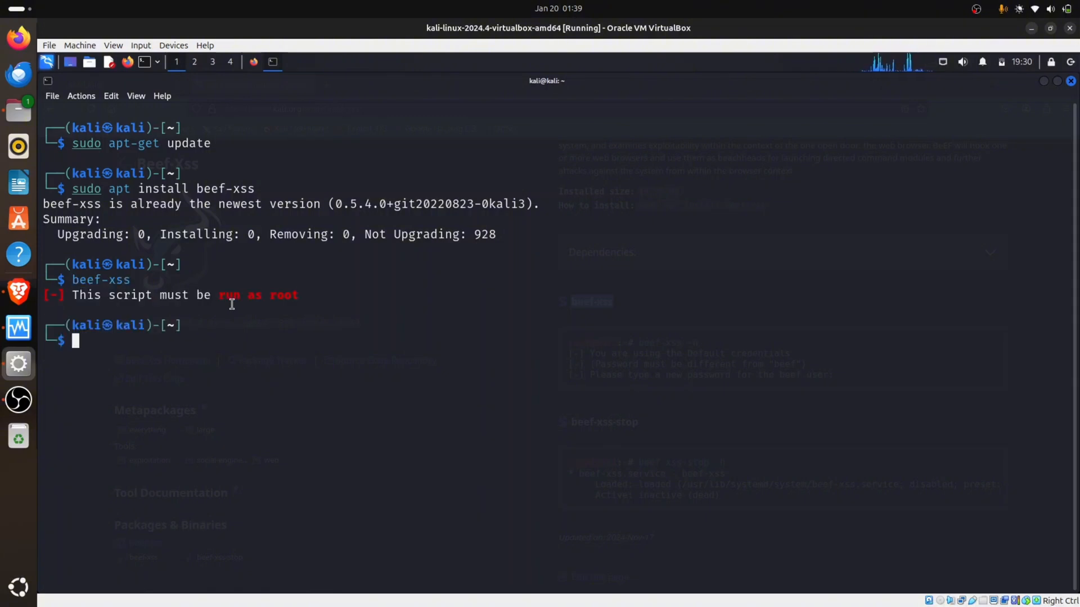
text(sudo apt install beef-xss)
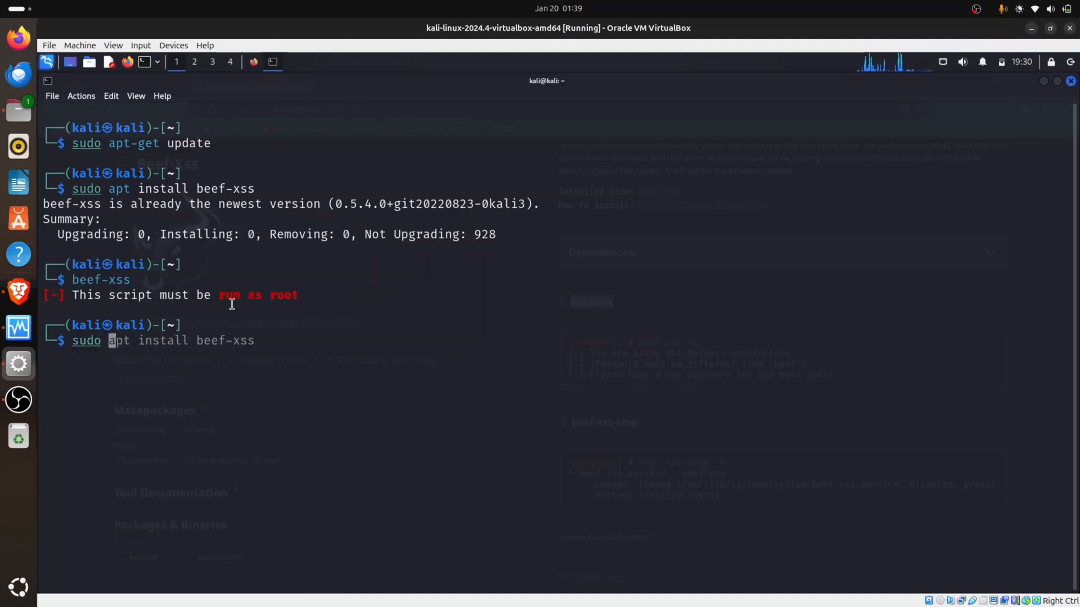
key(Return)
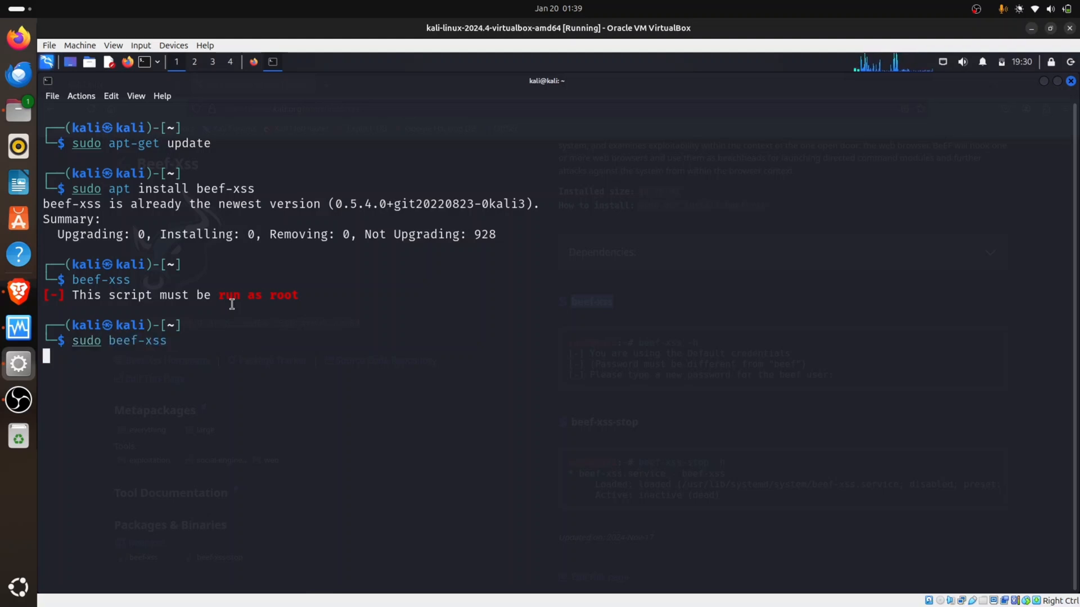
key(Return)
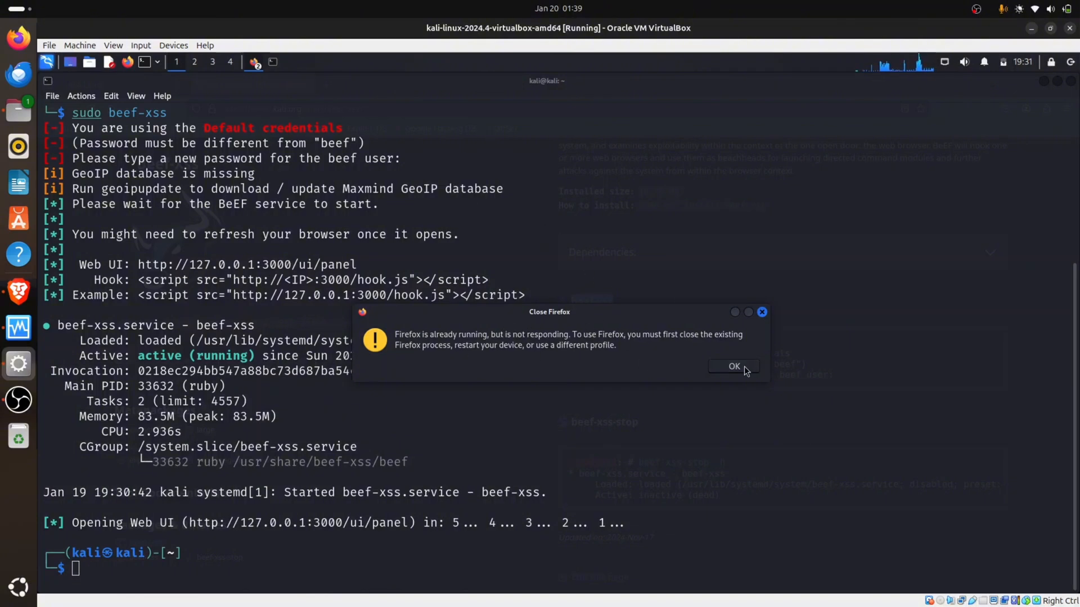
Step: Dismiss the Firefox warning and Paste and Go to the BeEF UI at 127.0.0.1:3000
click(732, 365)
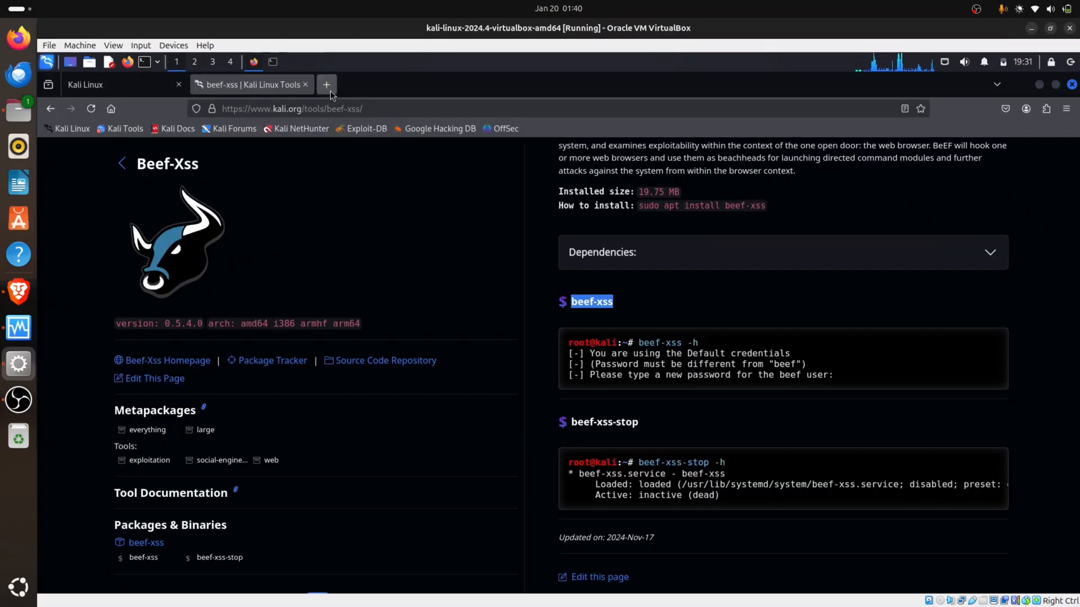
right_click(283, 108)
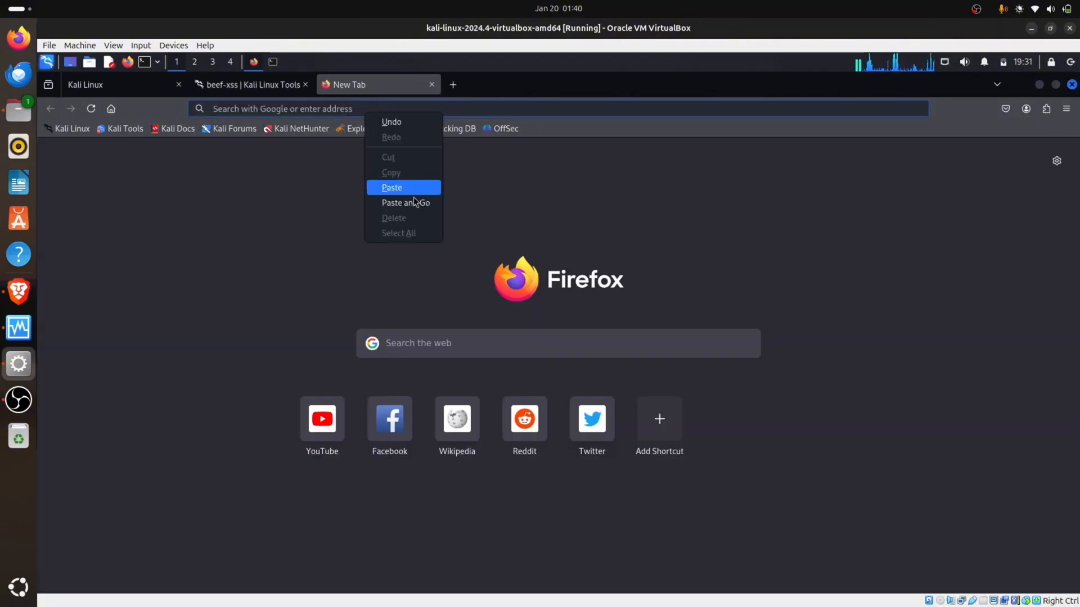
click(405, 202)
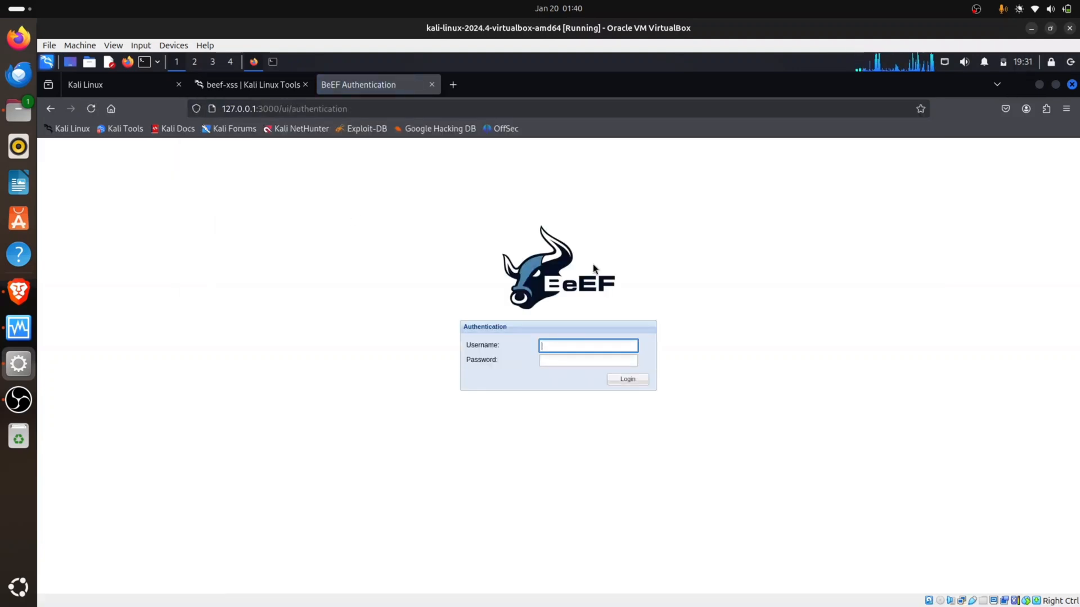
mouse_move(495, 205)
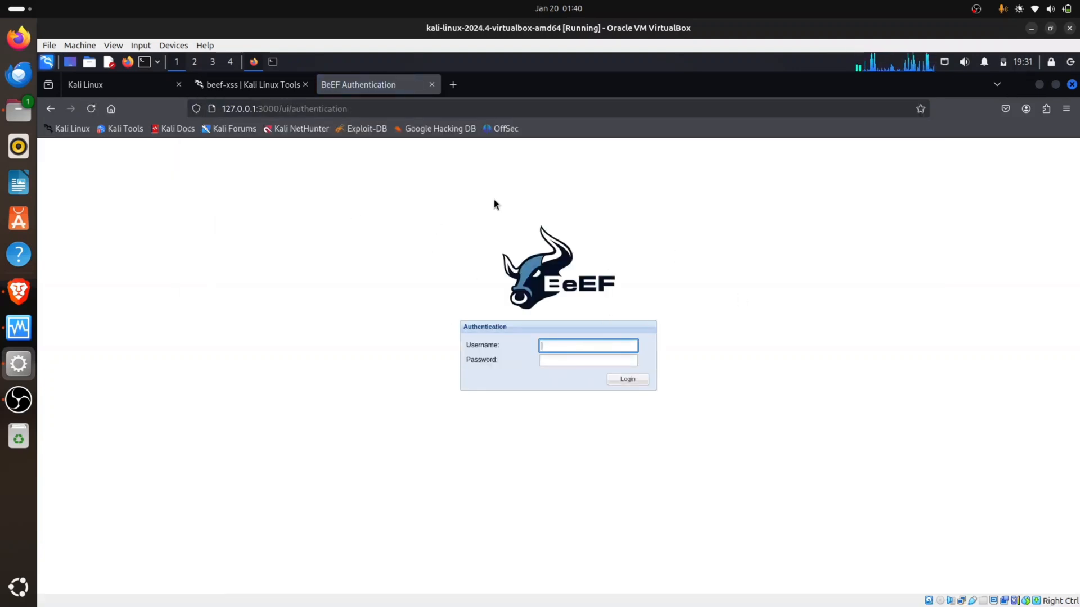
mouse_move(682, 251)
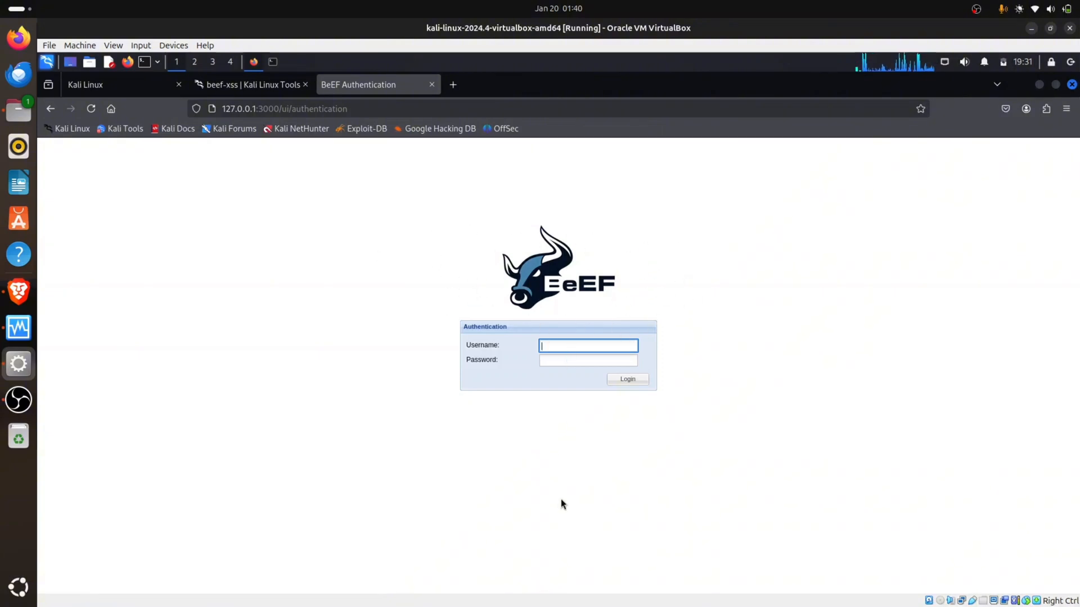
mouse_move(562, 518)
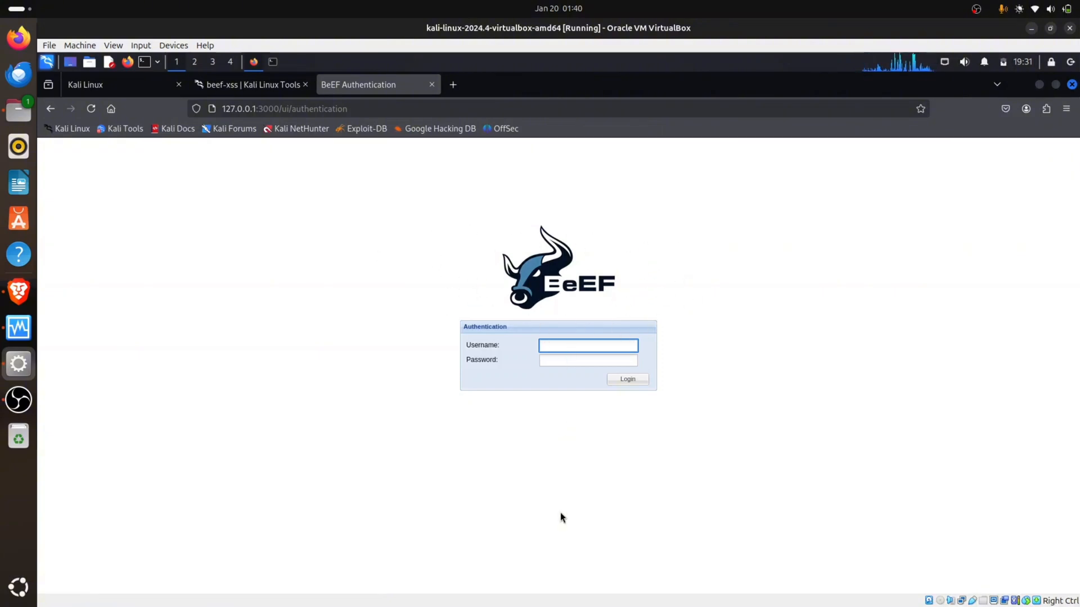
Step: Log in to BeEF with username 'beef' and password 'beef', saving the password in Firefox
text(beef)
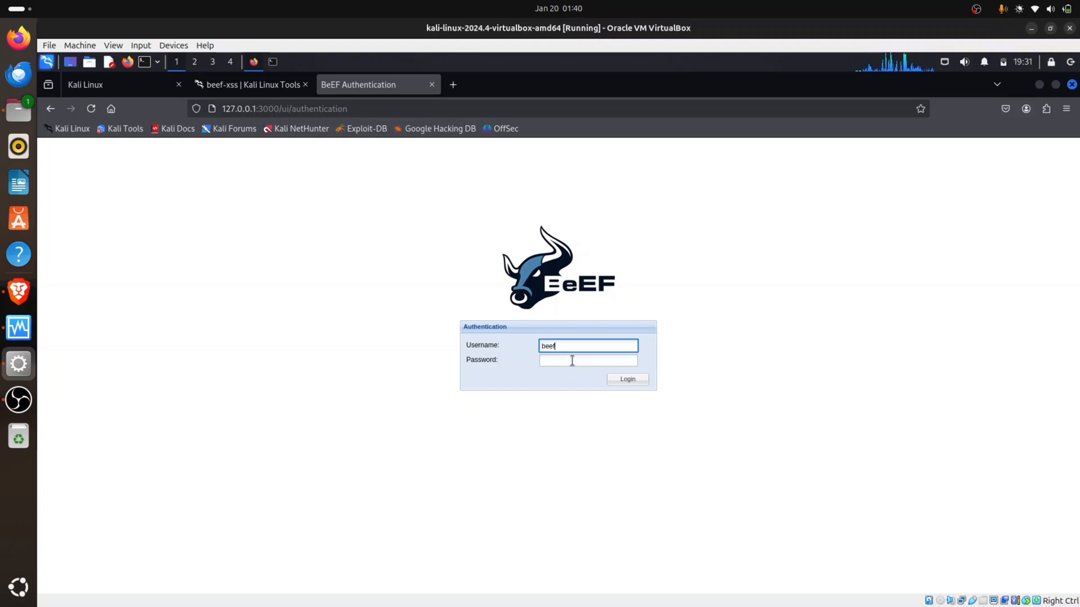
text(beef)
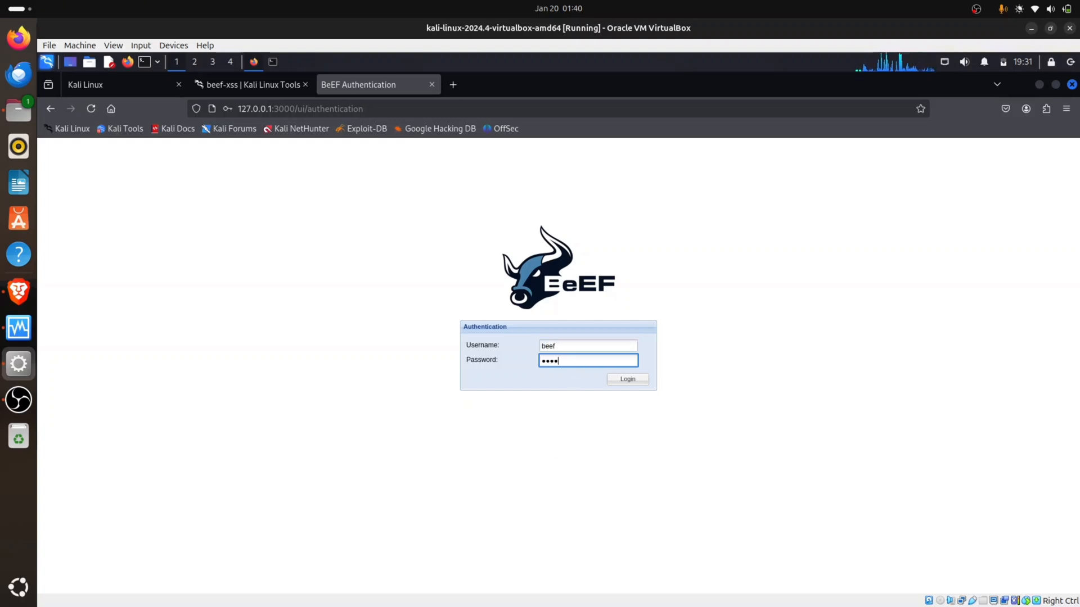
click(626, 379)
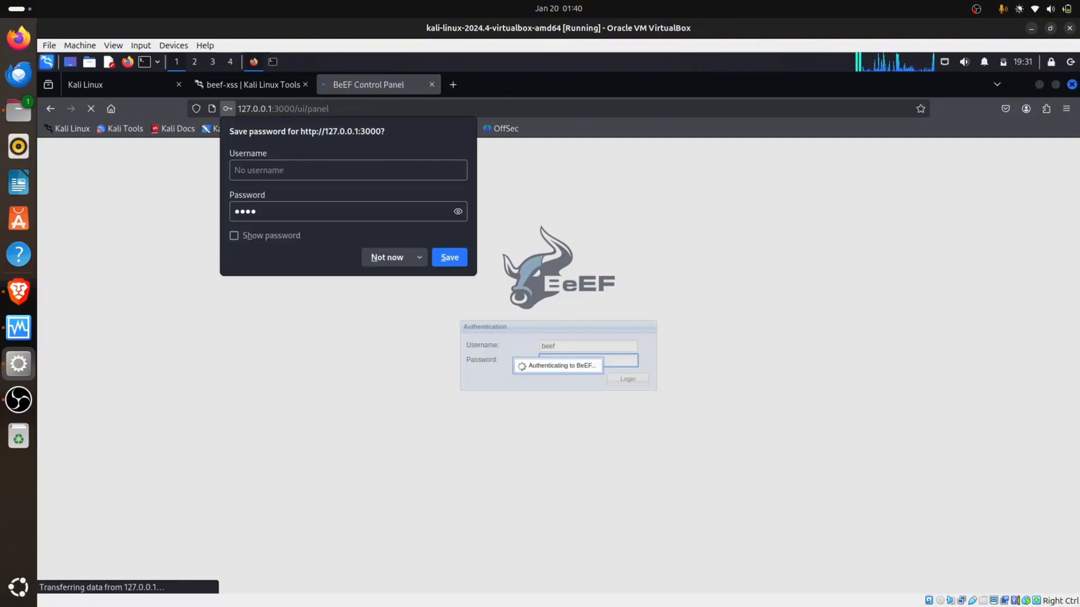
click(449, 257)
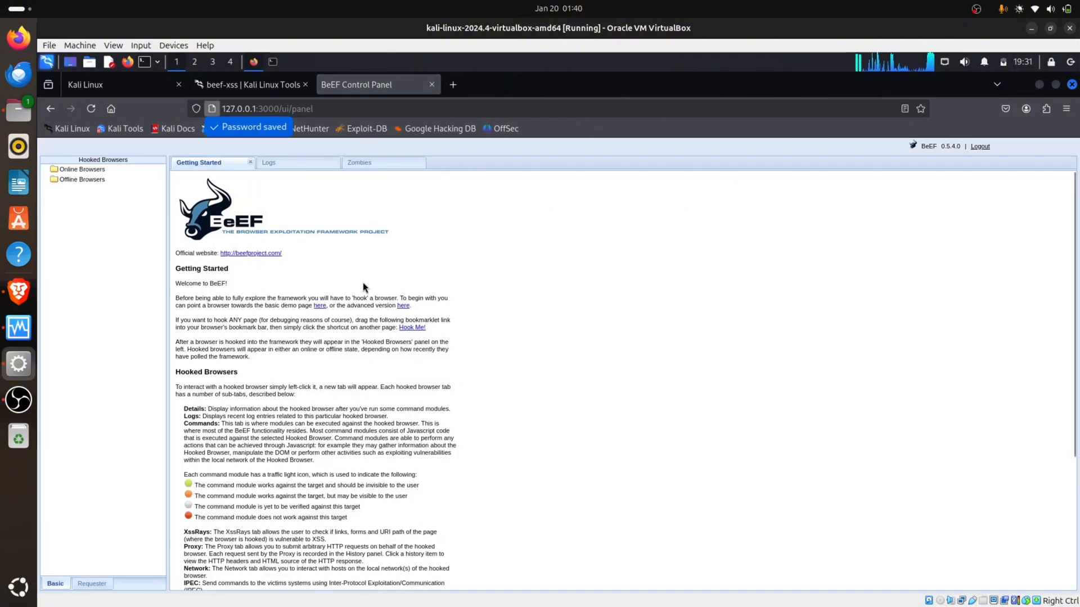
mouse_move(182, 260)
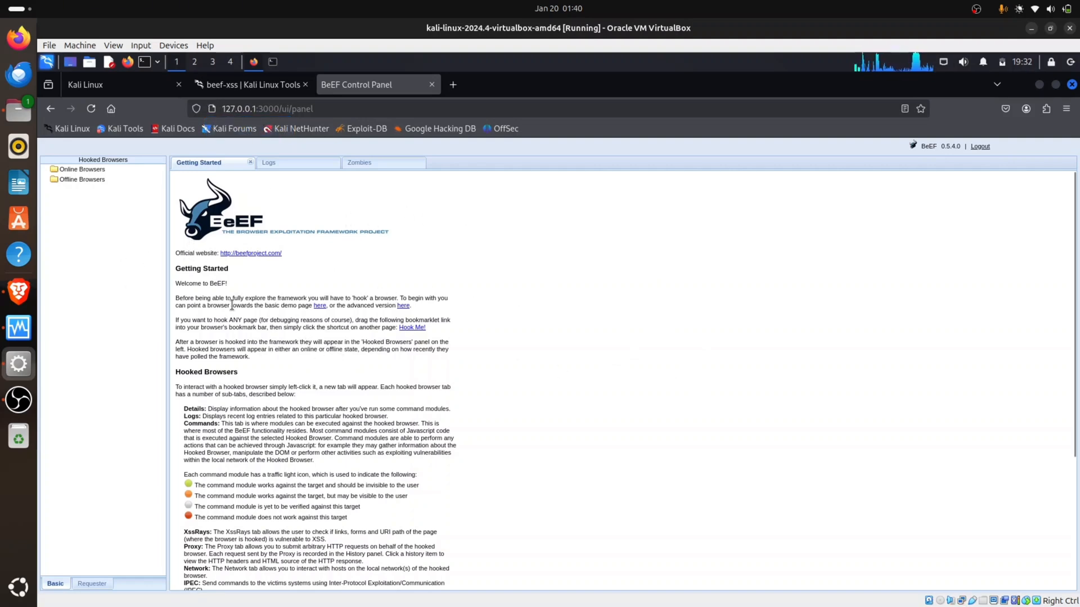
mouse_move(342, 384)
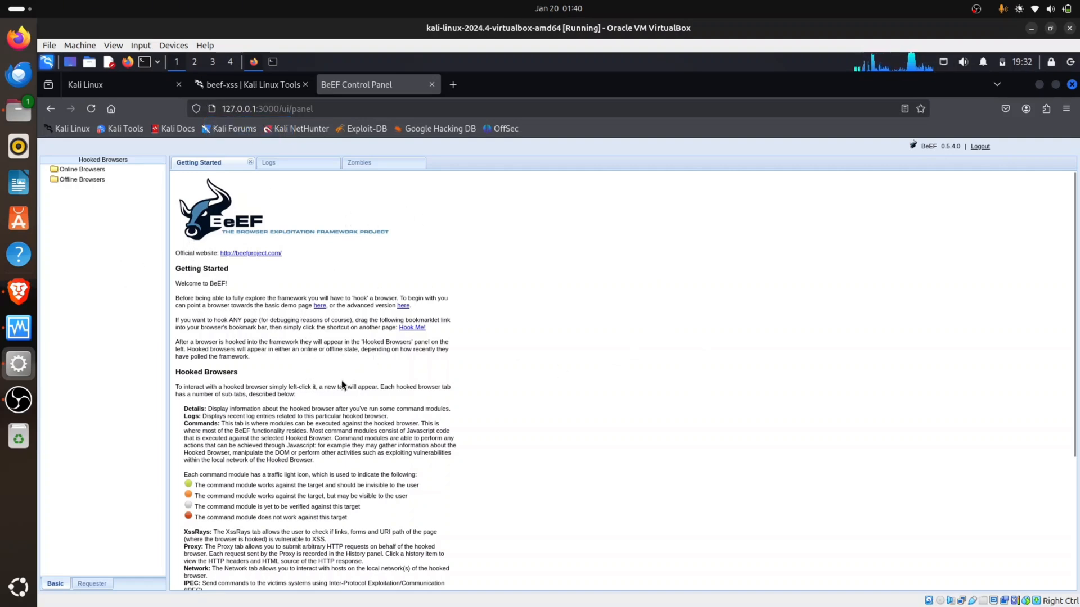
mouse_move(603, 379)
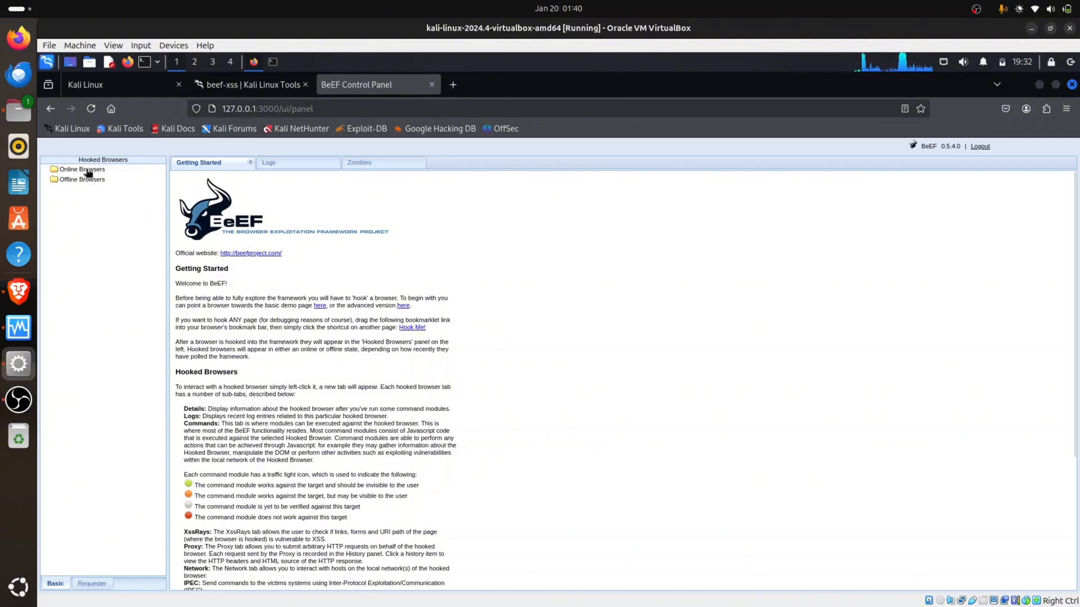
mouse_move(82, 169)
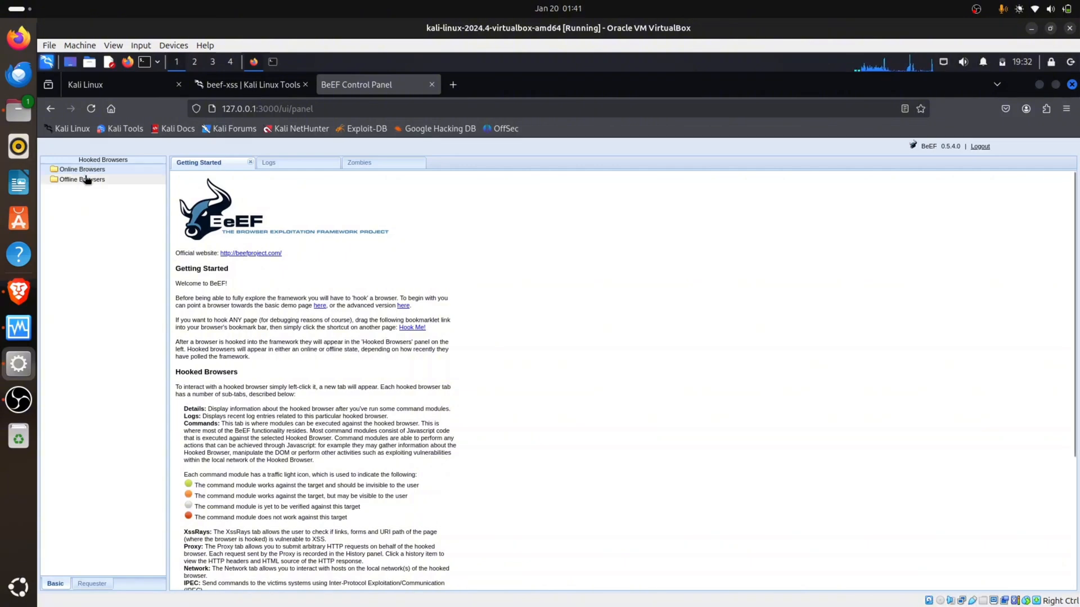
mouse_move(82, 169)
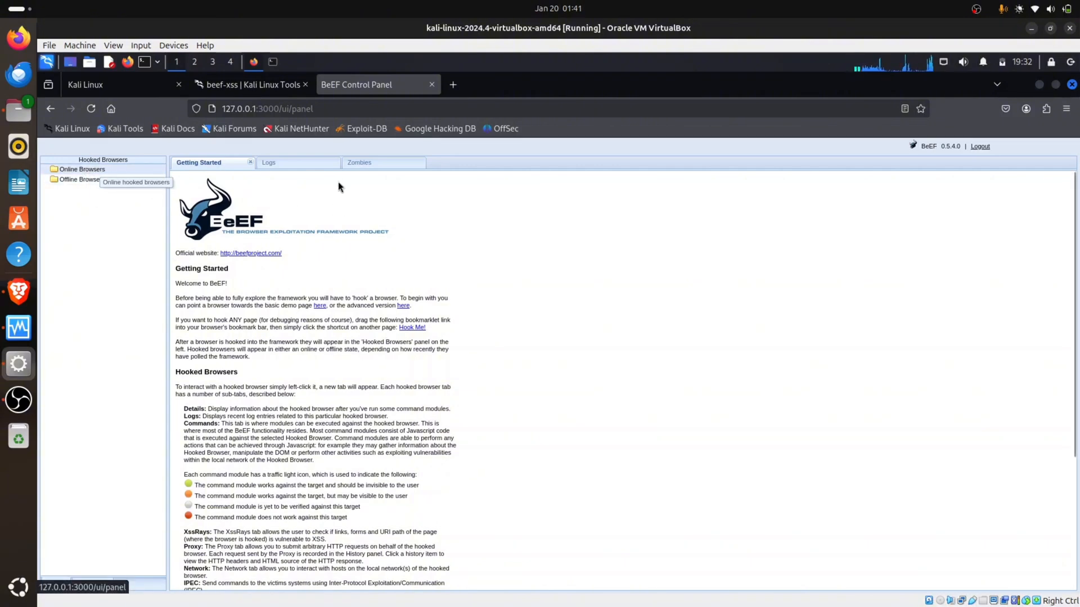
click(269, 162)
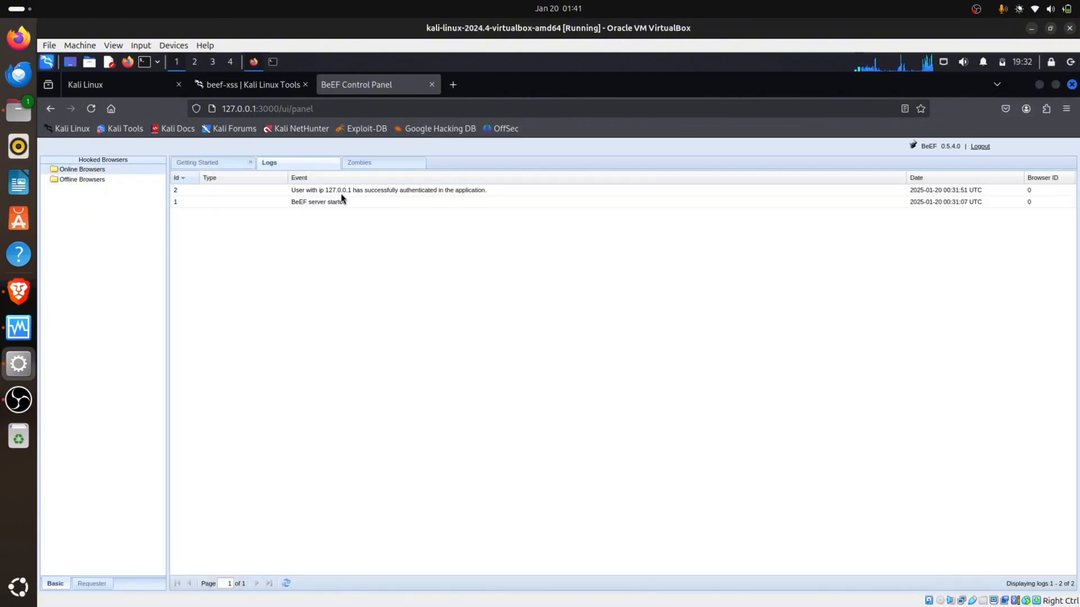
mouse_move(318, 259)
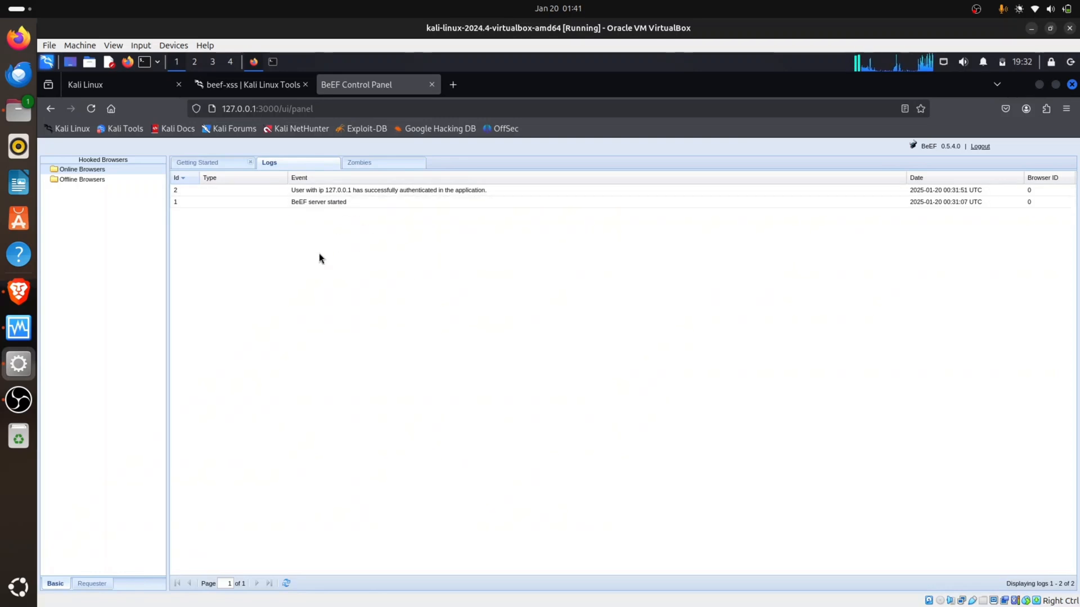
mouse_move(325, 229)
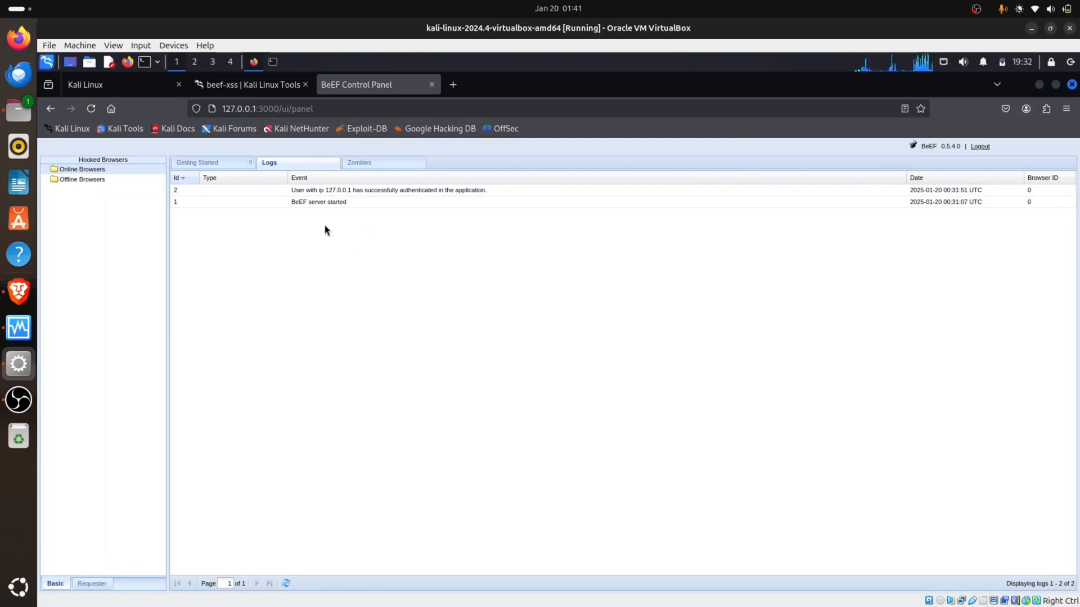
mouse_move(390, 238)
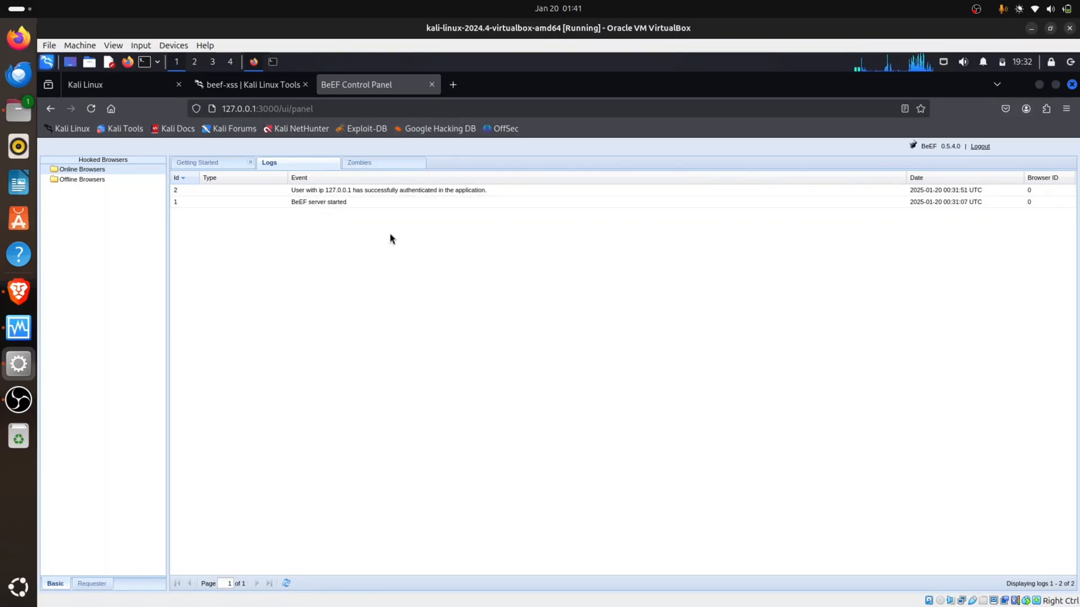
click(360, 162)
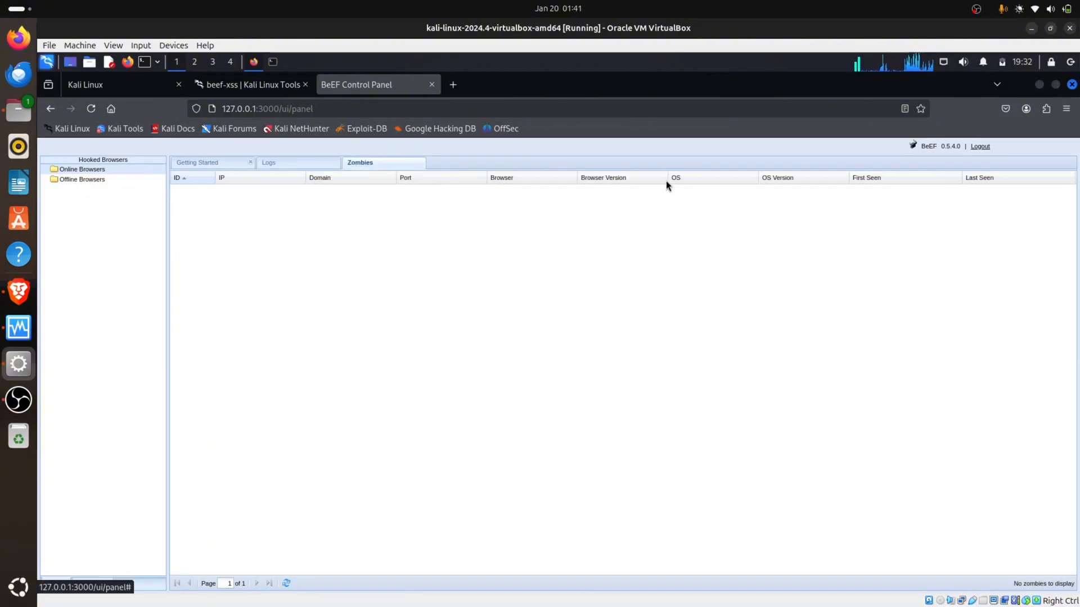
click(198, 162)
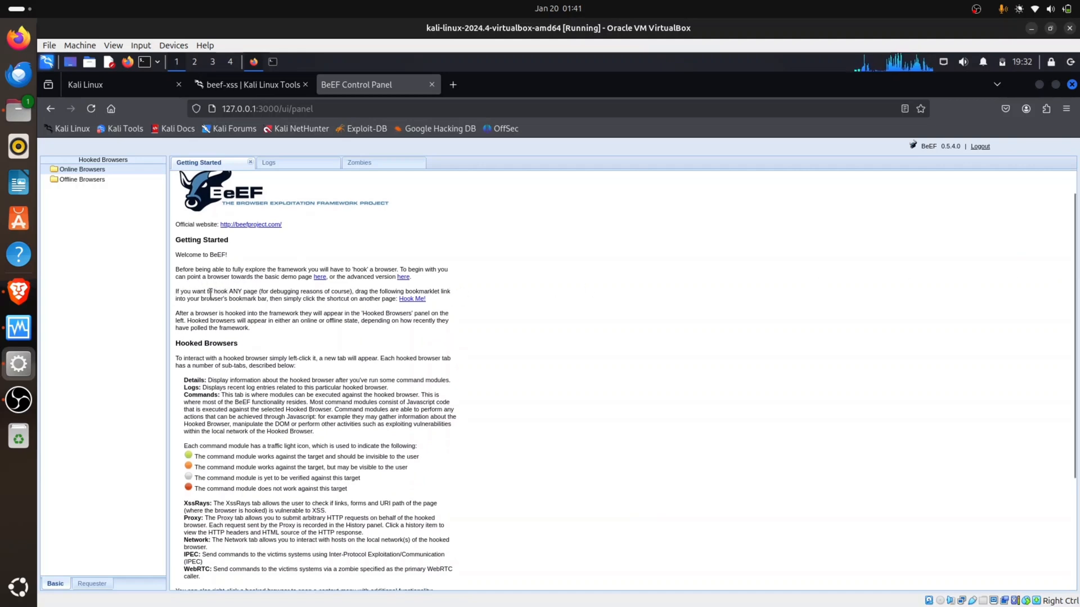
mouse_move(379, 301)
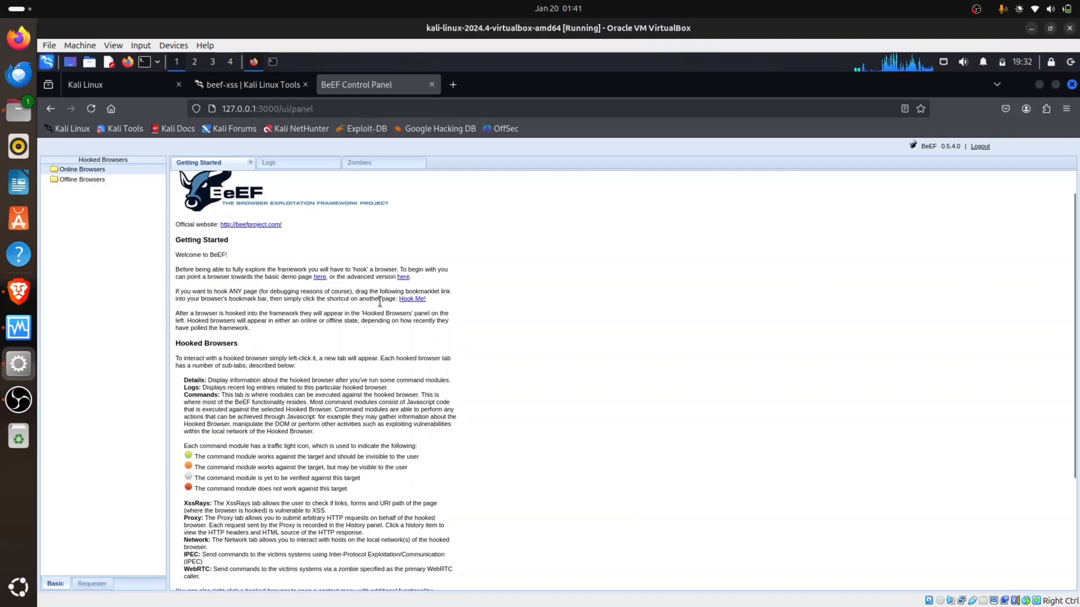
mouse_move(493, 382)
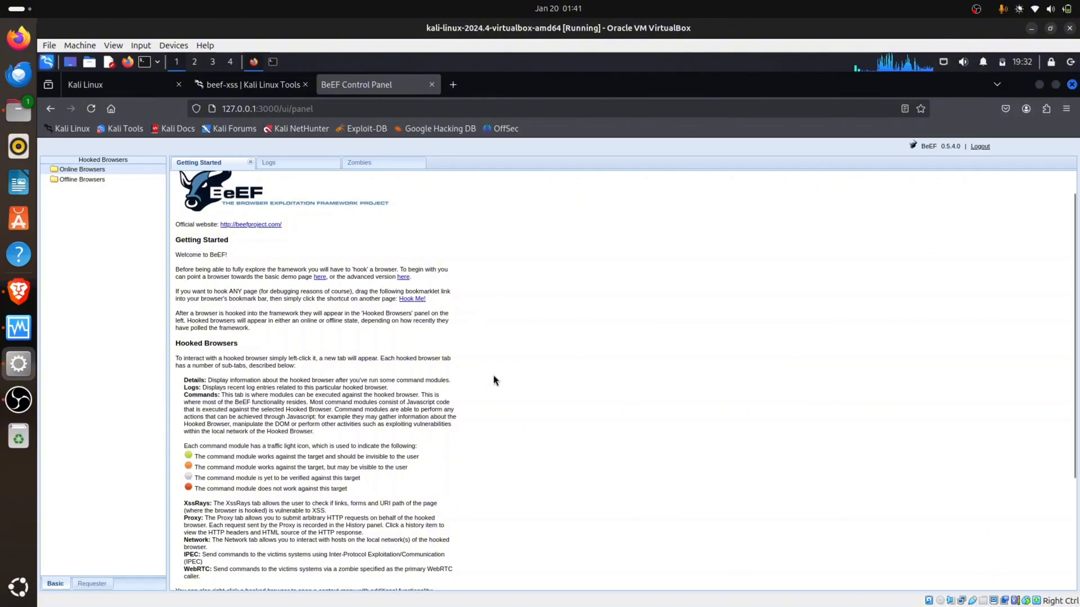
mouse_move(198, 269)
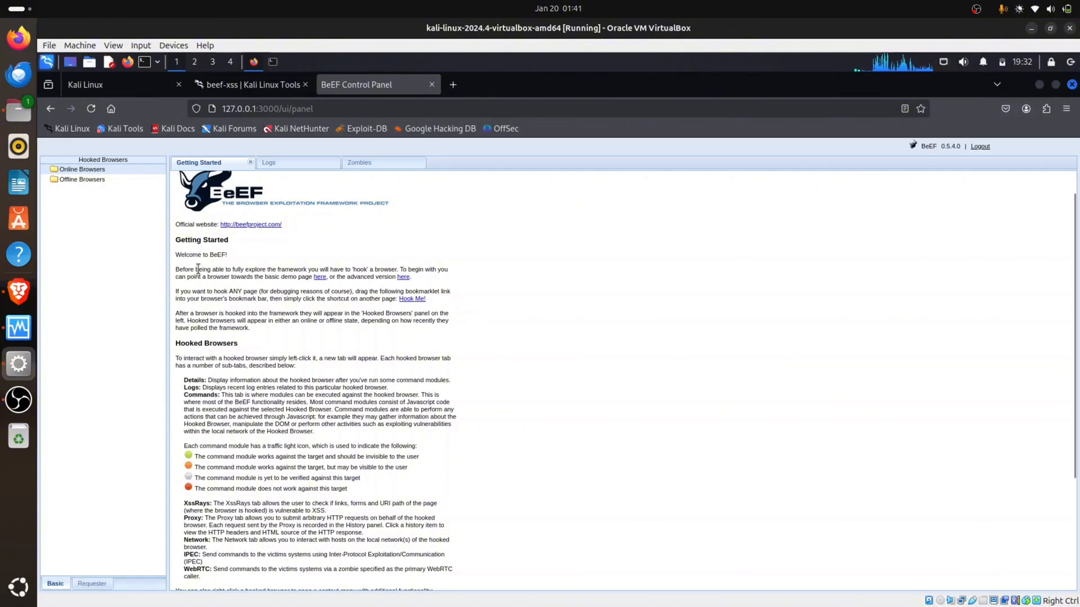
mouse_move(296, 269)
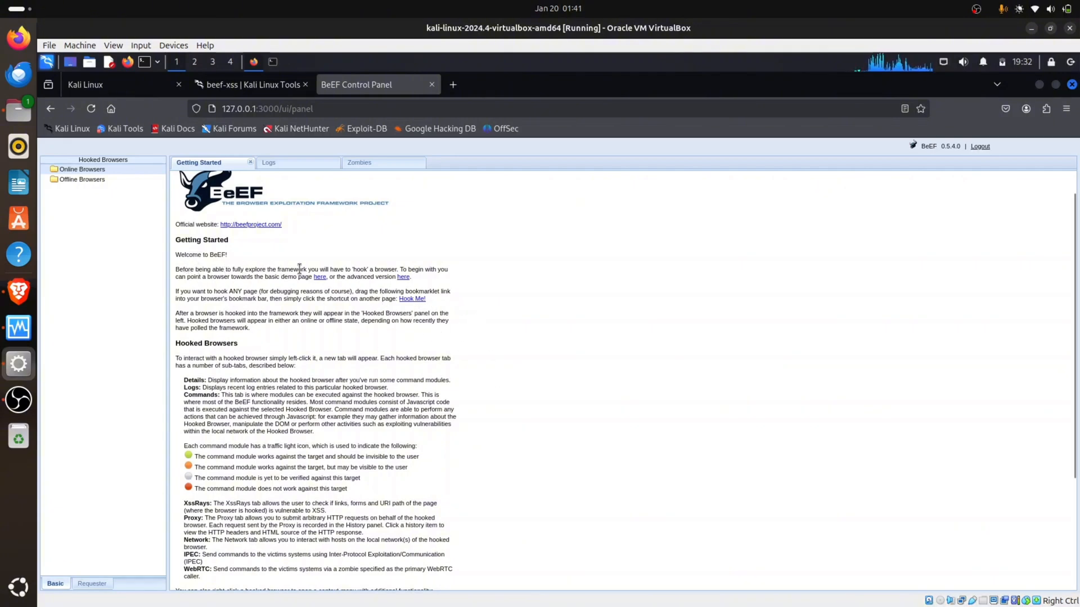
mouse_move(398, 269)
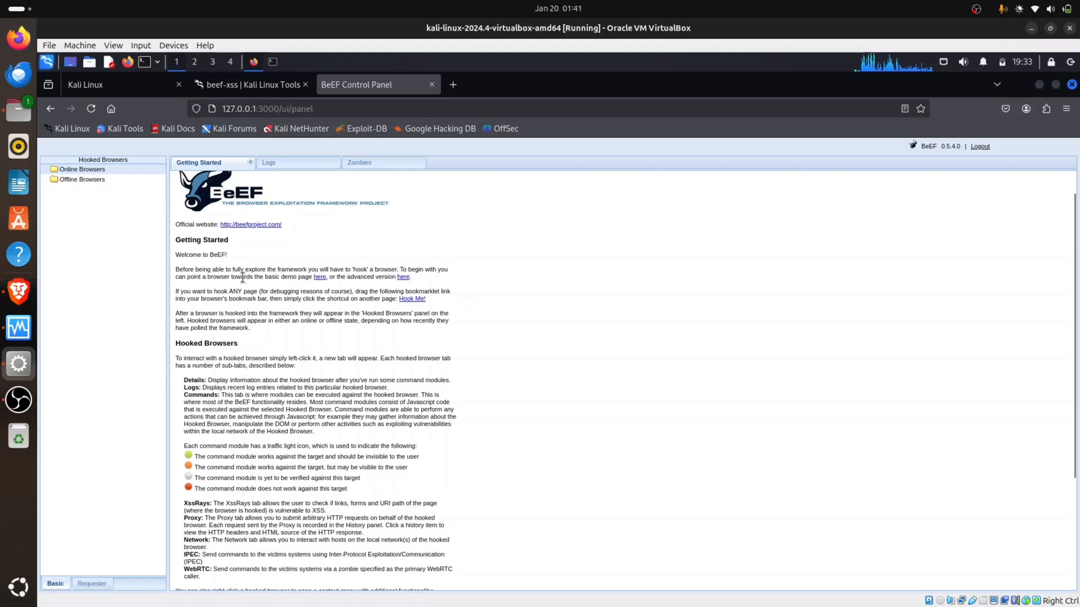
mouse_move(308, 277)
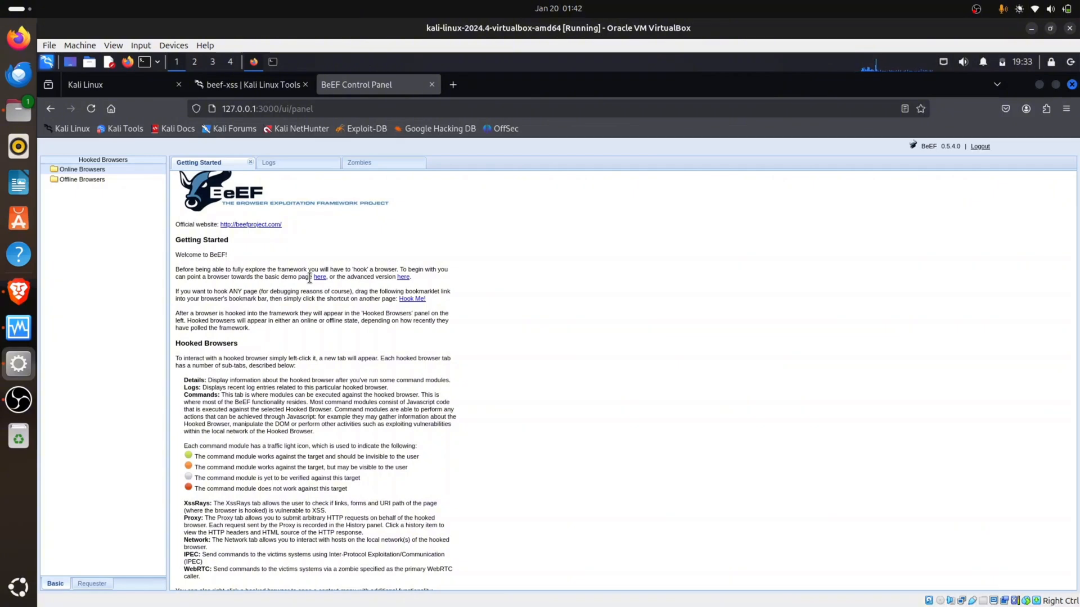
mouse_move(318, 277)
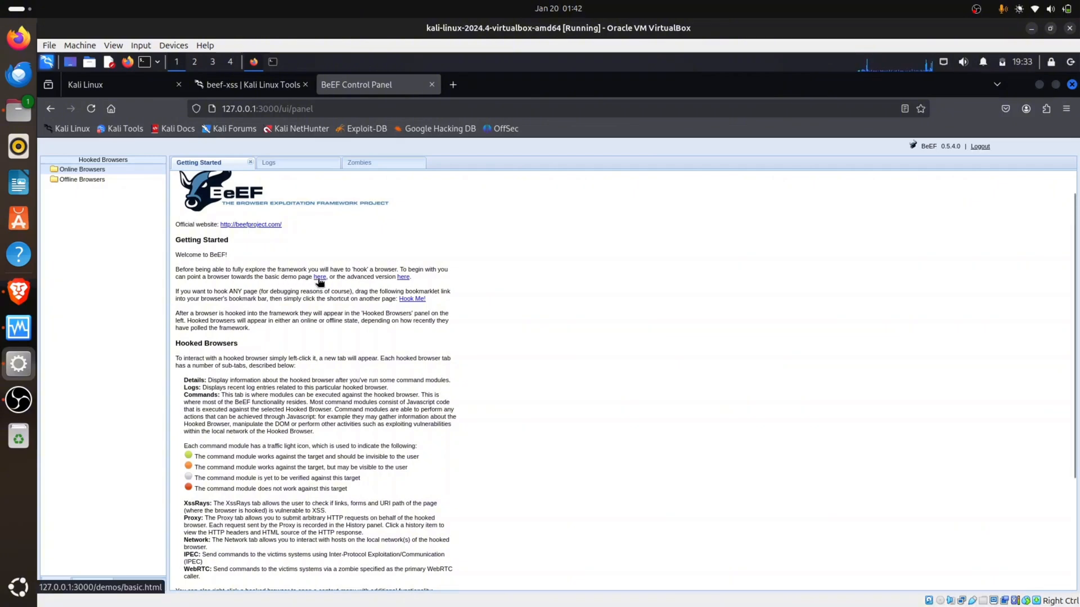
Step: Load 127.0.0.1:3000/demos/basic.html to hook this browser, then return to the BeEF Control Panel
click(318, 277)
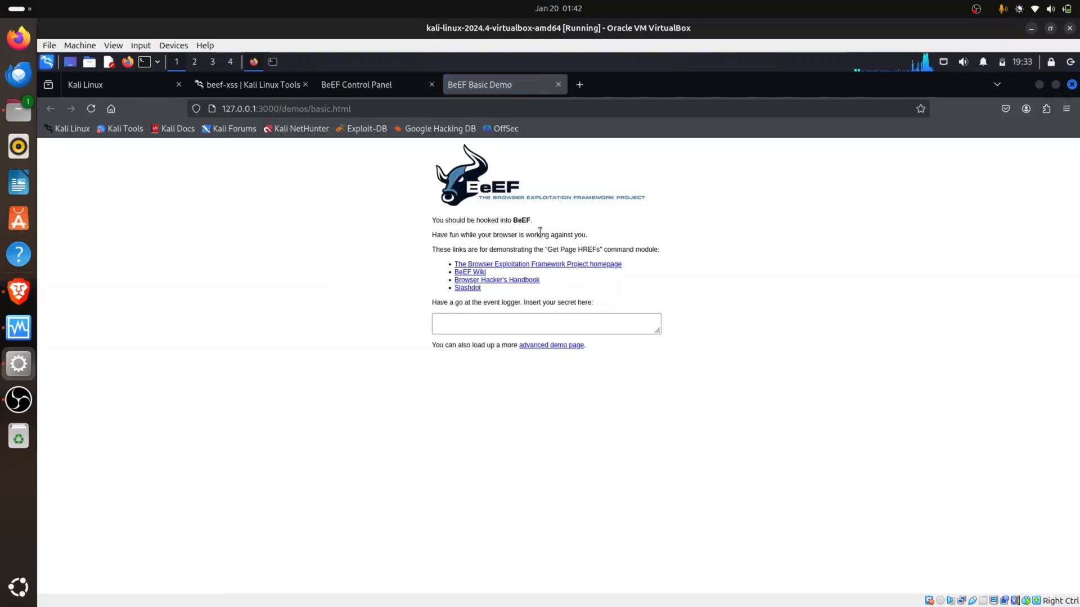
right_click(285, 108)
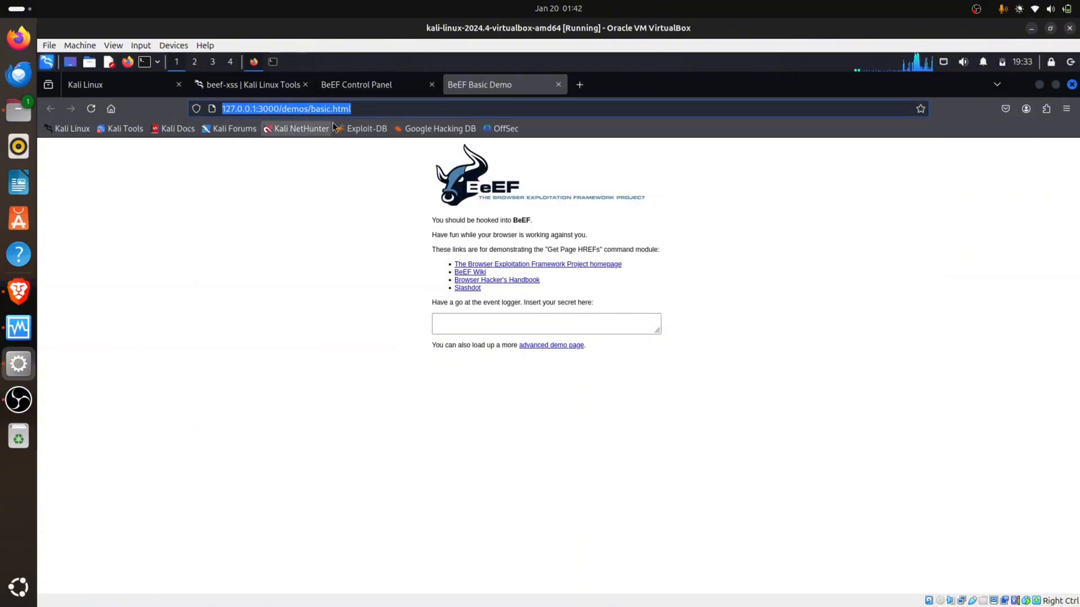
mouse_move(360, 142)
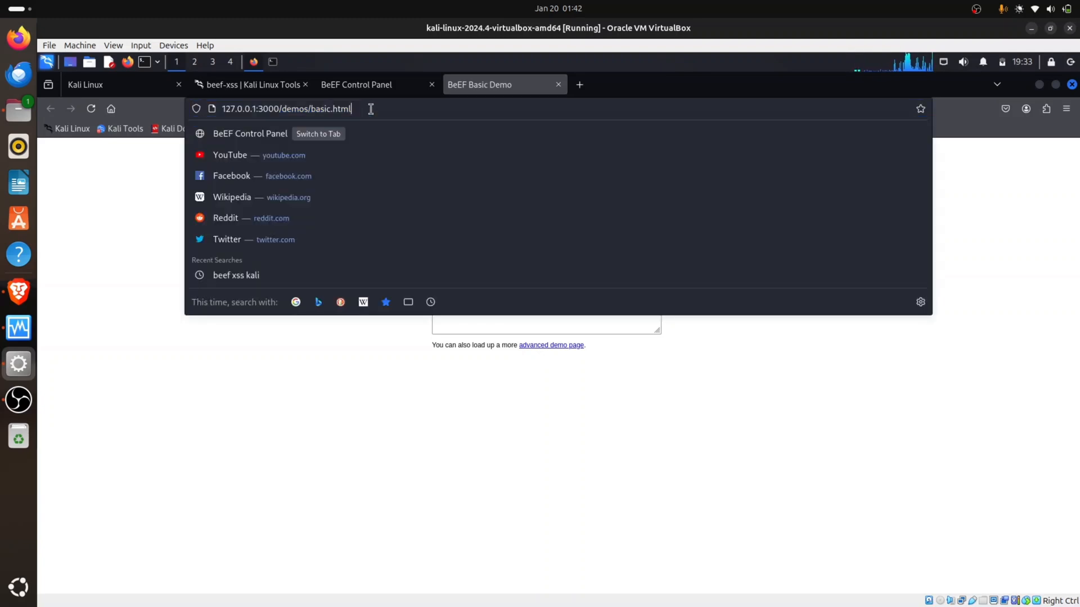
key(Return)
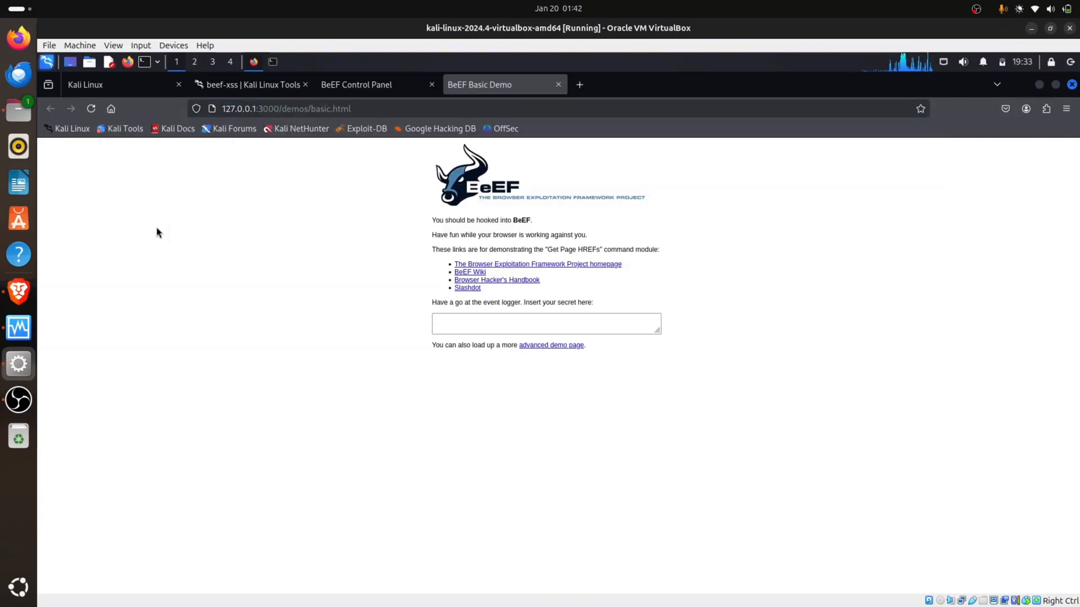
mouse_move(354, 113)
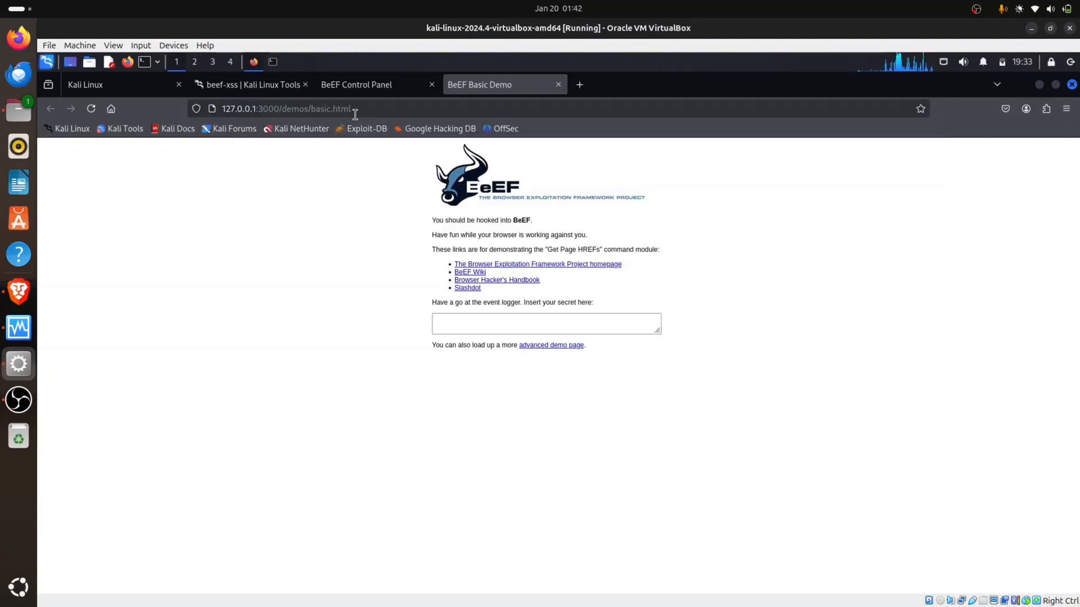
click(287, 108)
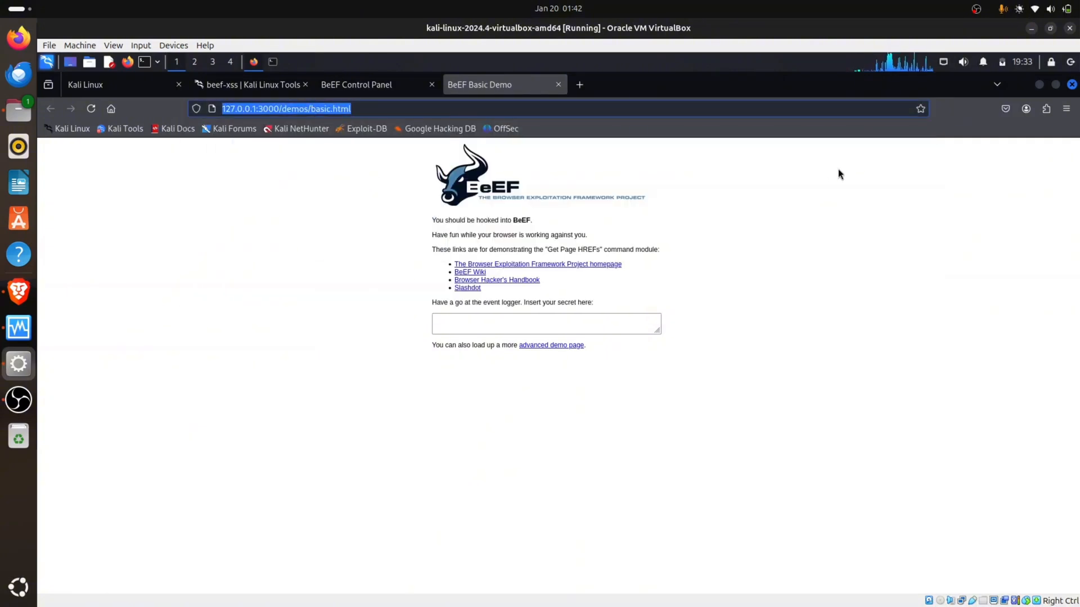
click(356, 84)
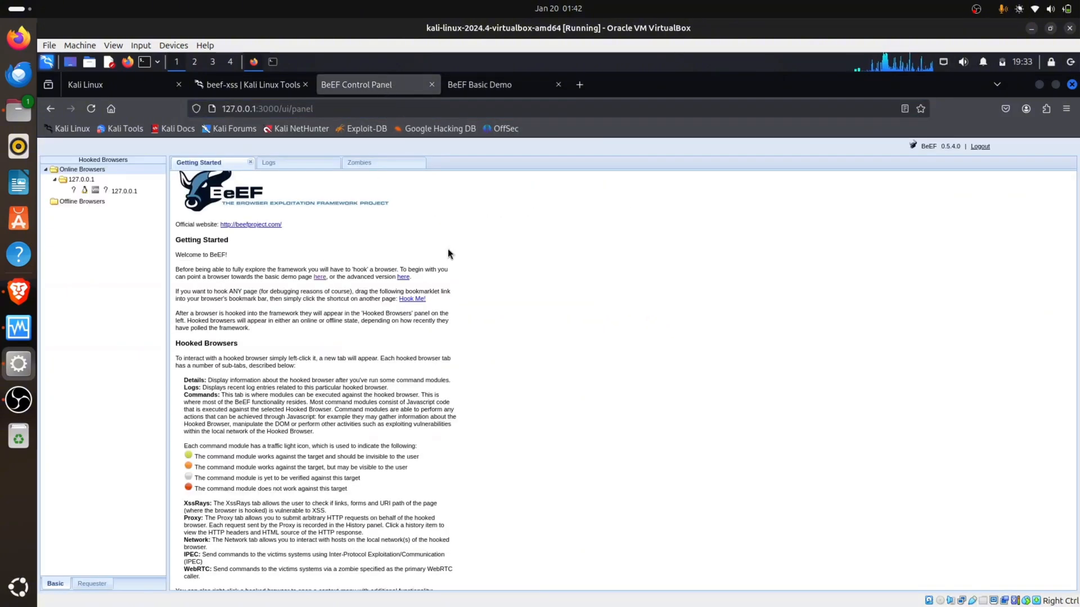
Step: Select the hooked 127.0.0.1 browser under Online Browsers to view its Current Browser details
click(124, 191)
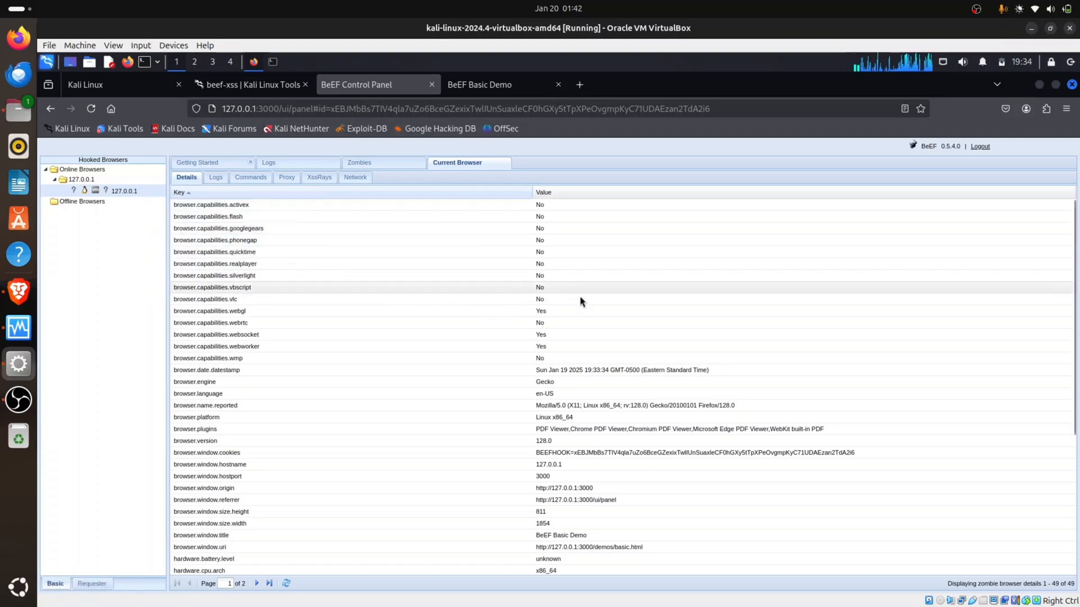
mouse_move(215, 176)
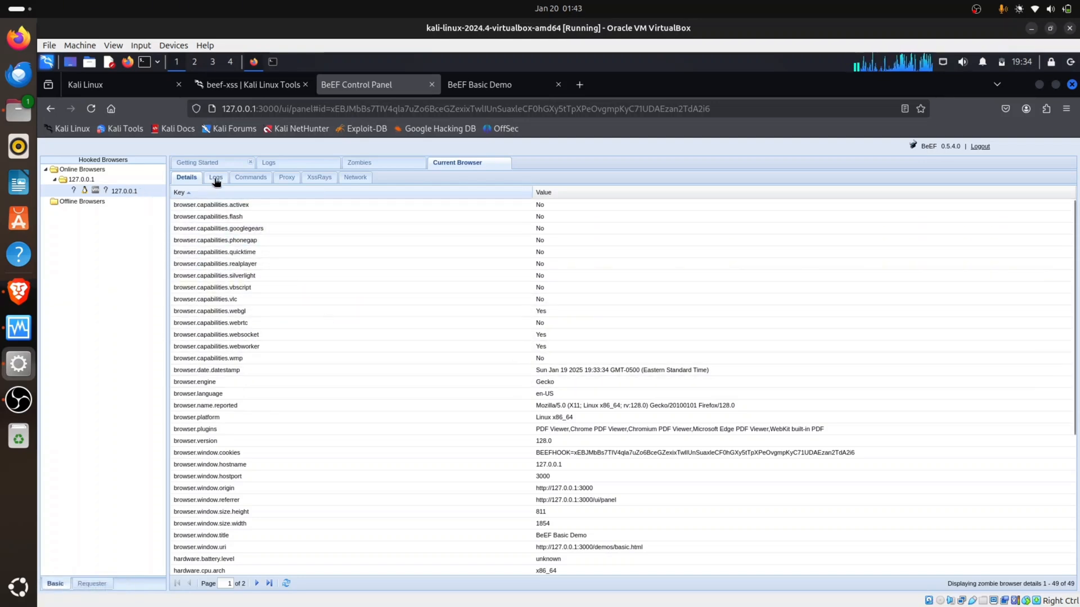
mouse_move(336, 194)
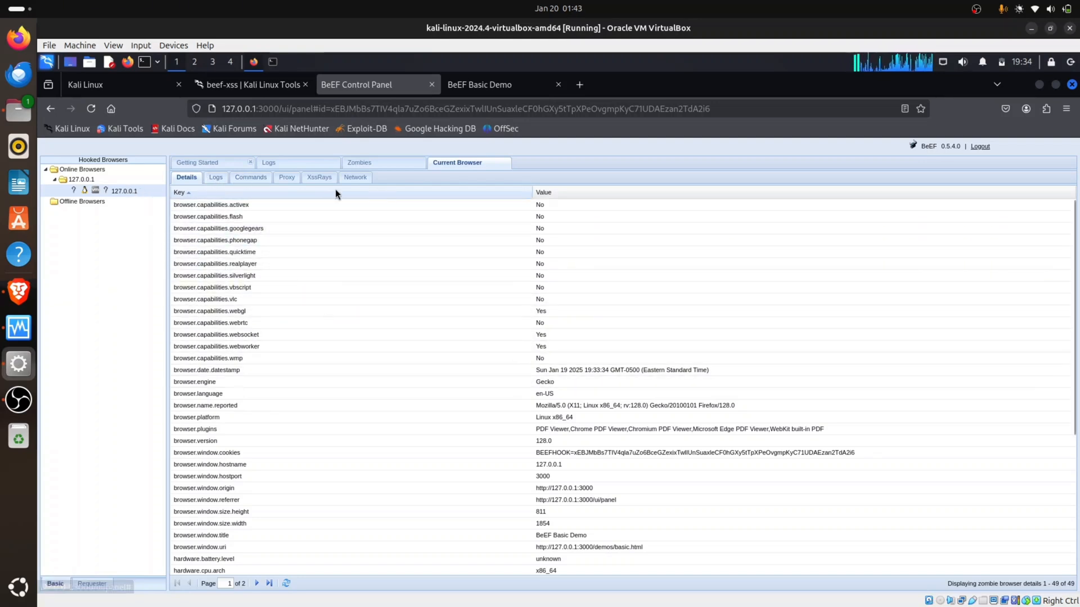
mouse_move(61, 304)
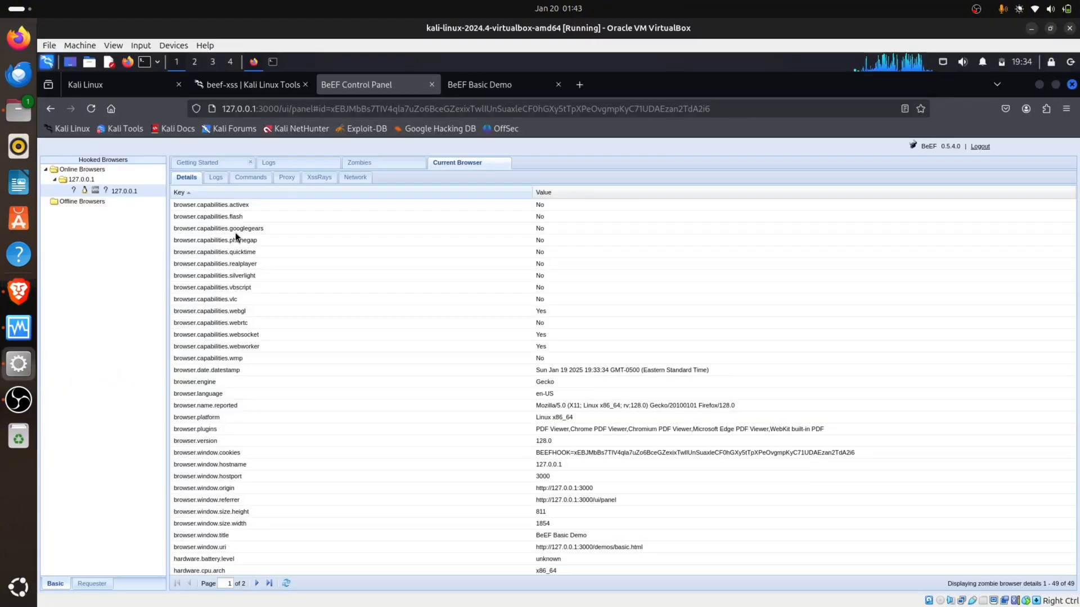
click(479, 85)
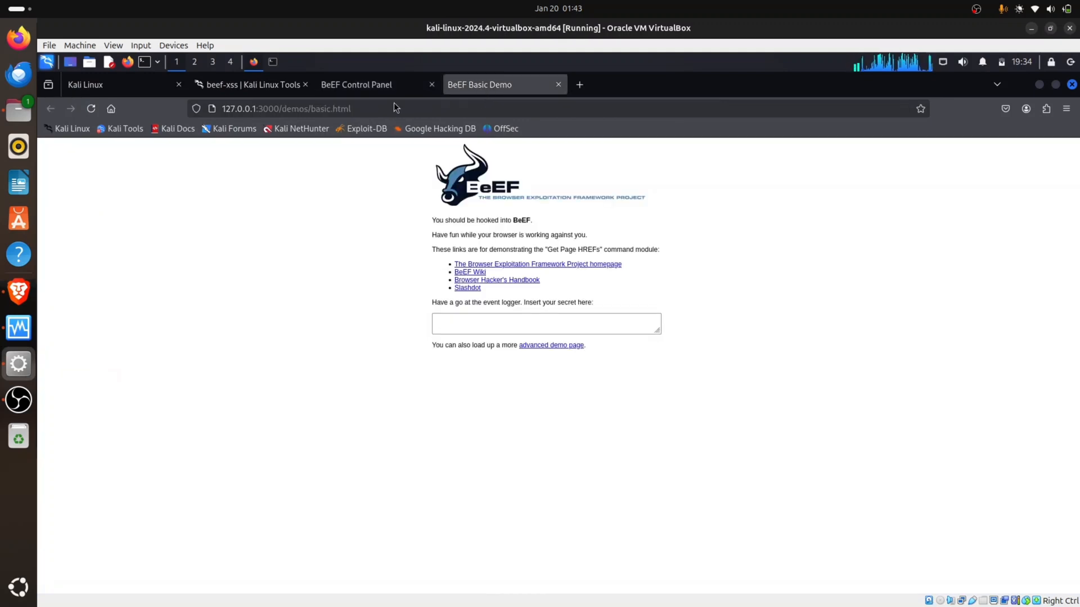
click(286, 108)
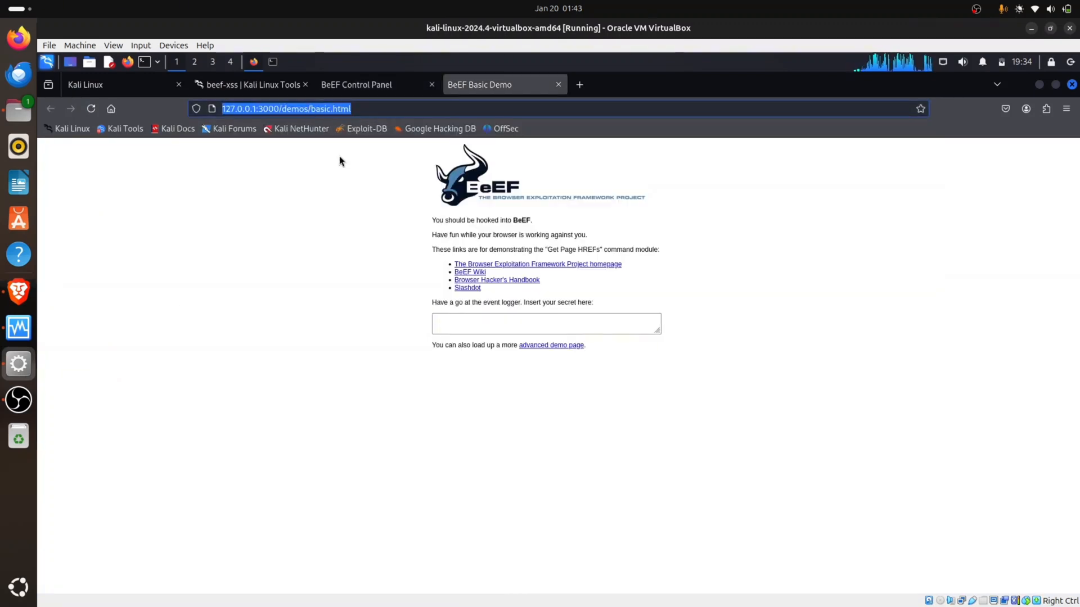
mouse_move(280, 175)
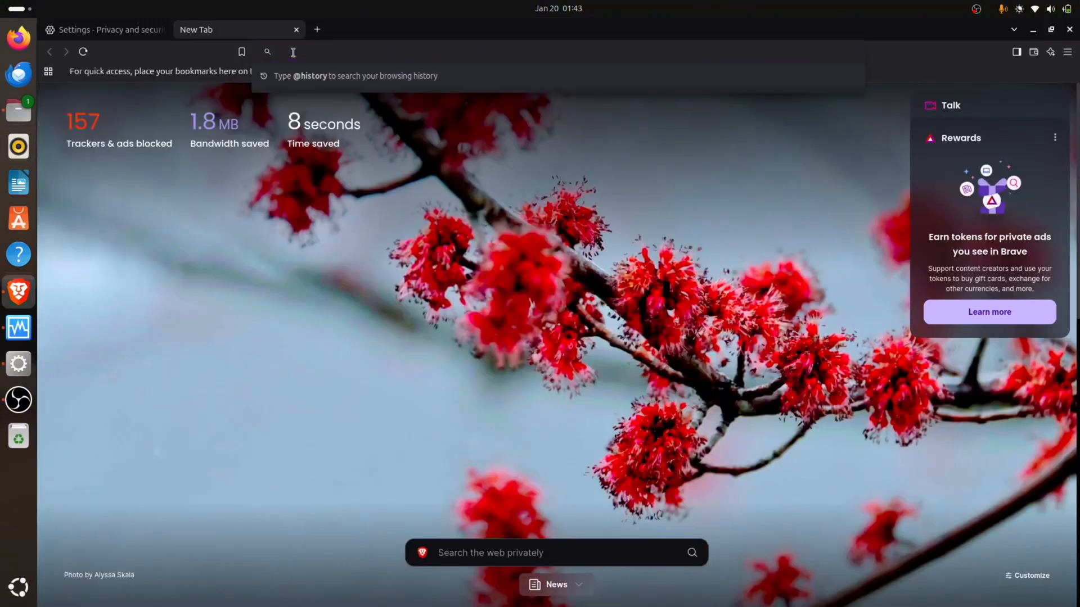
text(http://127.0.0.1:3000/demos/basic.html)
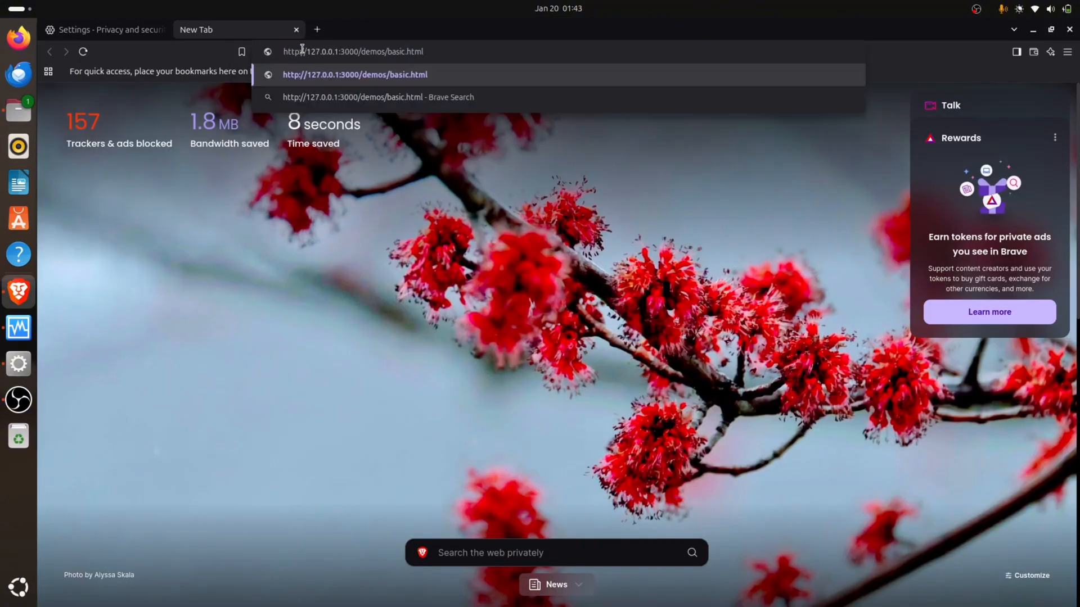
mouse_move(321, 55)
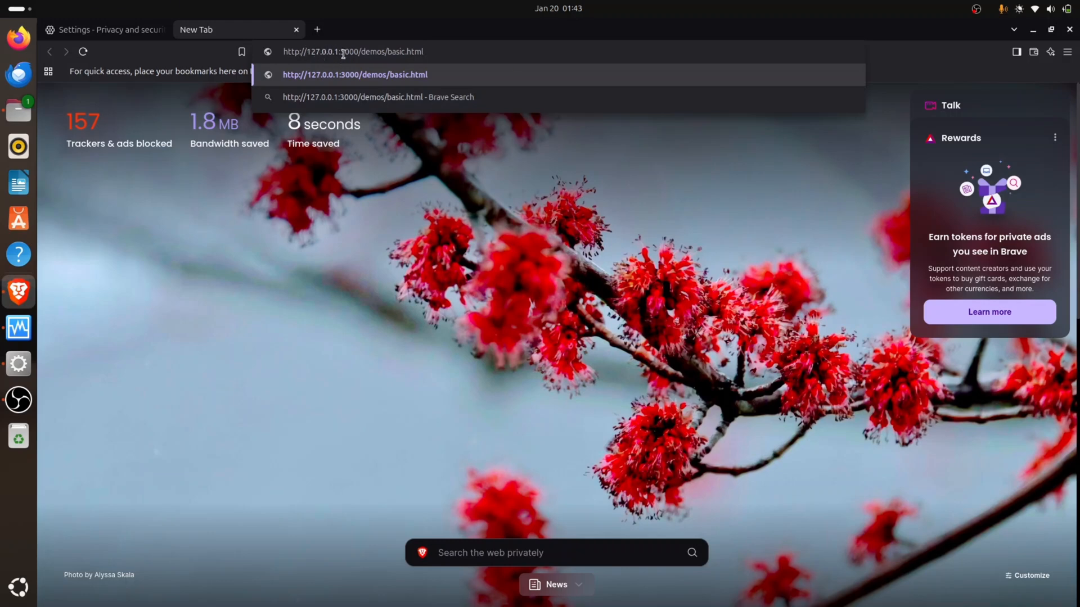
mouse_move(447, 123)
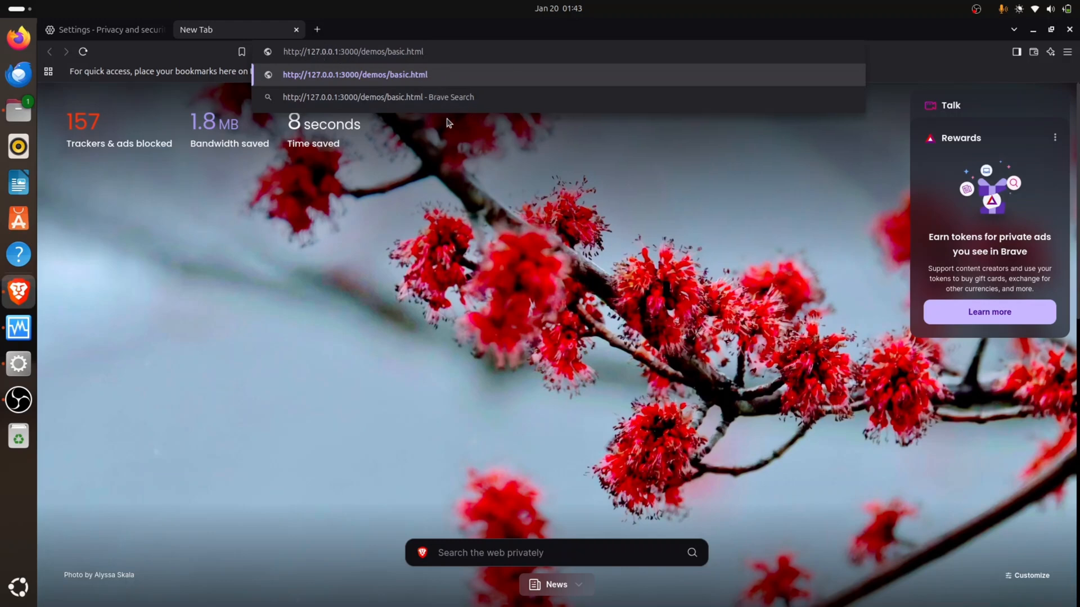
mouse_move(373, 243)
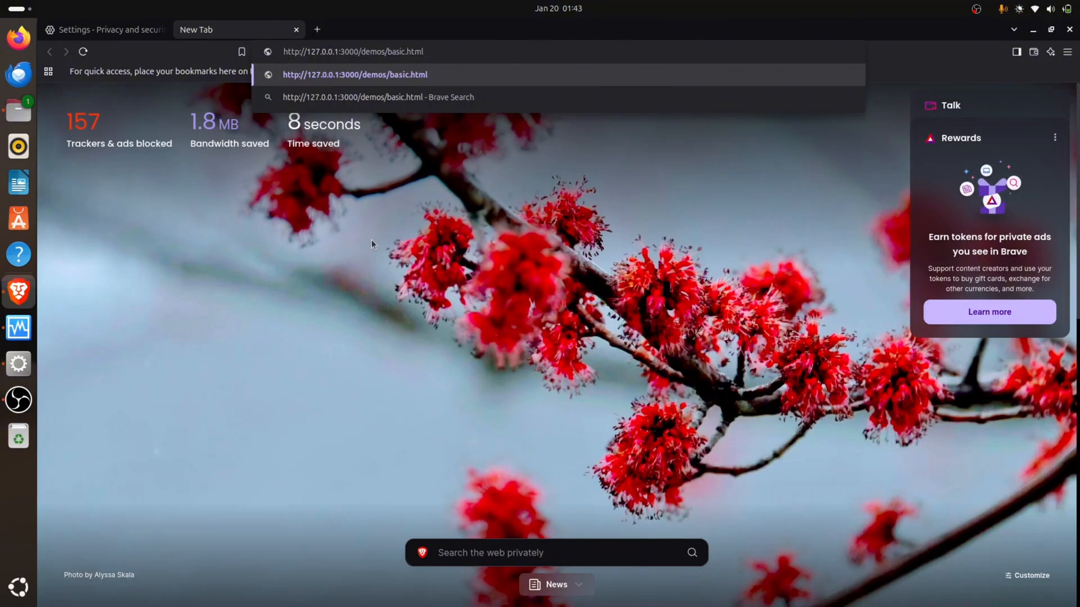
mouse_move(320, 59)
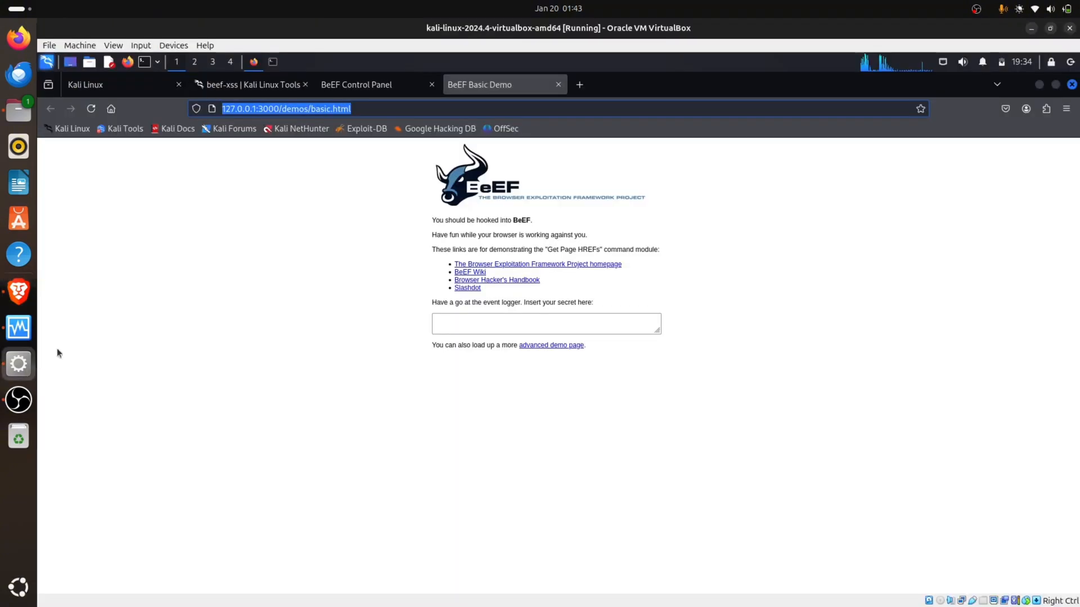
Step: Run ifconfig in the Kali terminal and copy eth0's inet address 10.0.2.15
click(273, 61)
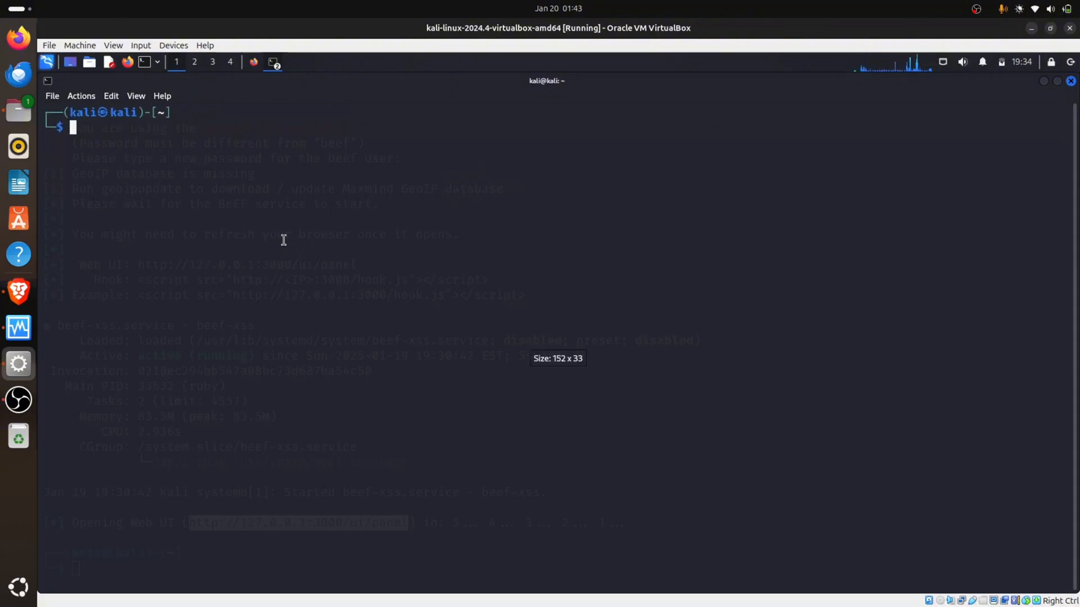
text(ifconf)
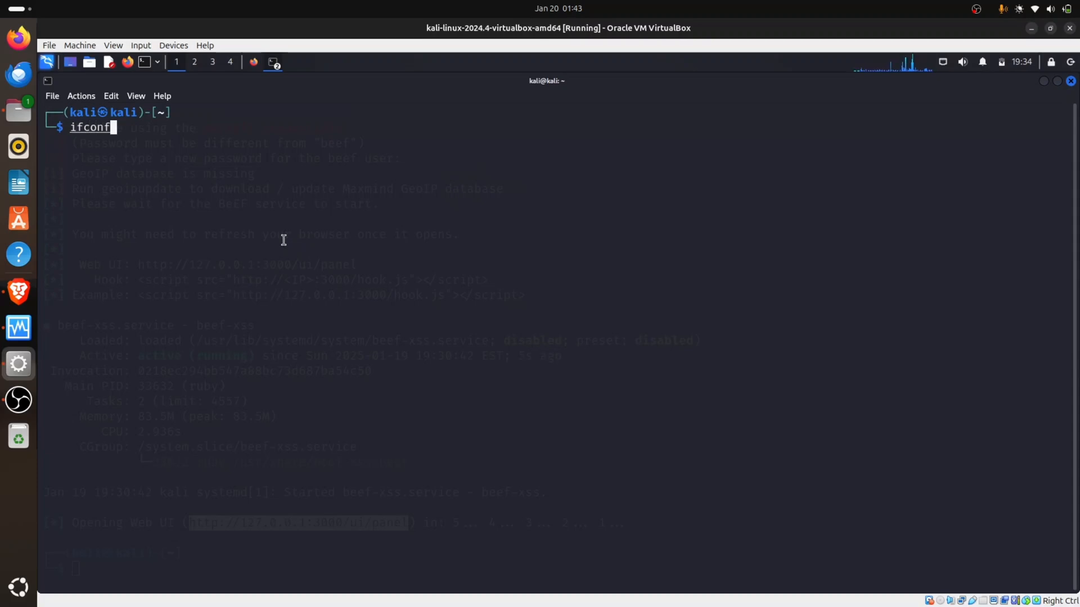
key(Return)
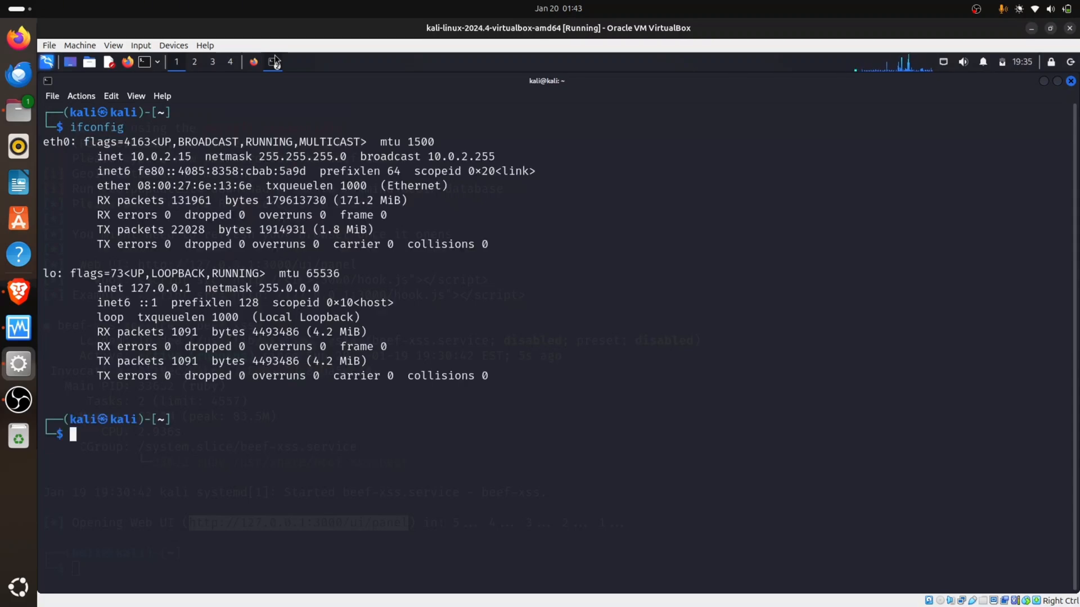
double_click(145, 156)
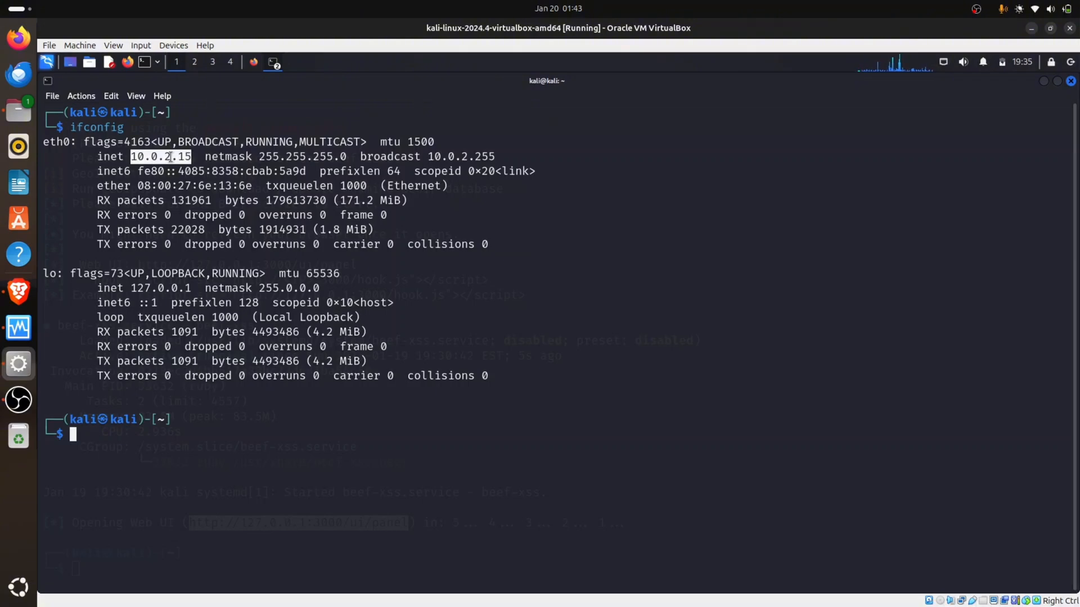
right_click(169, 156)
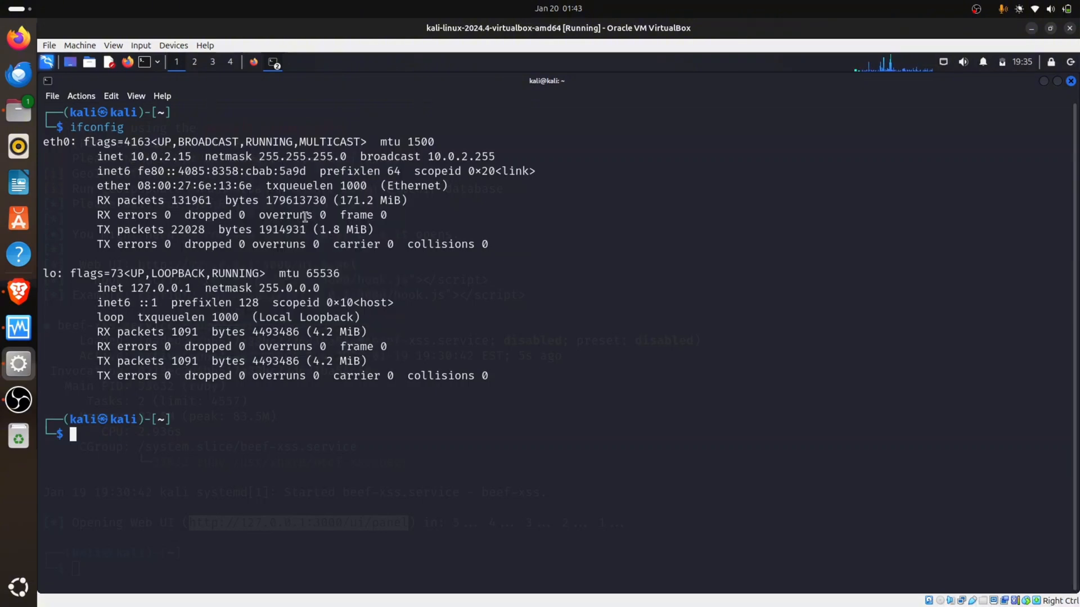
mouse_move(3, 365)
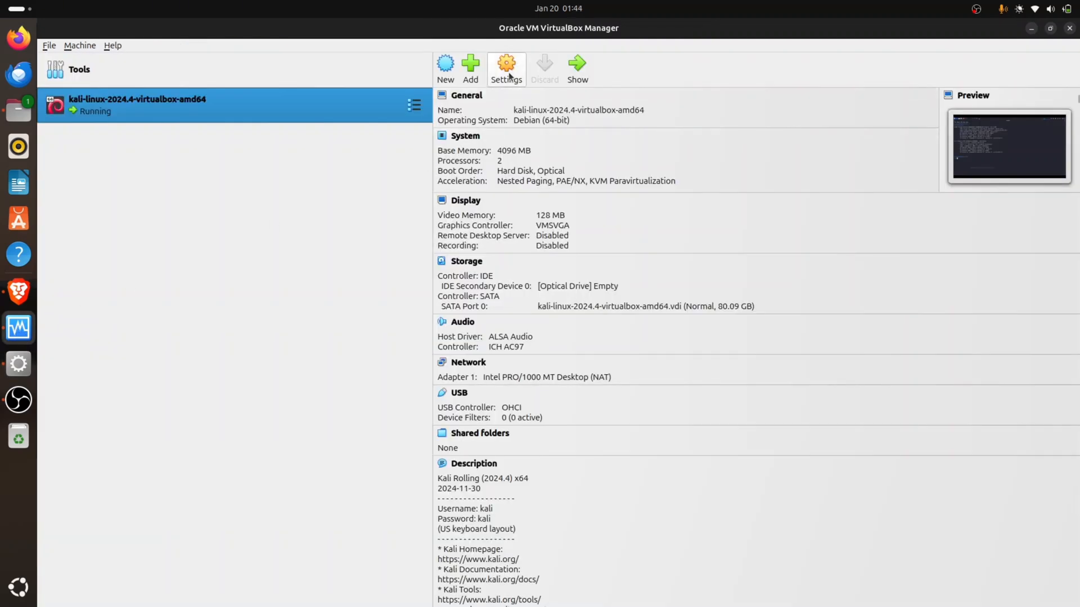
mouse_move(501, 142)
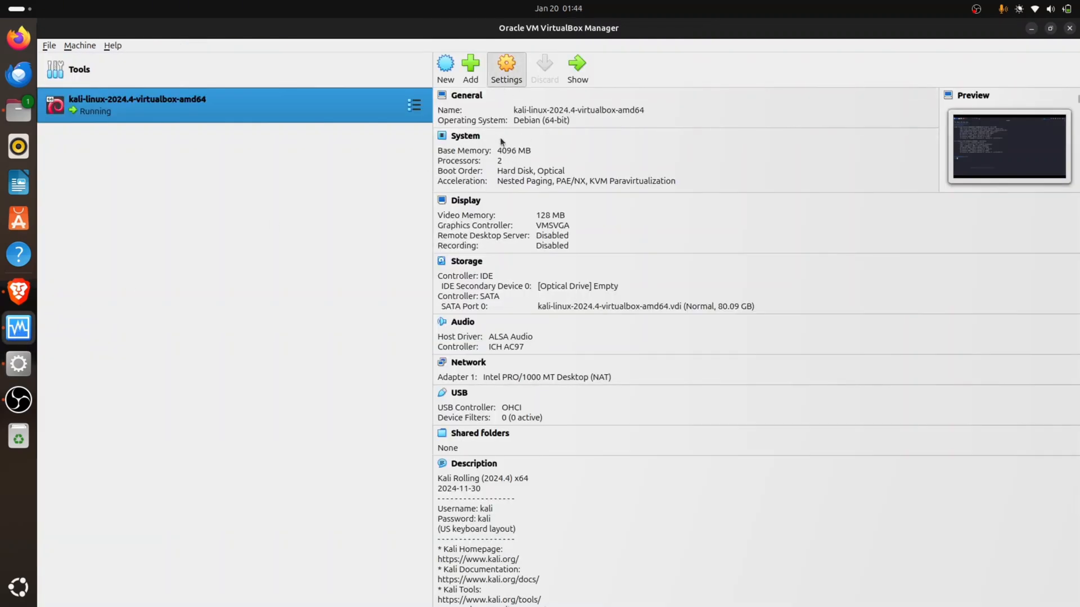
Step: Set the Kali VM's network adapter to Bridged Adapter (wlp0s20f3) in VirtualBox settings
click(505, 65)
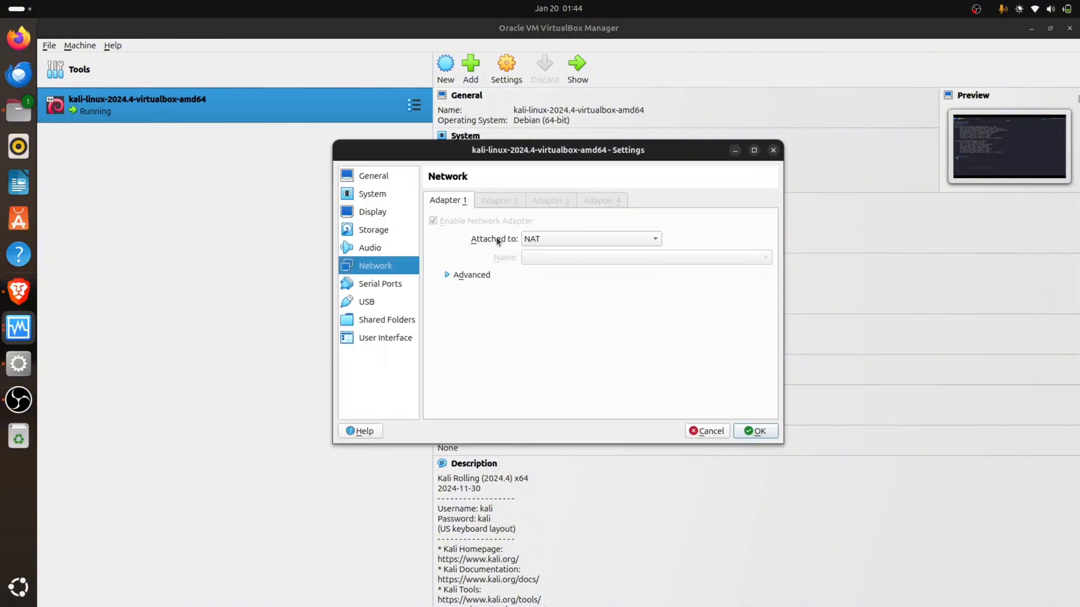
click(588, 239)
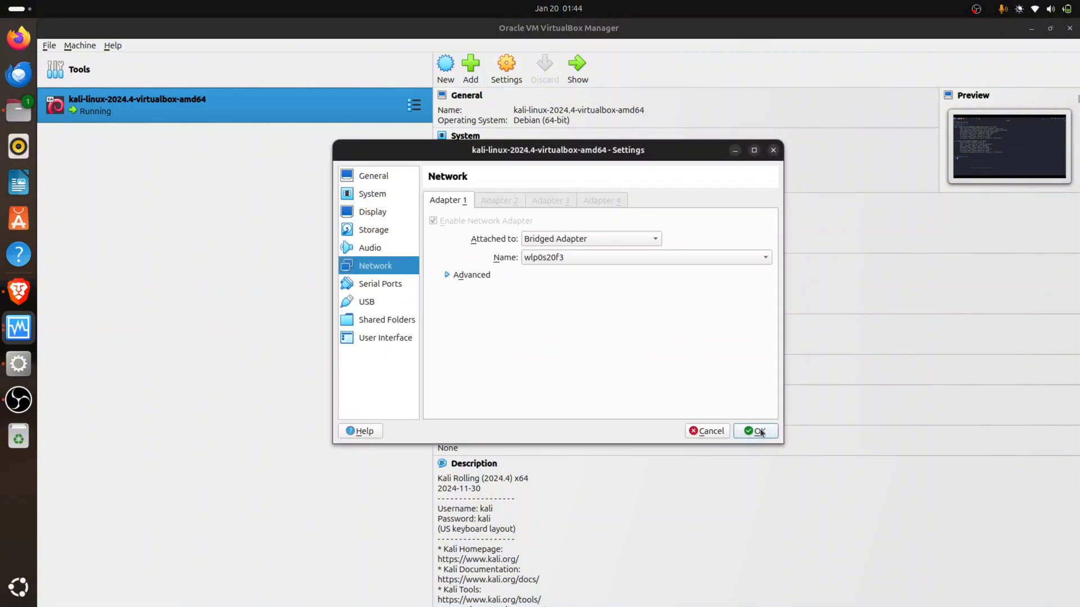
click(756, 431)
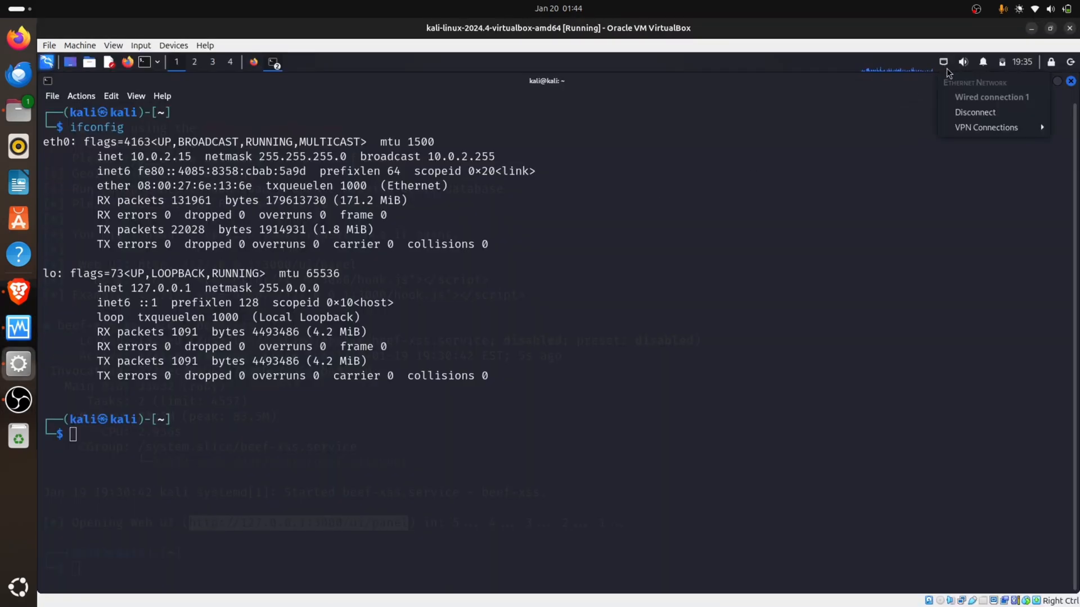
Step: Reconnect Kali's wired connection and bring the existing terminal forward
click(974, 111)
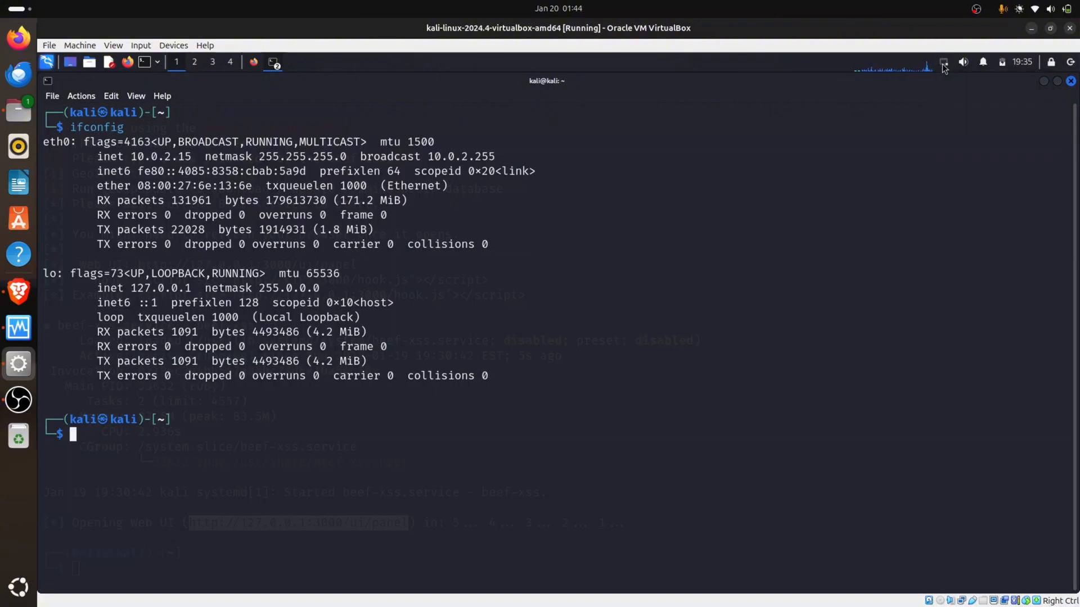
mouse_move(764, 121)
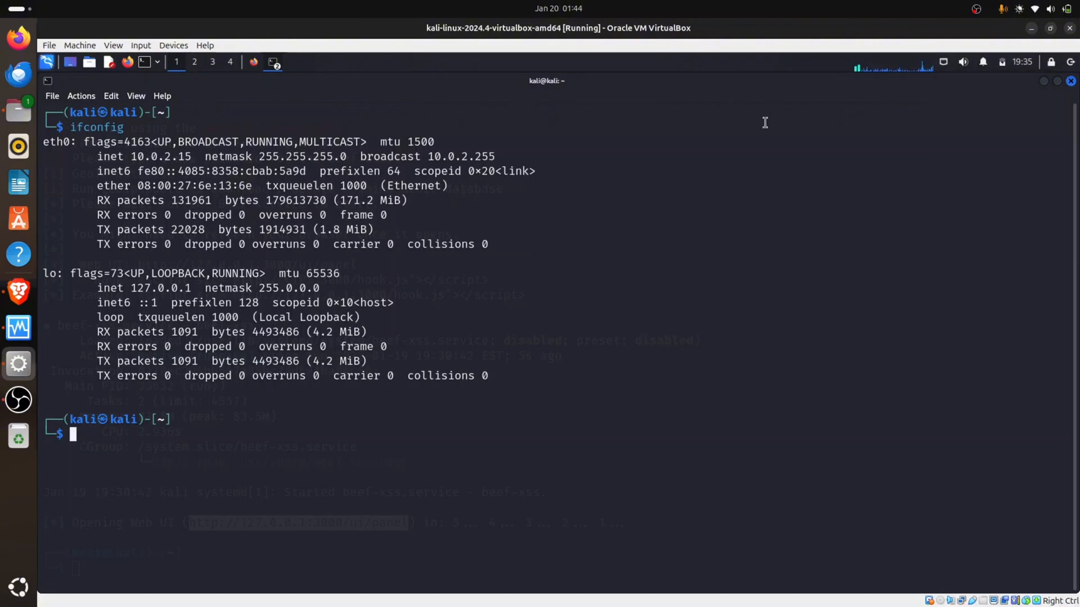
mouse_move(220, 361)
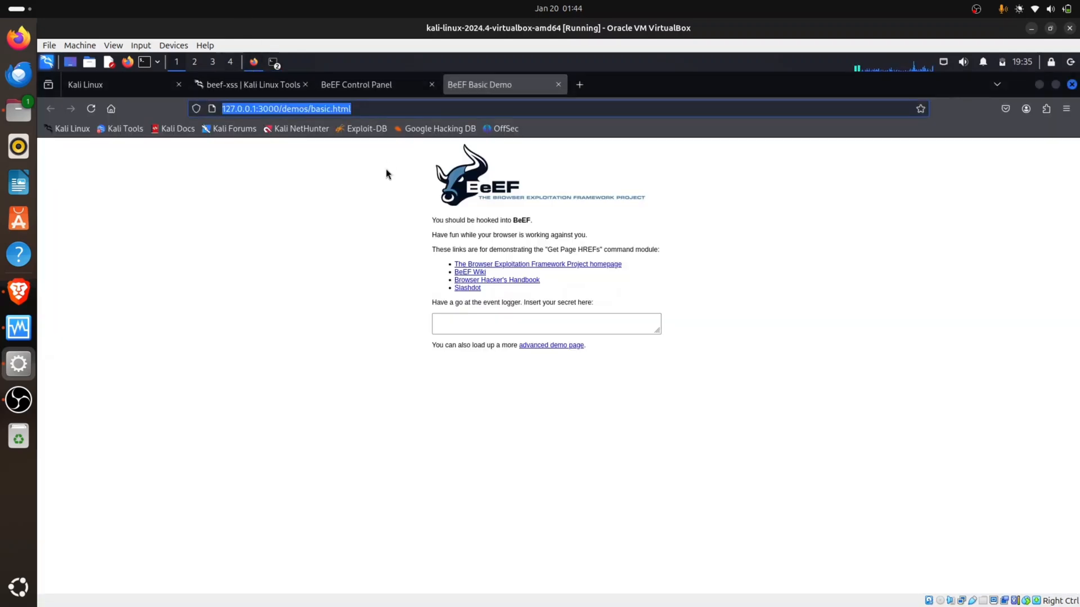
click(357, 85)
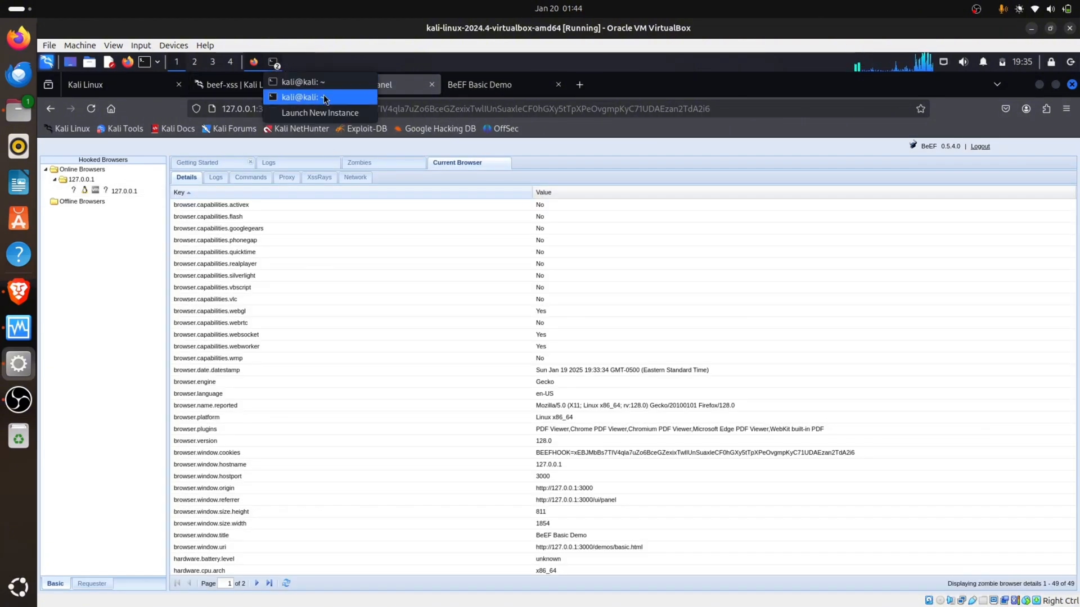
click(301, 96)
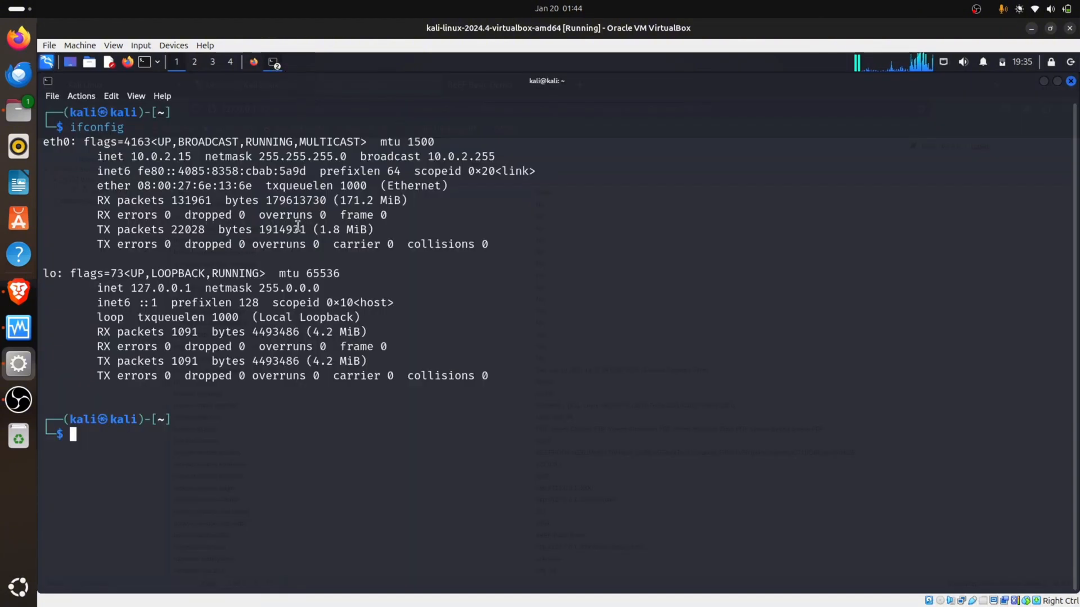
Step: Rerun ifconfig and select eth0's new address 192.168.48.30
text(ifconfig)
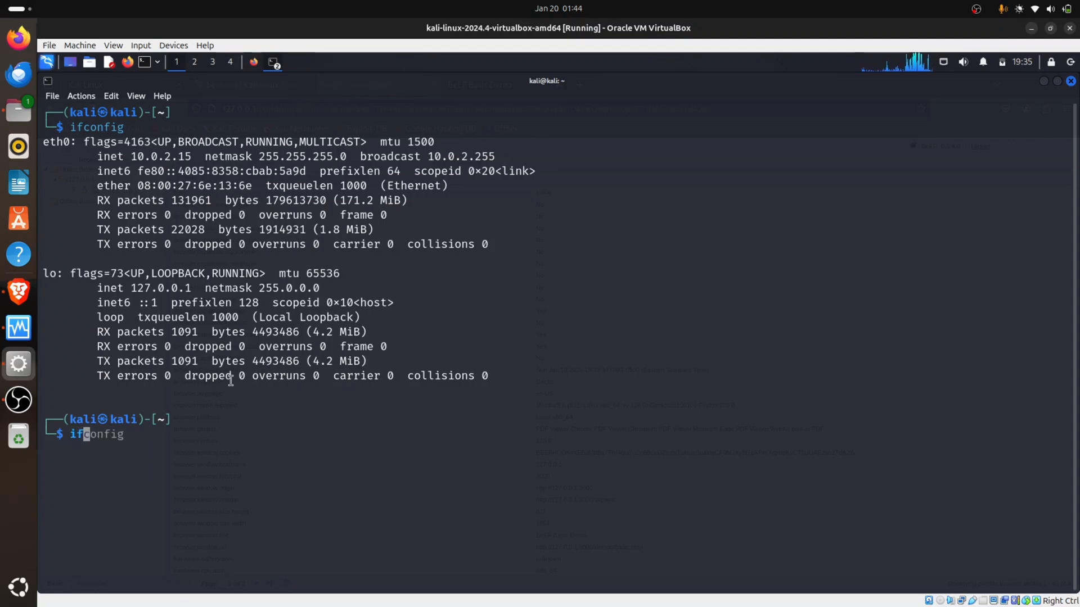
key(Return)
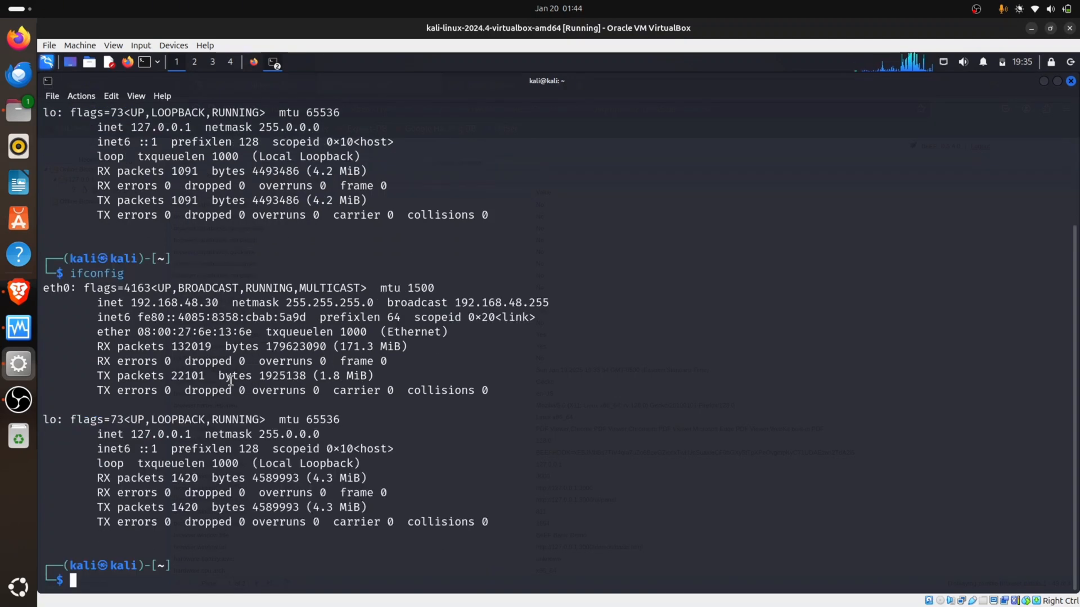
double_click(182, 302)
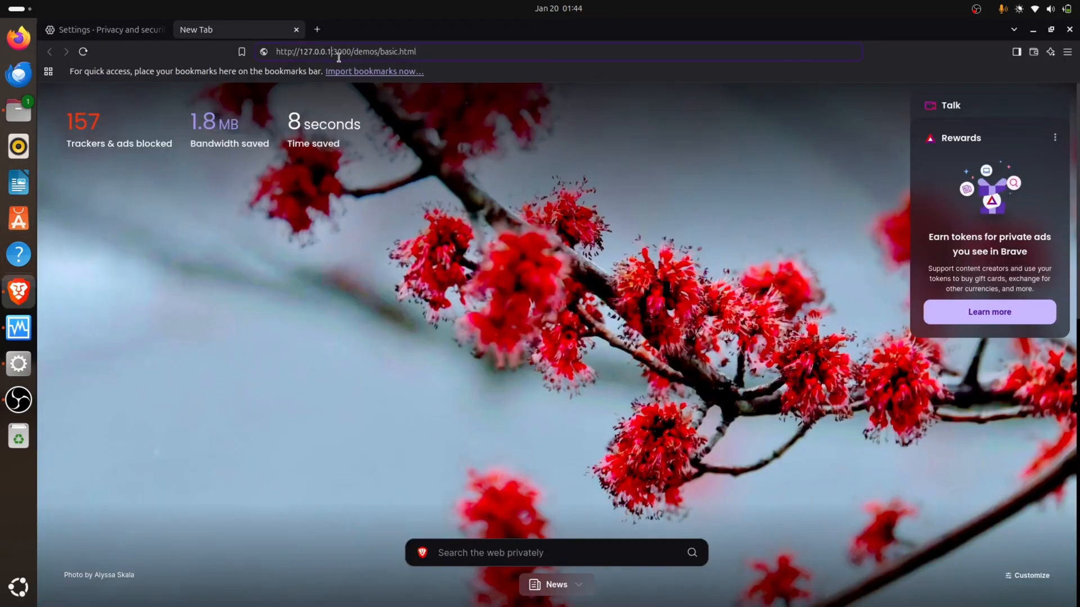
click(344, 50)
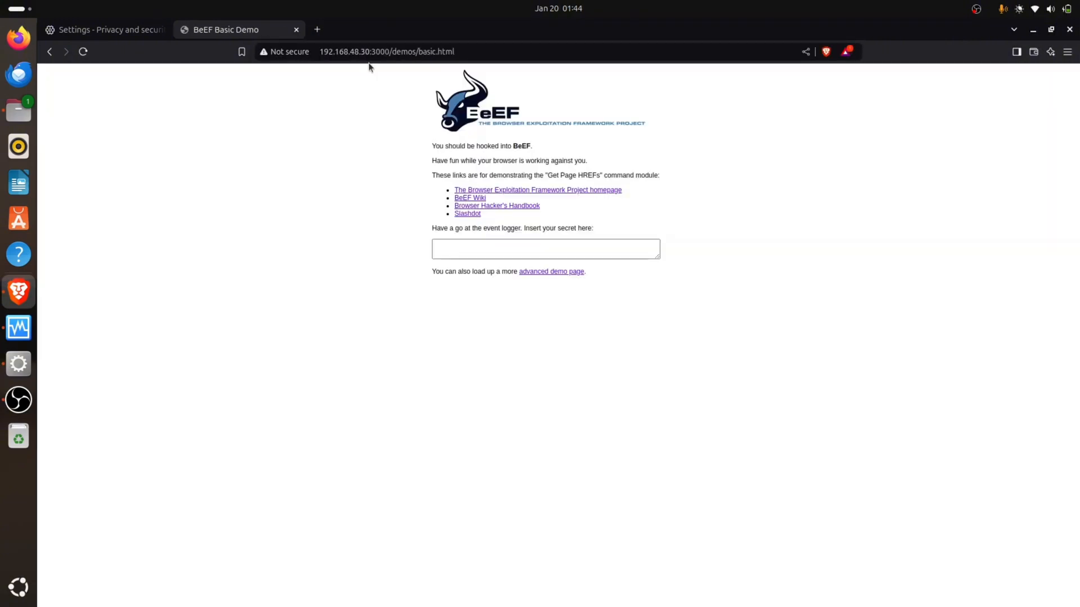
mouse_move(423, 64)
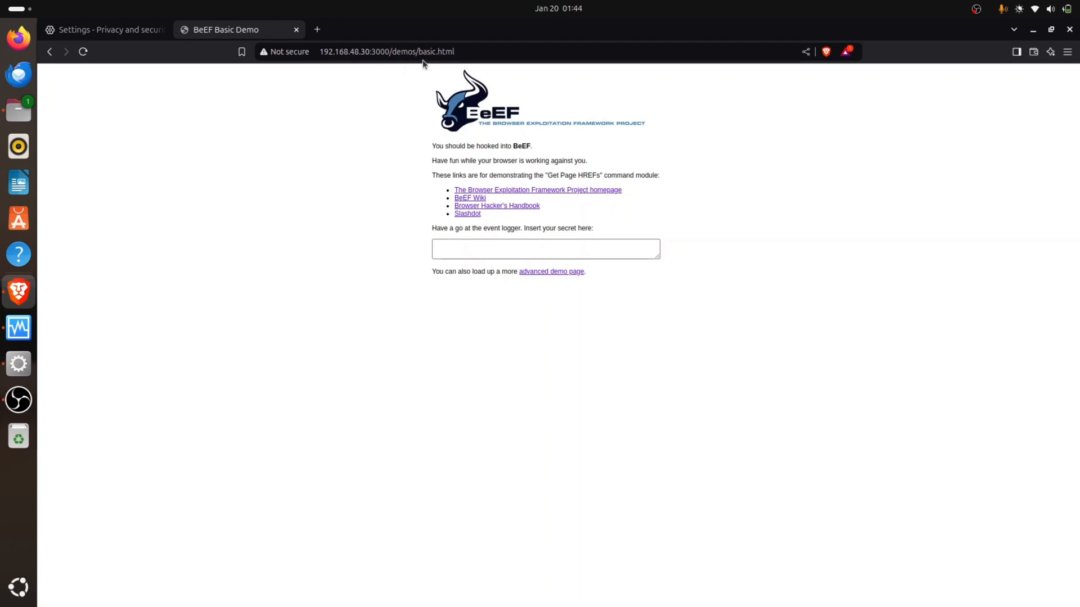
click(386, 51)
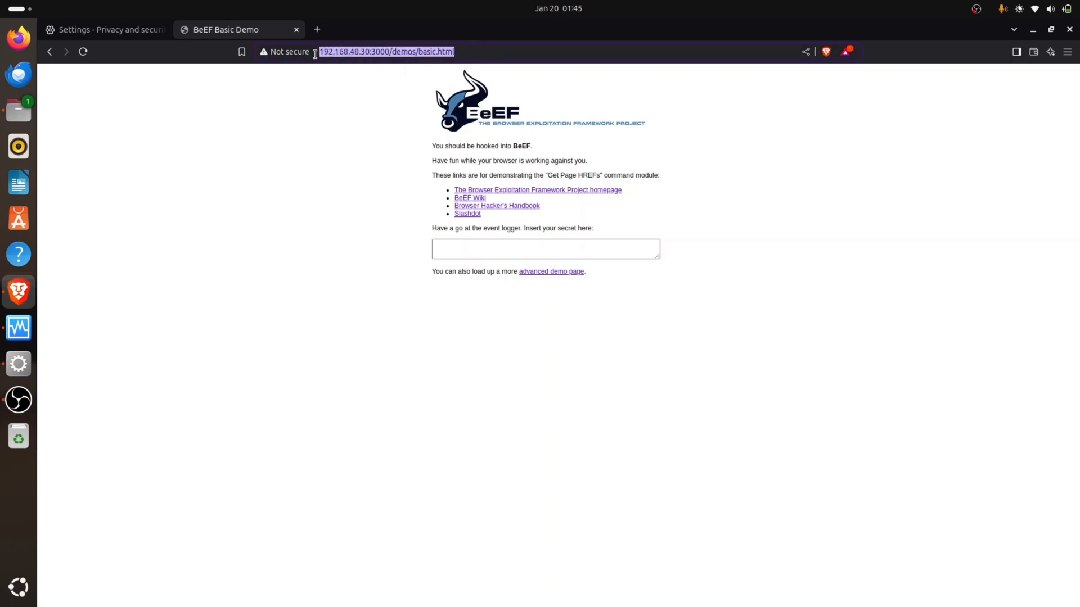
mouse_move(19, 363)
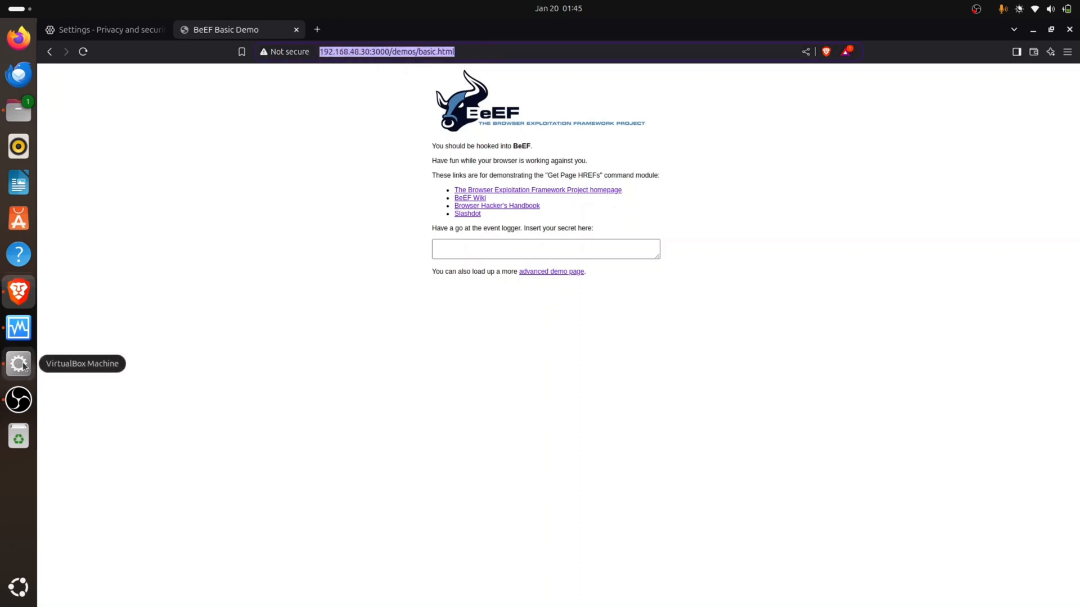
Step: Select hooked browser 192.168.48.130 in BeEF and view its Proxy and Network map
click(19, 363)
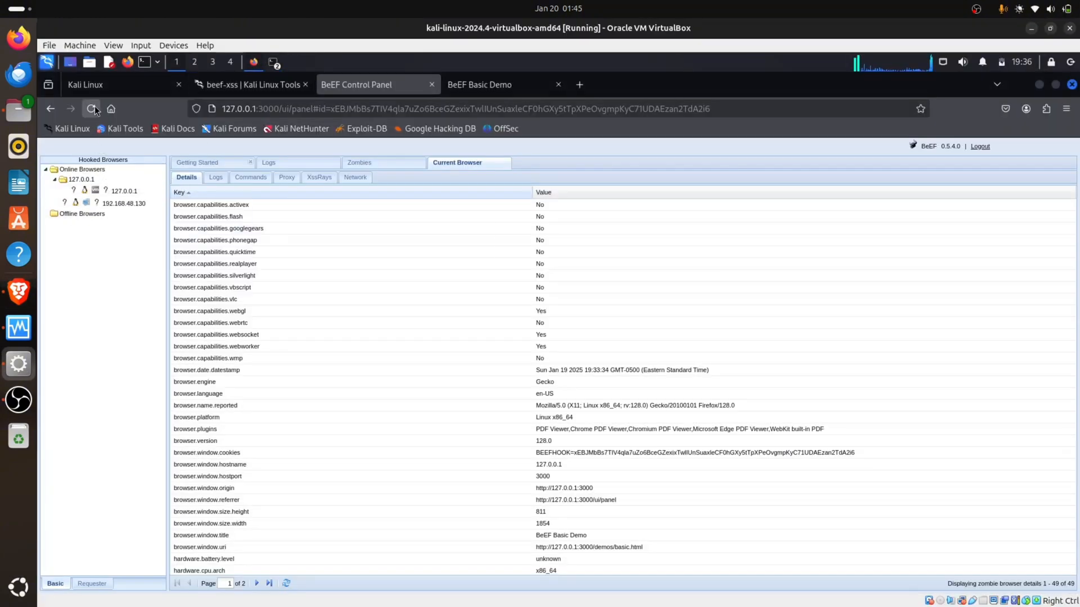
mouse_move(124, 204)
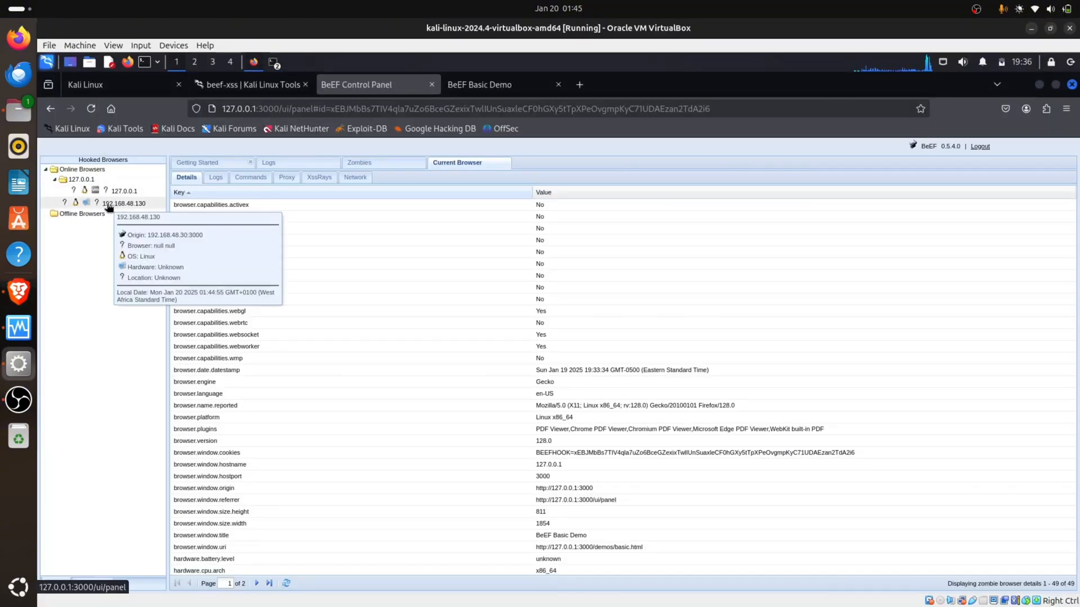
click(124, 204)
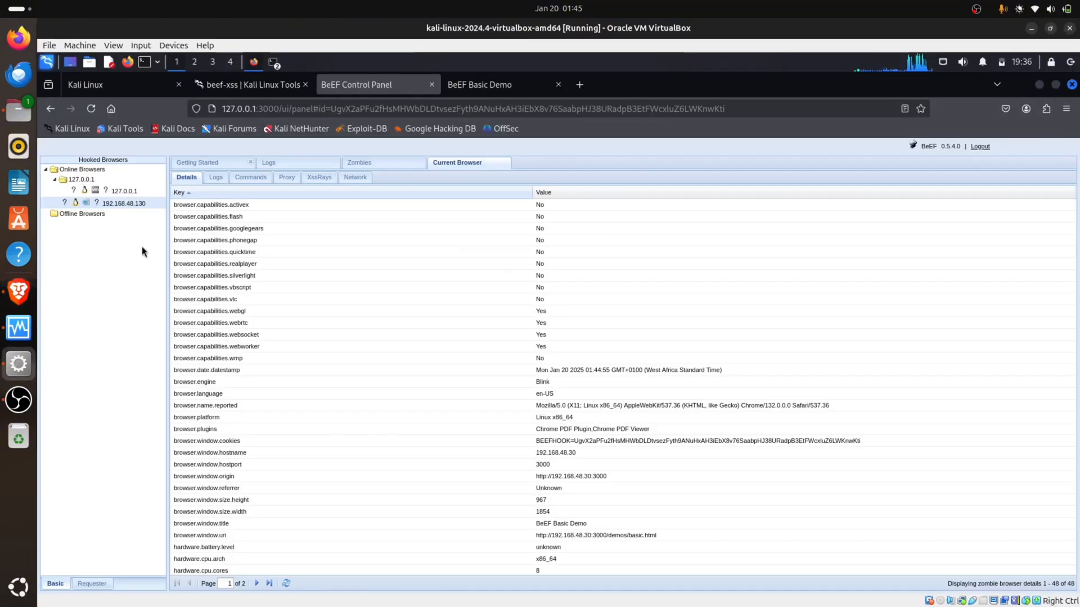
mouse_move(250, 176)
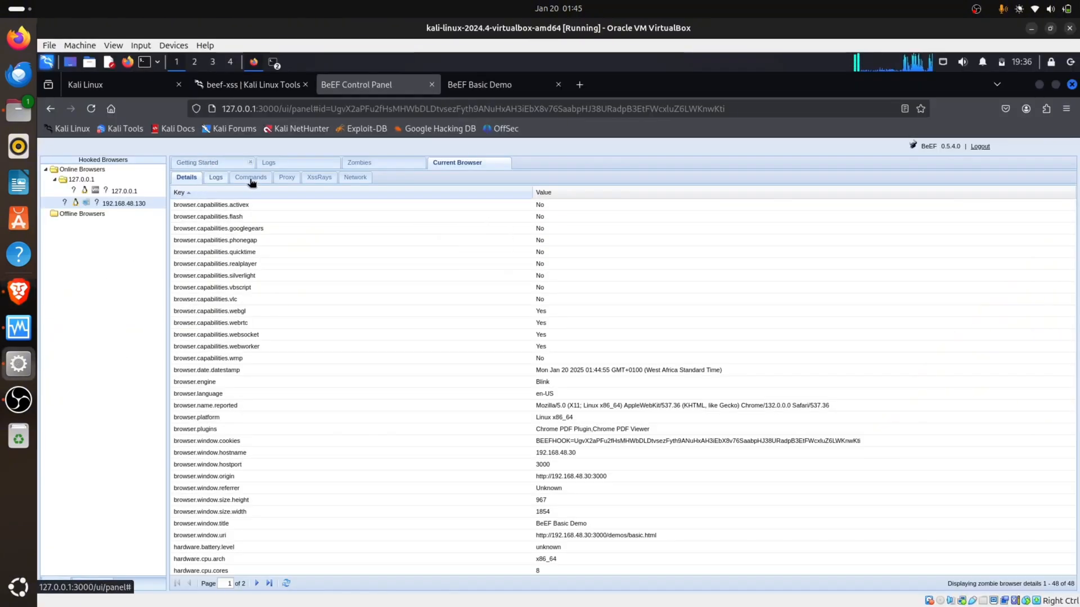
click(285, 177)
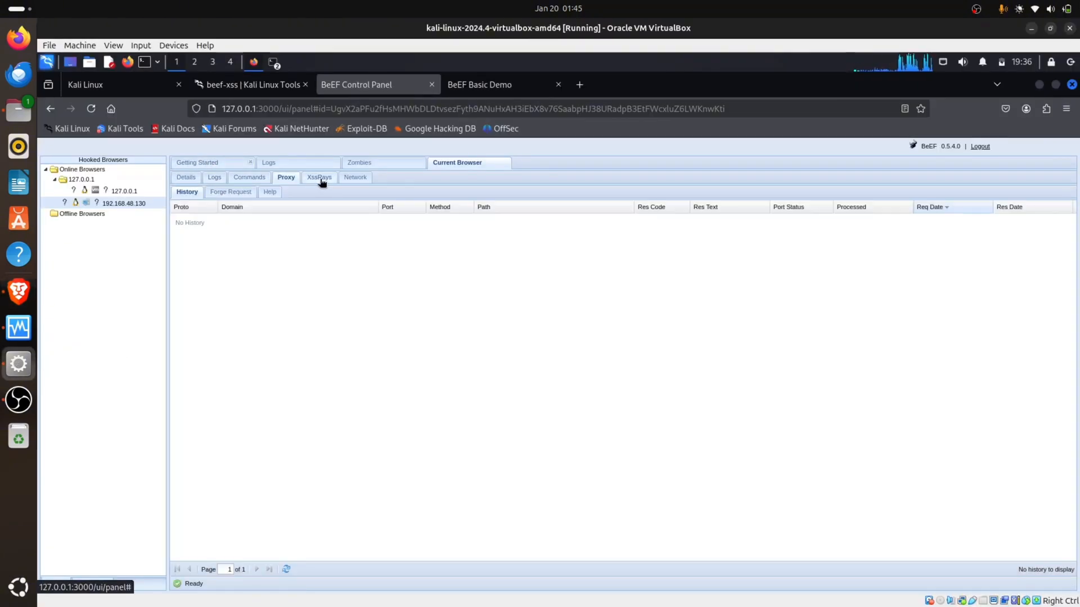
click(354, 176)
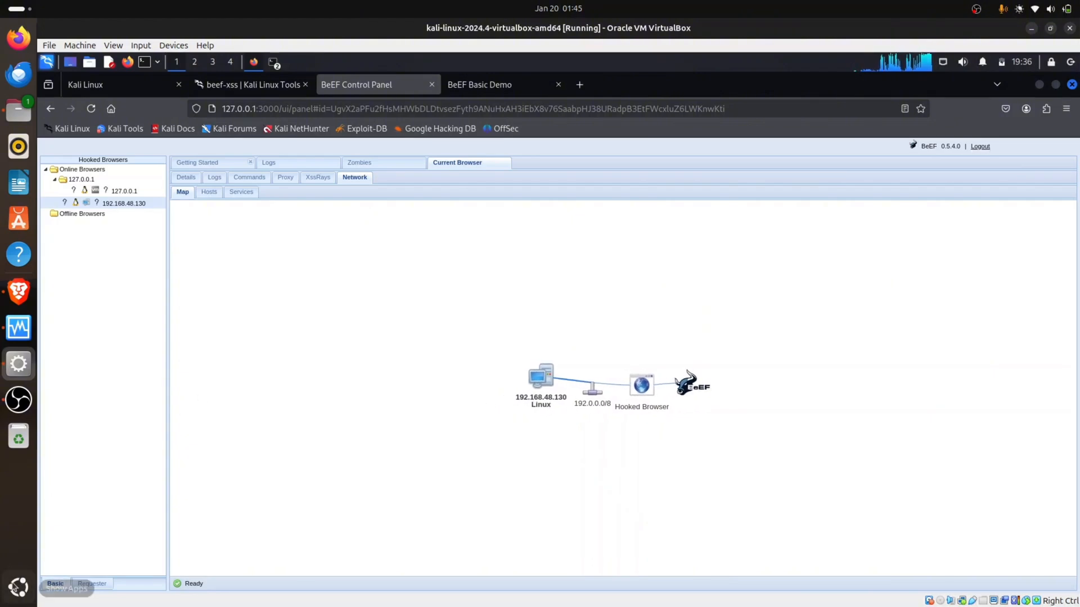
mouse_move(19, 588)
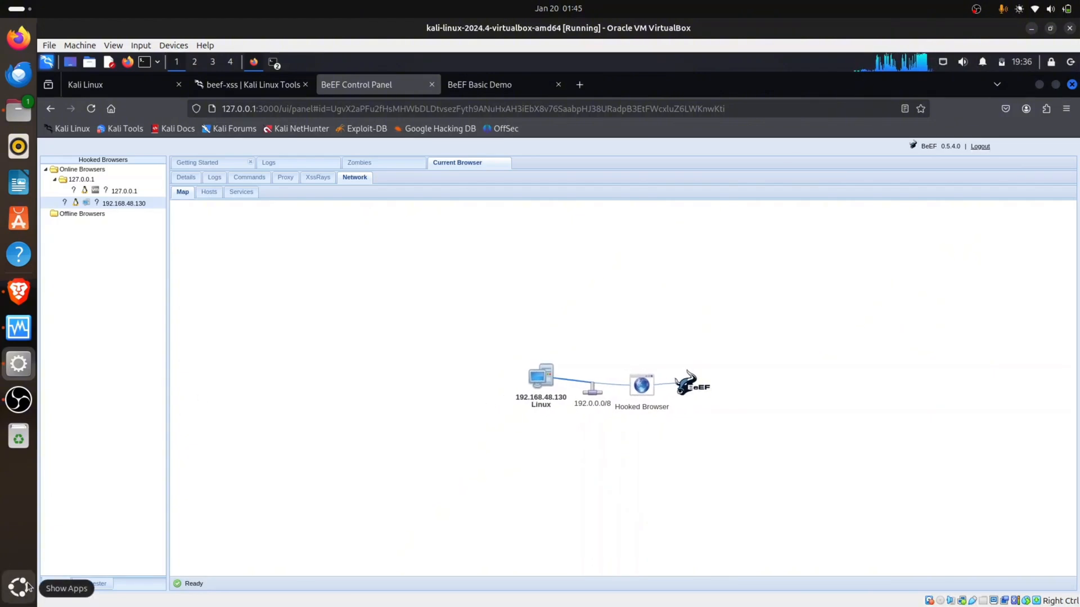
Step: Run ifconfig in a host Terminal and select the wireless address 192.168.48.130
click(19, 588)
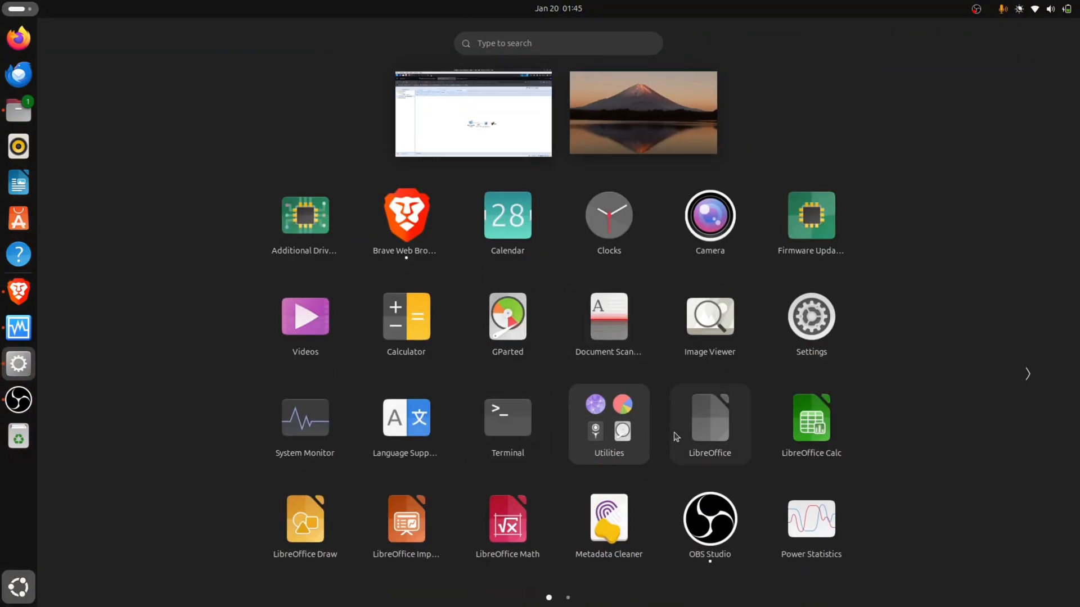
click(473, 112)
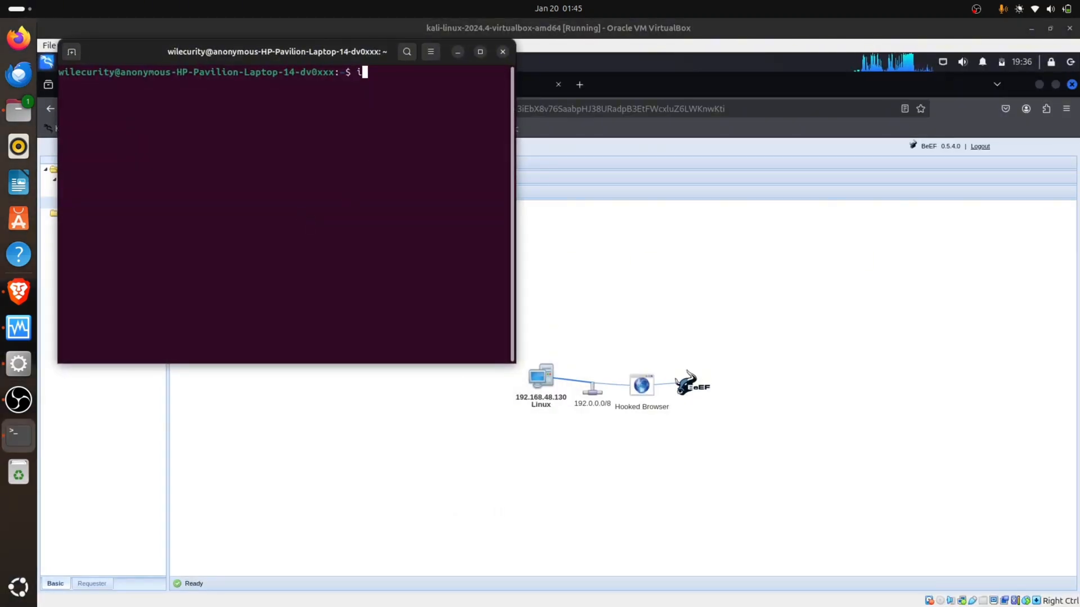
text(fco)
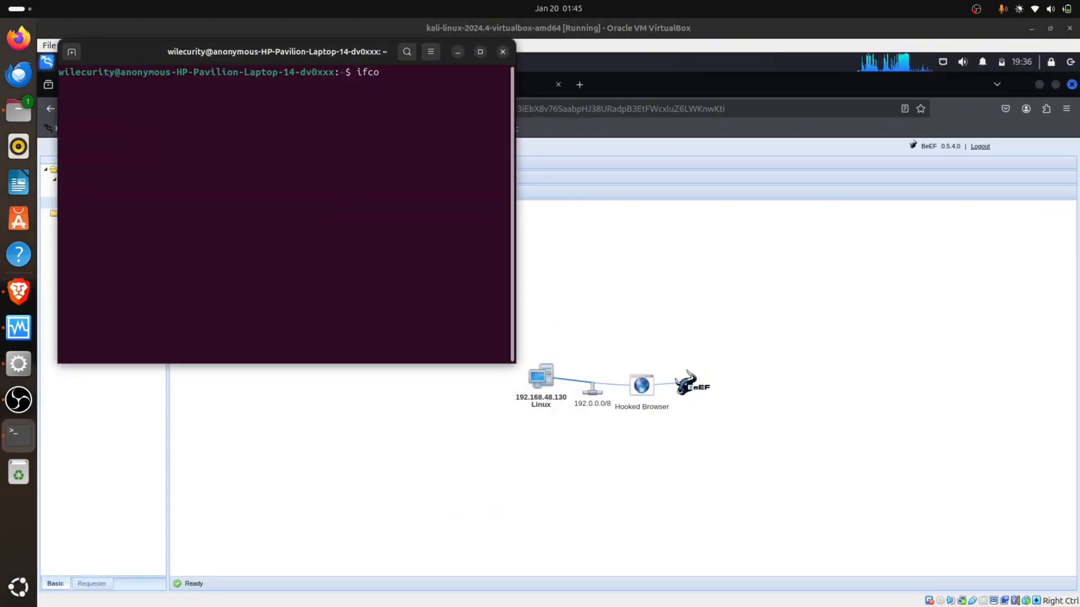
key(Return)
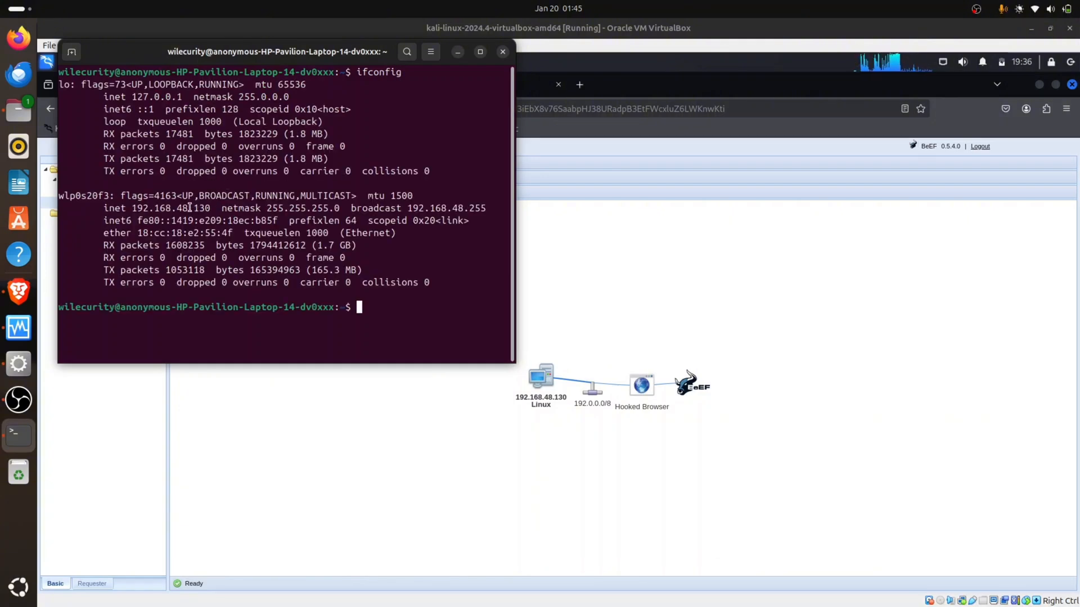
double_click(200, 208)
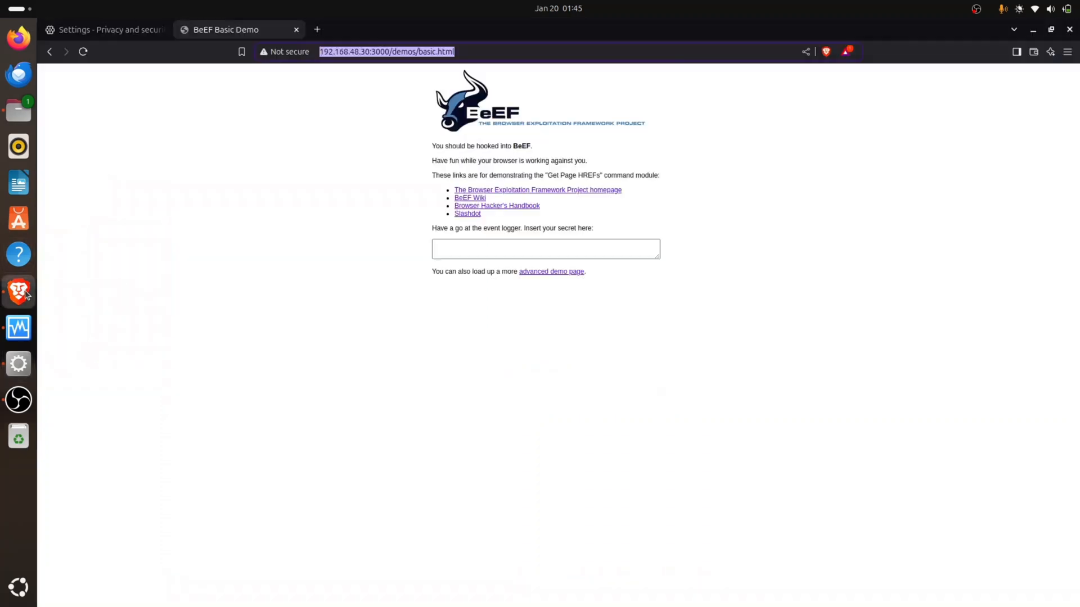
mouse_move(13, 394)
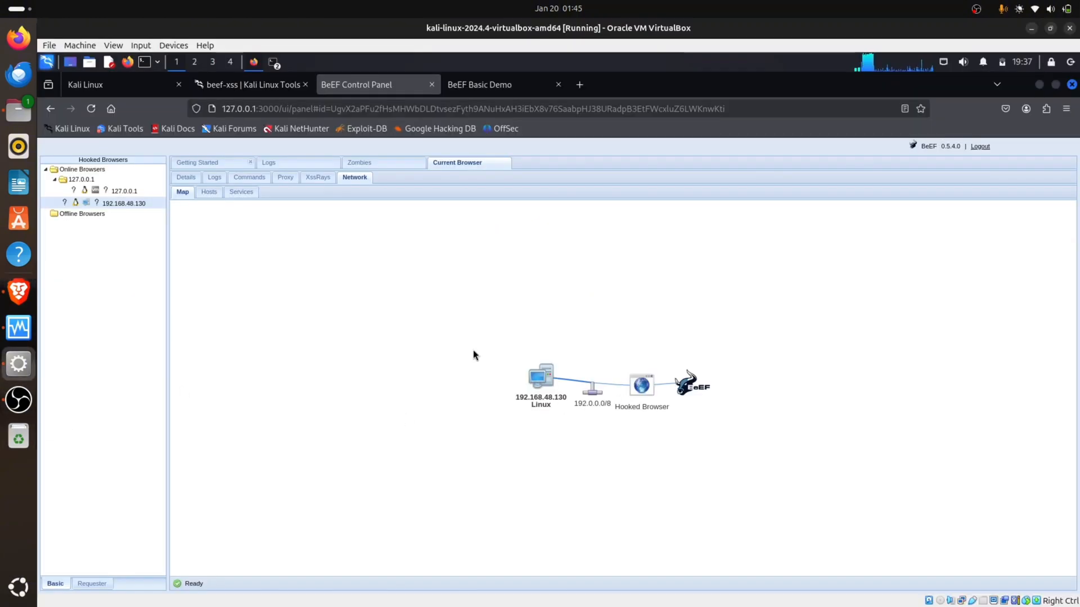
Step: View the hooked browser's Proxy, Commands module tree and Details table
click(284, 176)
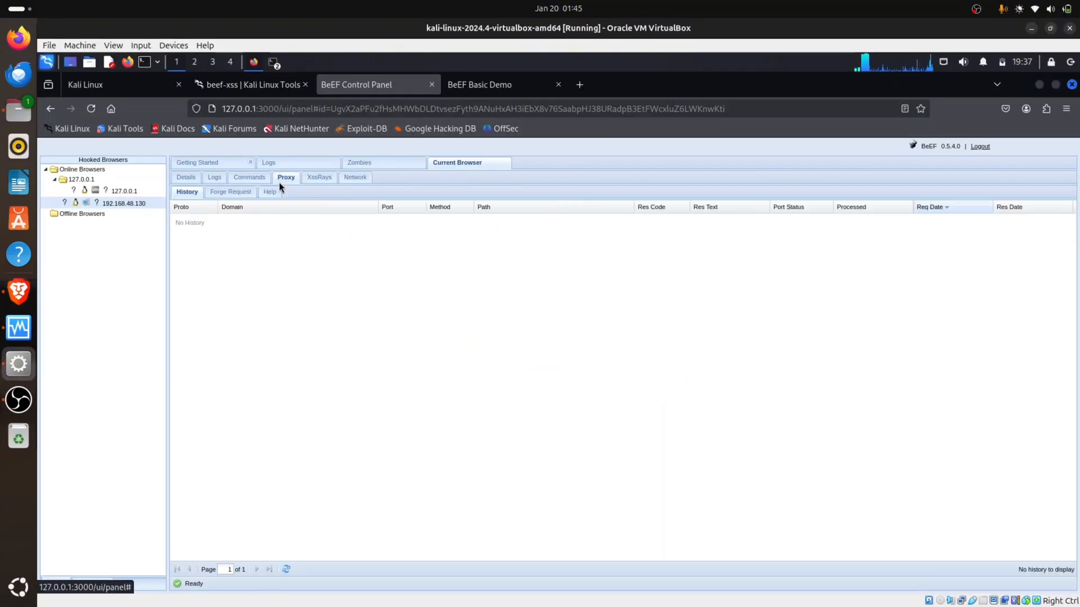
click(250, 177)
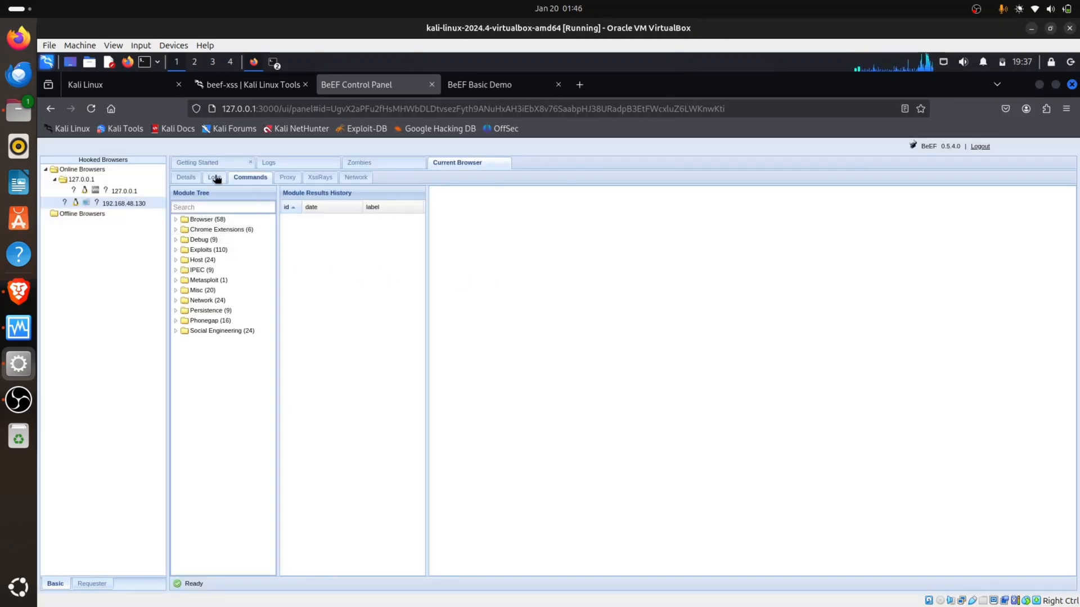
click(186, 176)
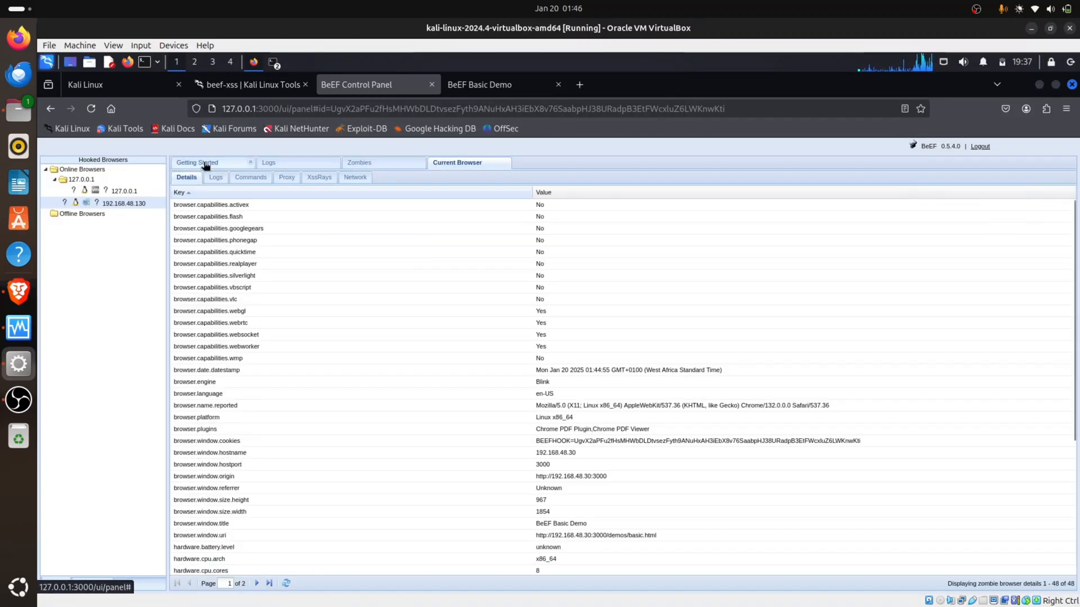
click(197, 162)
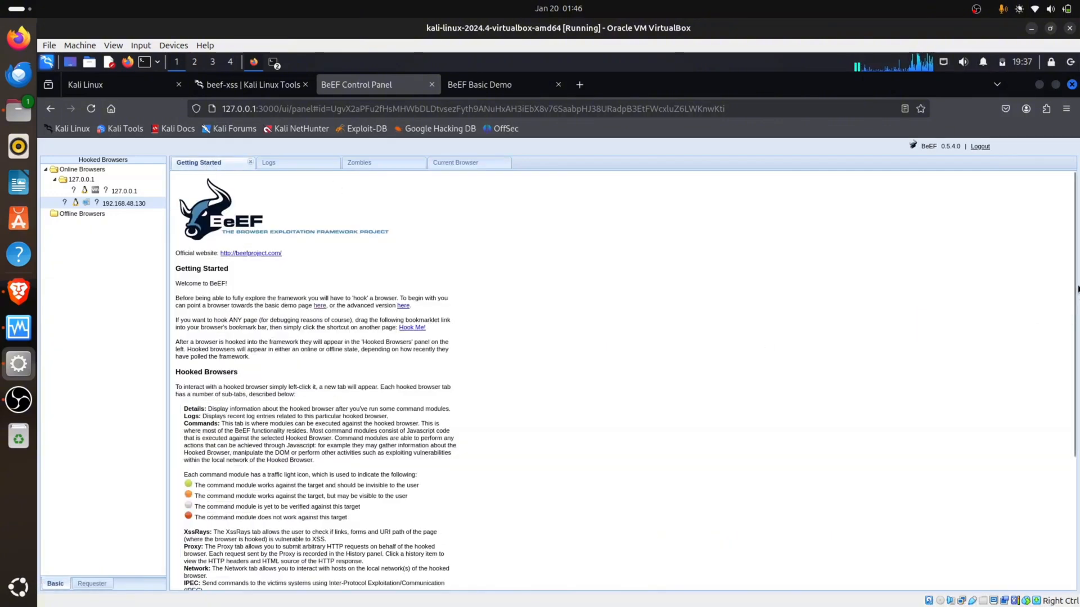
scroll(down, 3)
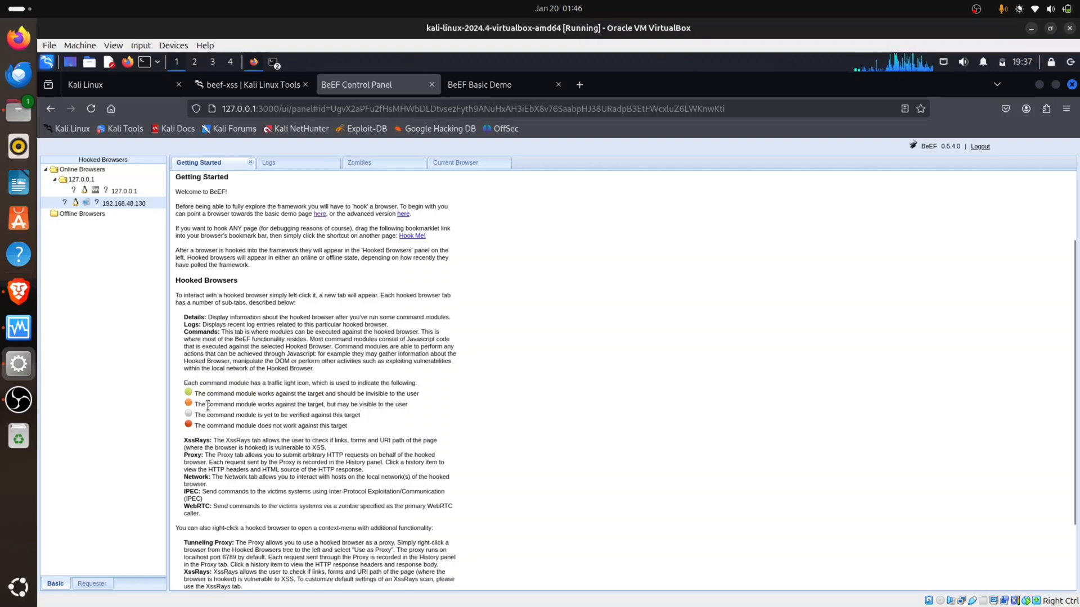
mouse_move(239, 406)
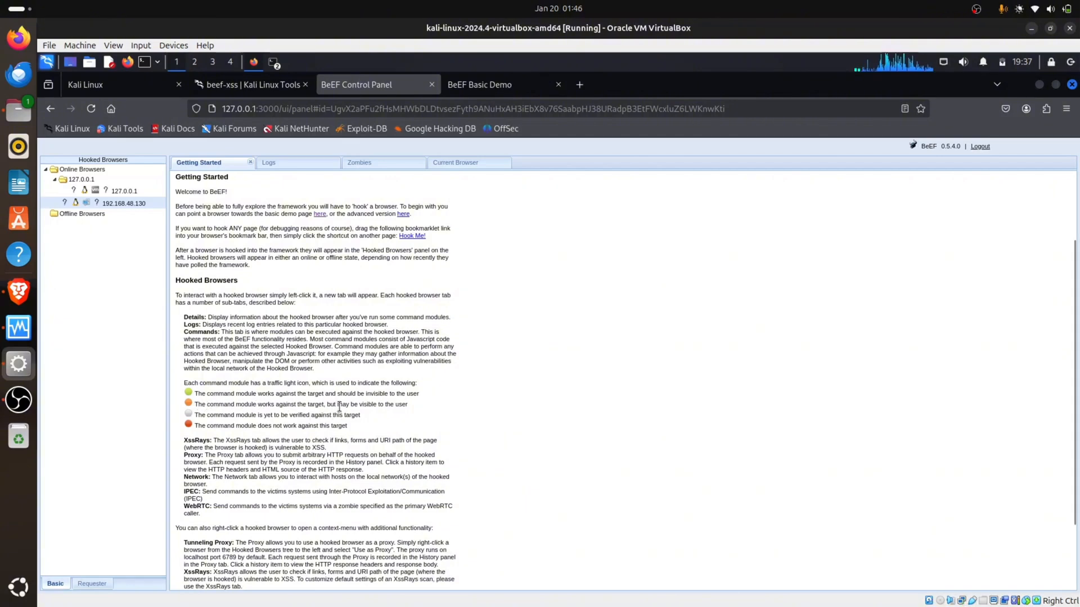
mouse_move(178, 460)
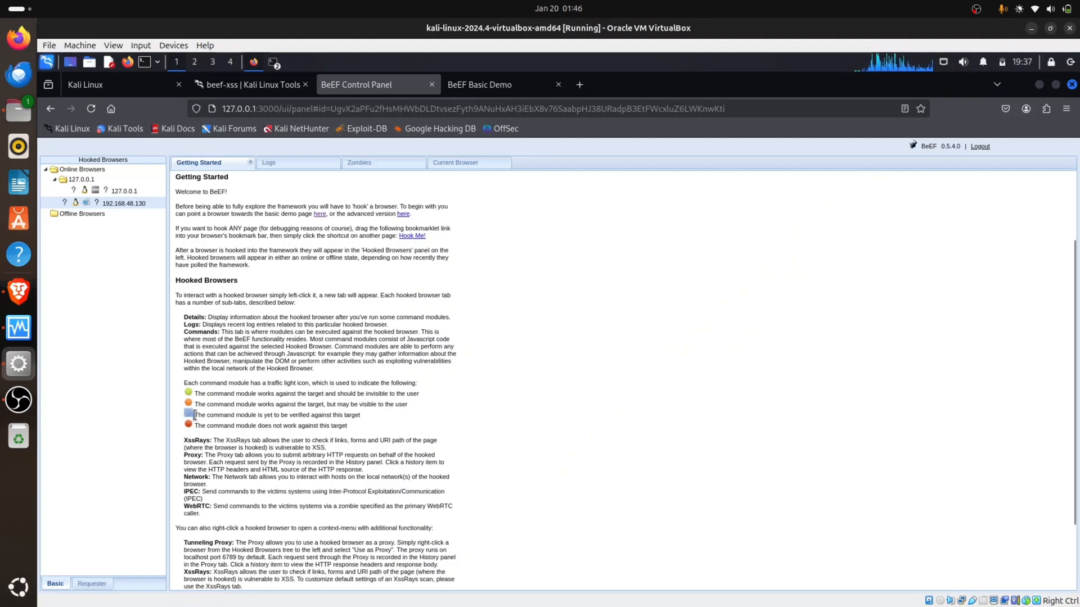
mouse_move(265, 412)
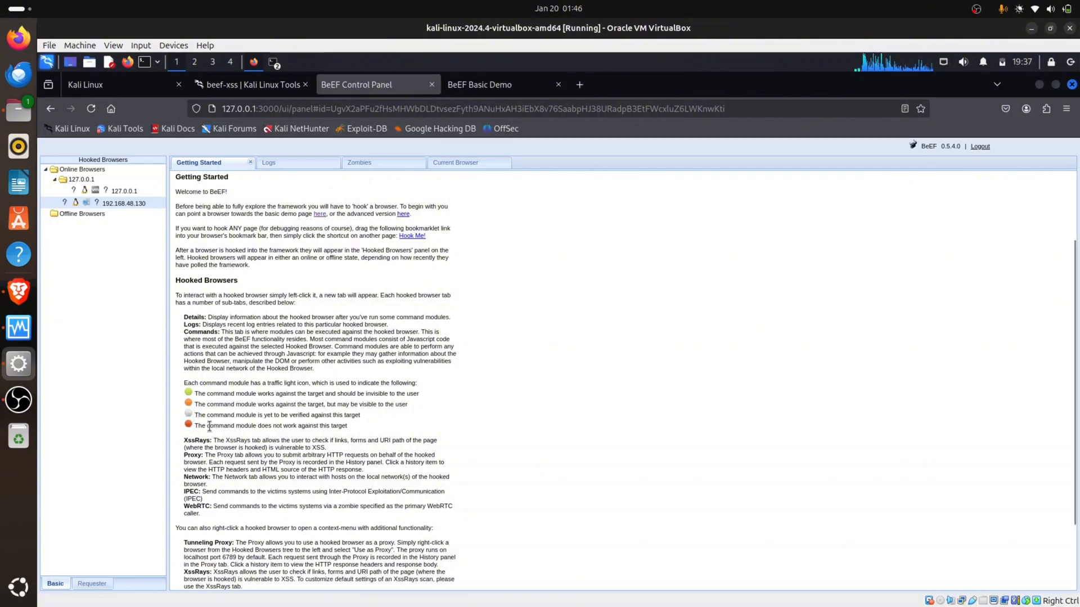
double_click(269, 425)
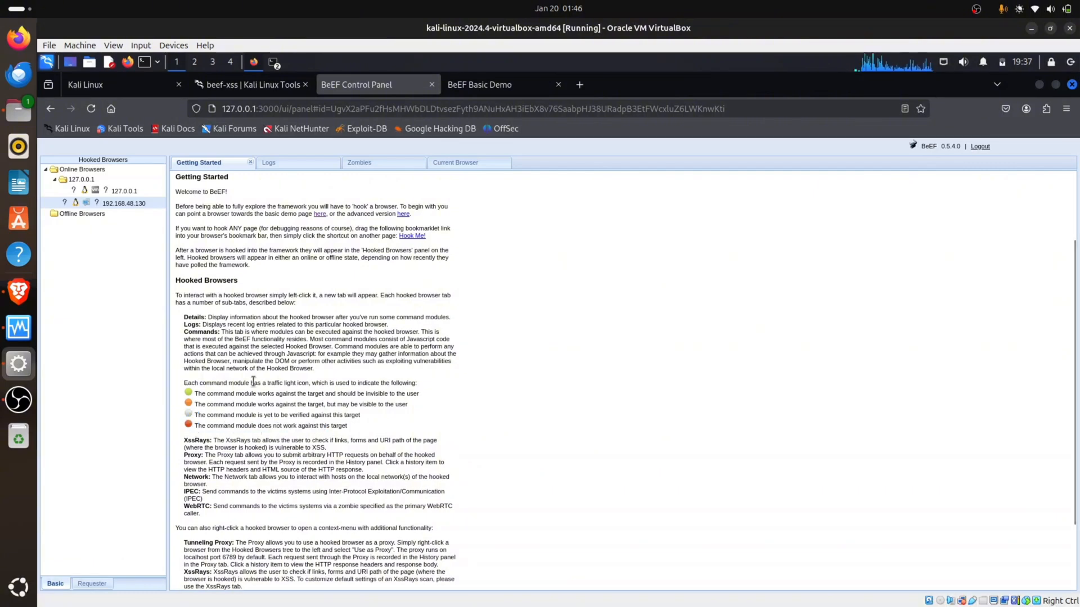
mouse_move(271, 231)
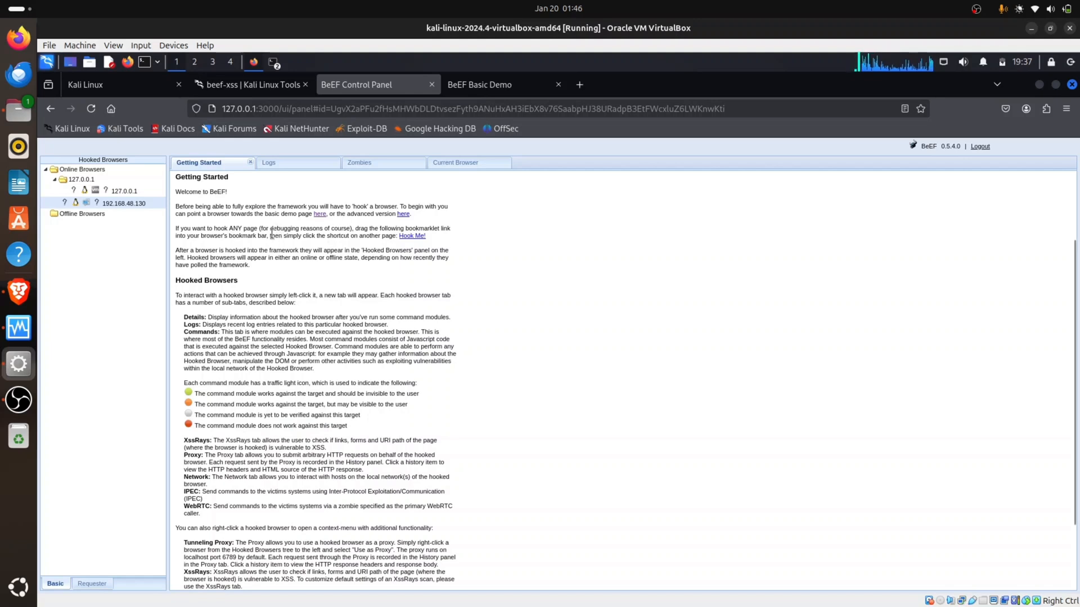
mouse_move(123, 202)
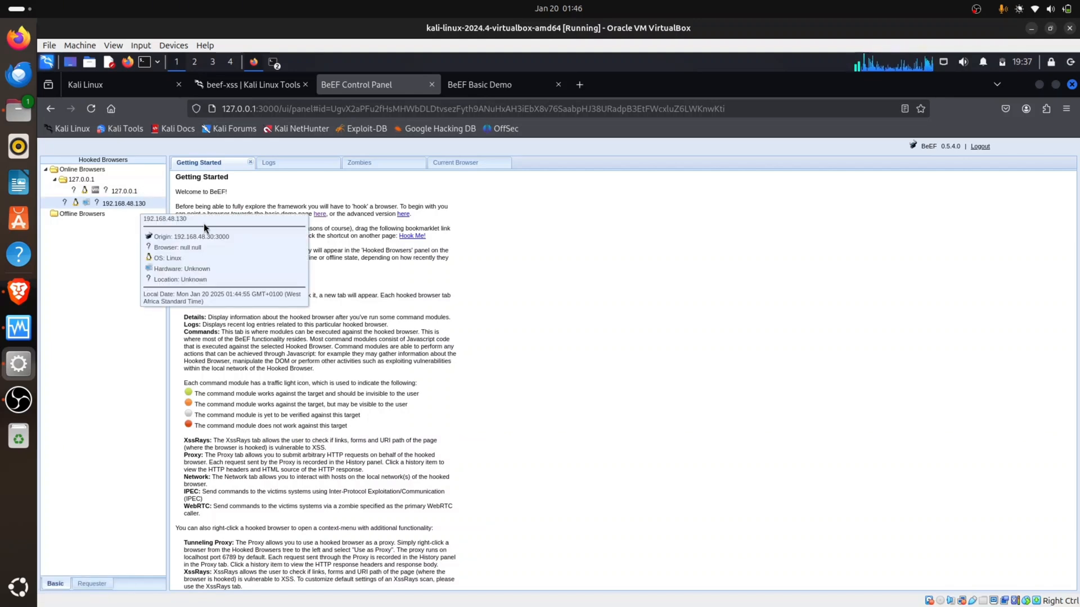
Step: From Logs, select browser 192.168.48.130, show its Commands and expand the Browser module folder
click(269, 162)
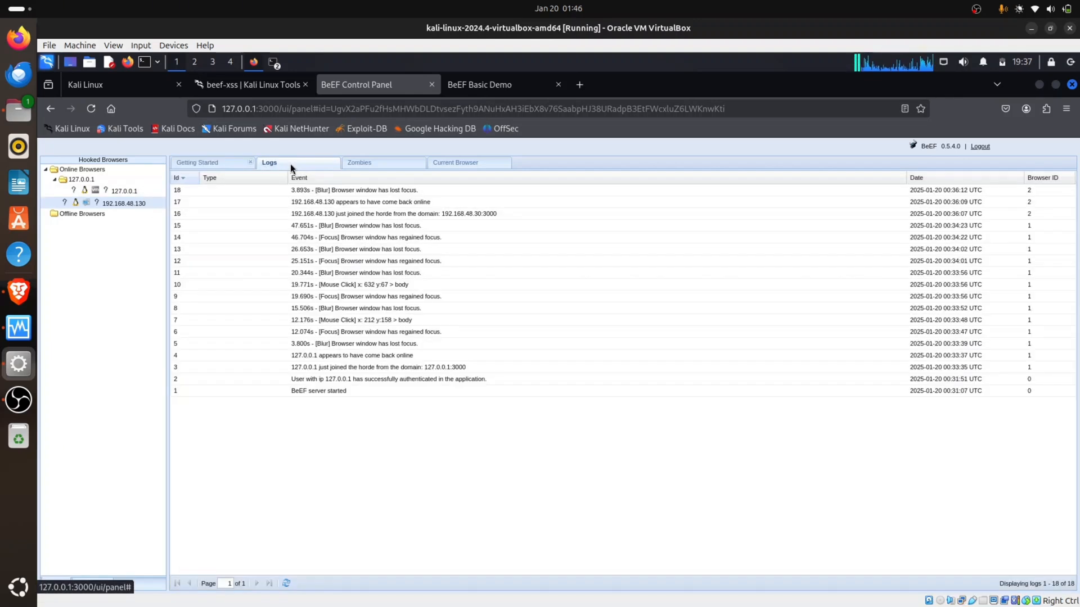
click(456, 162)
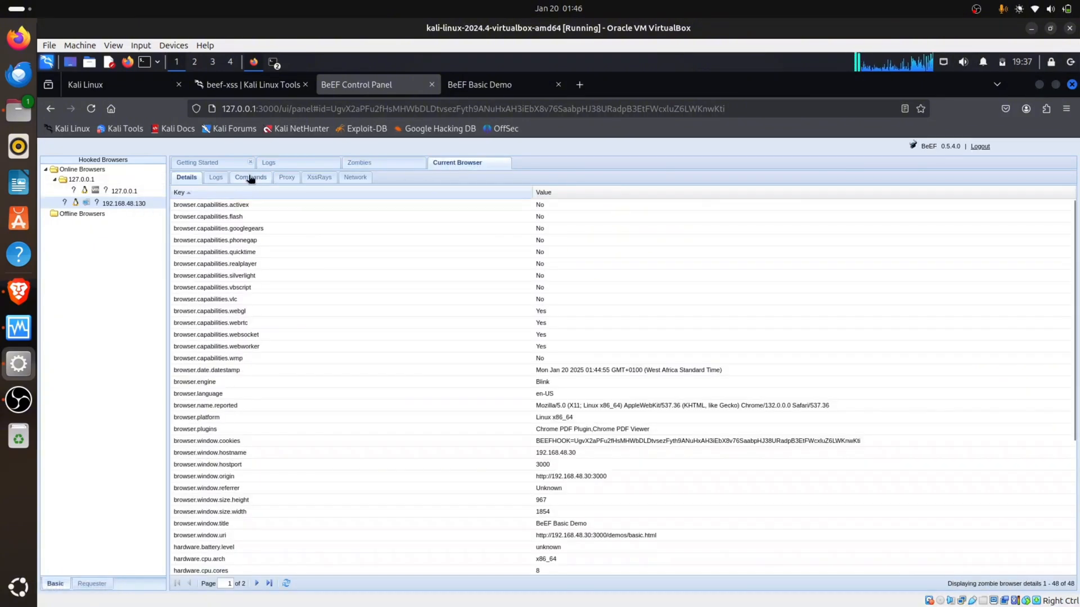
click(250, 176)
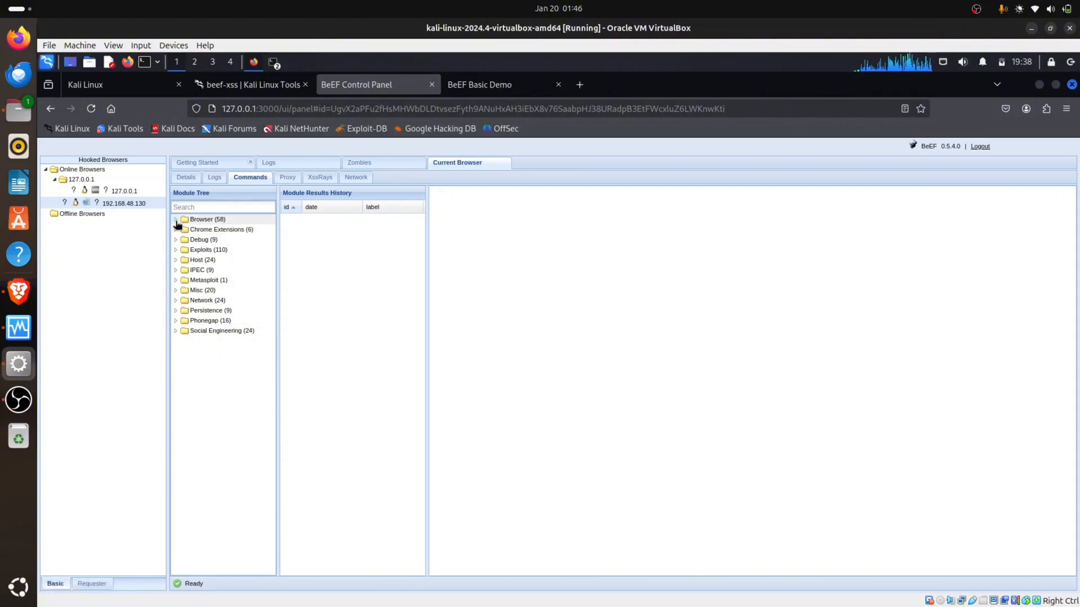
click(177, 219)
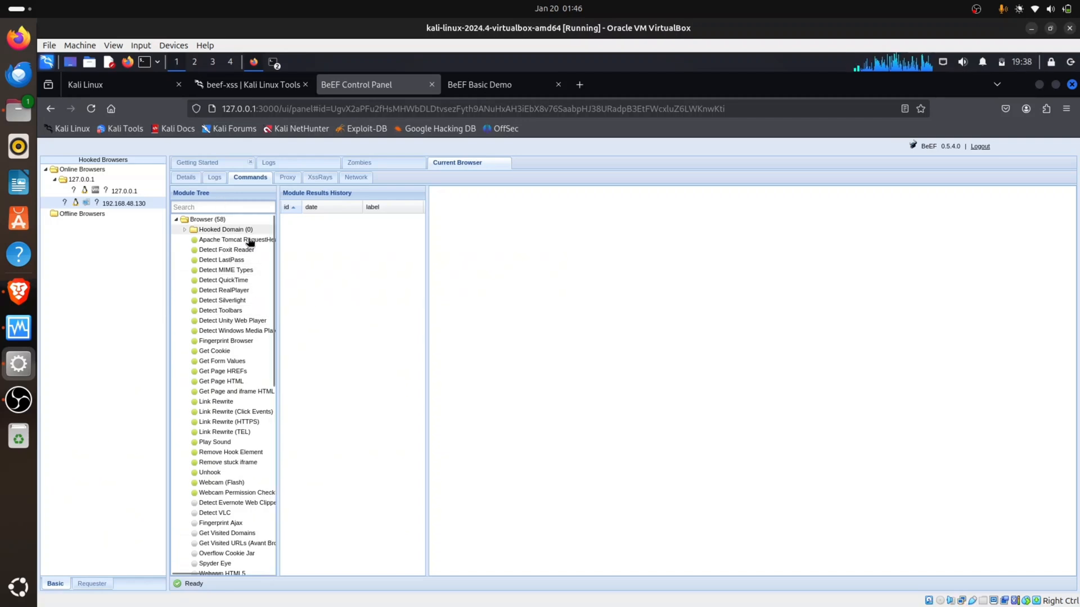
mouse_move(262, 263)
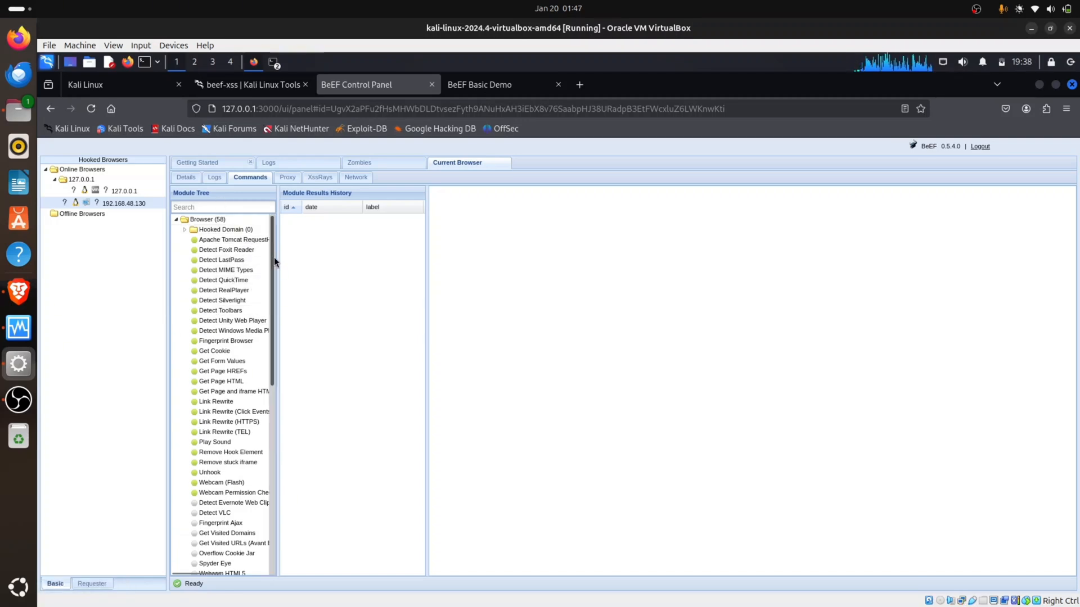
scroll(down, 3)
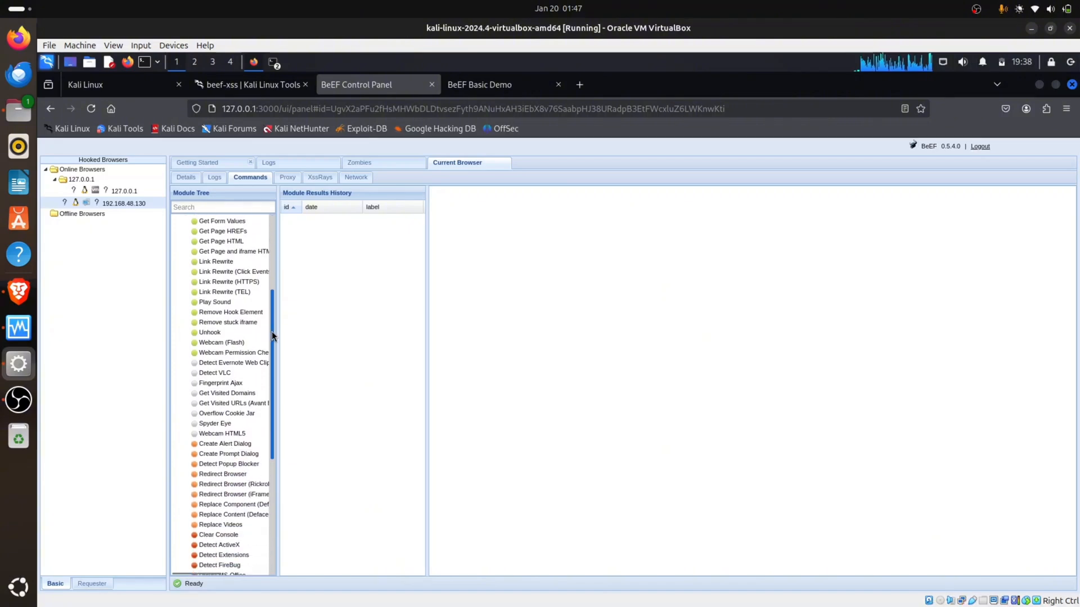
scroll(down, 3)
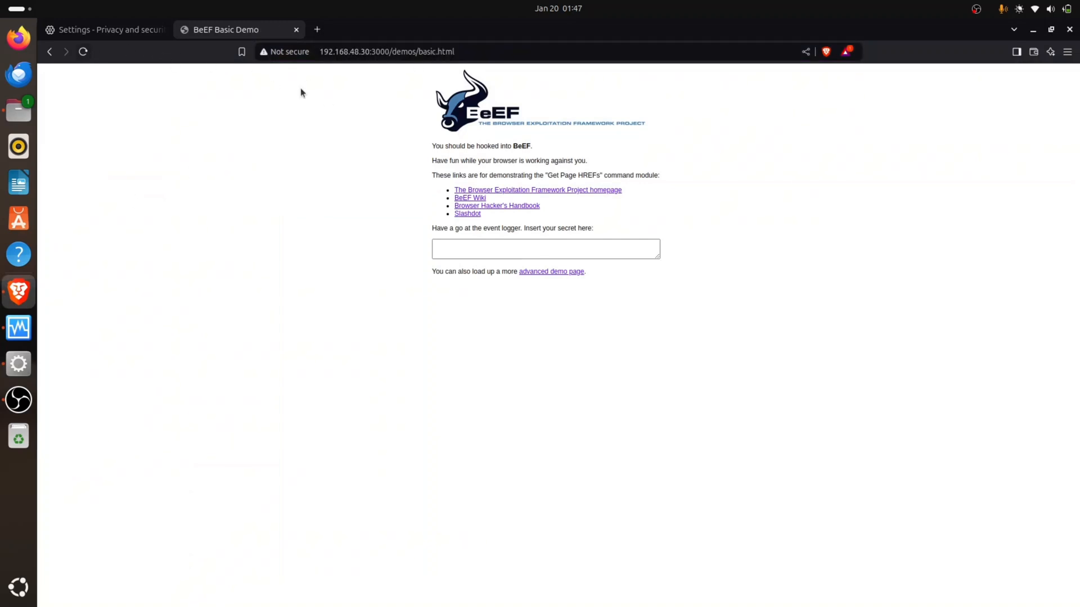
mouse_move(295, 94)
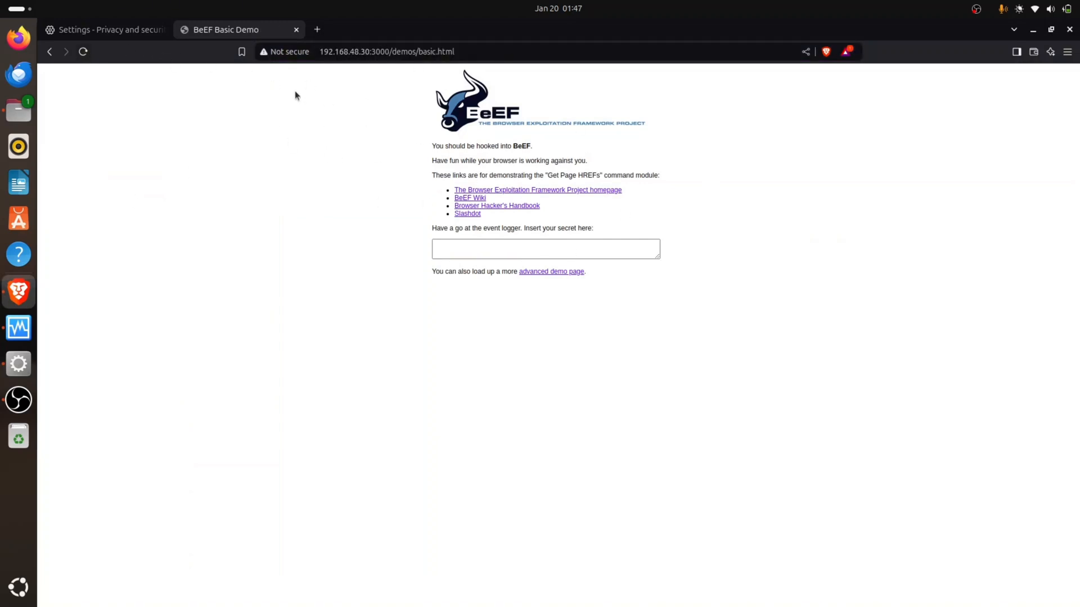
mouse_move(591, 229)
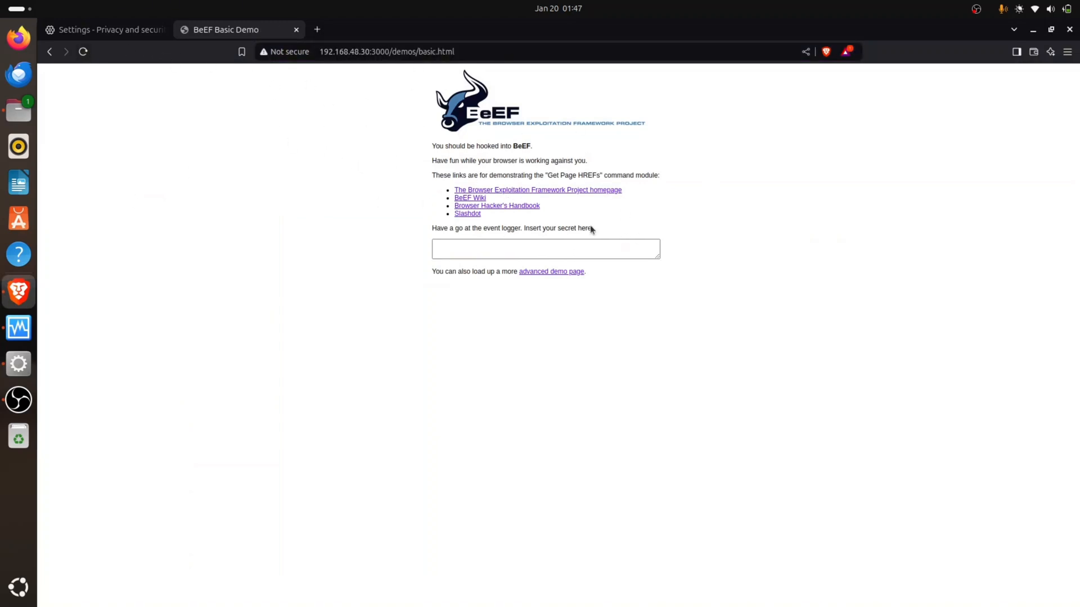
mouse_move(164, 148)
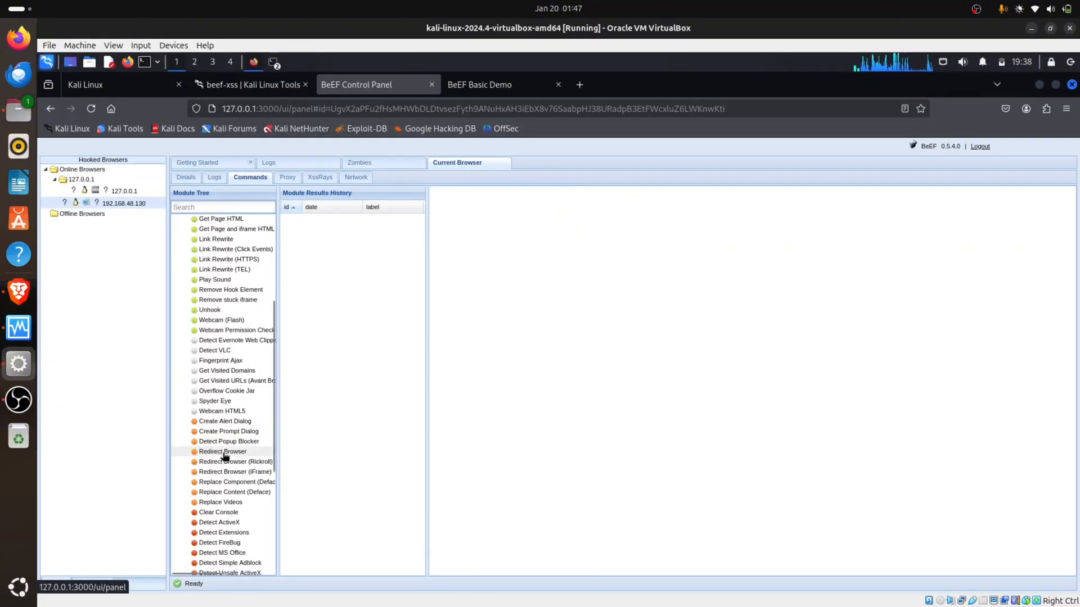
click(223, 451)
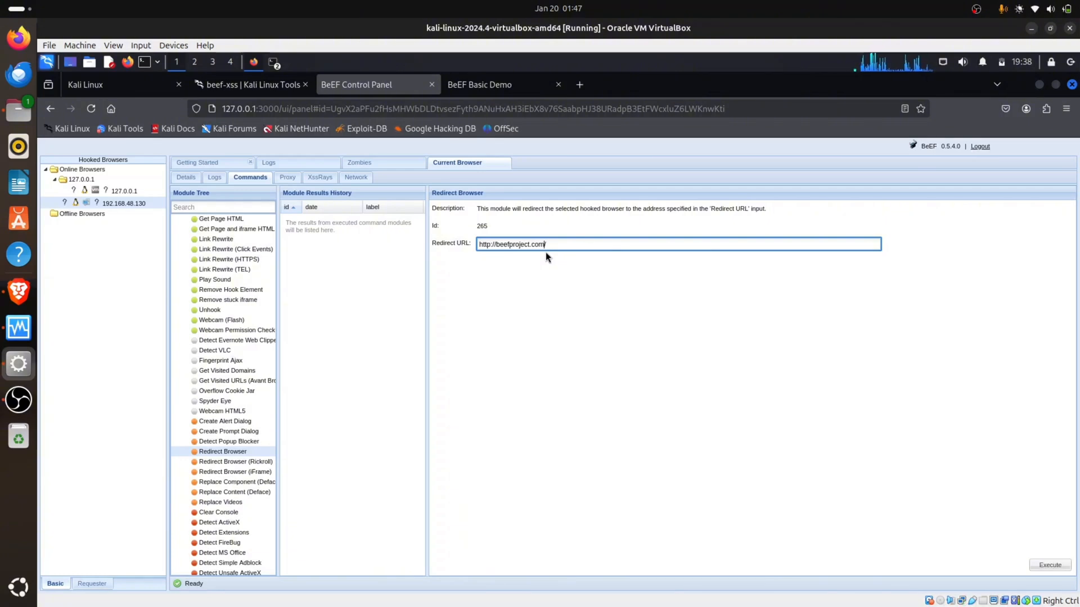
text(/)
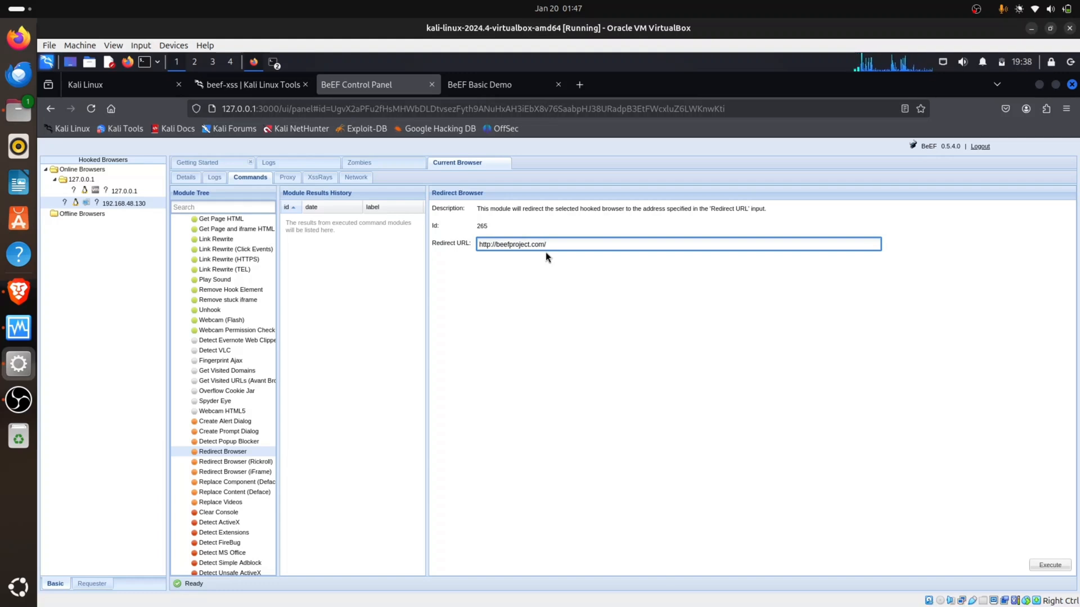
key(BackSpace)
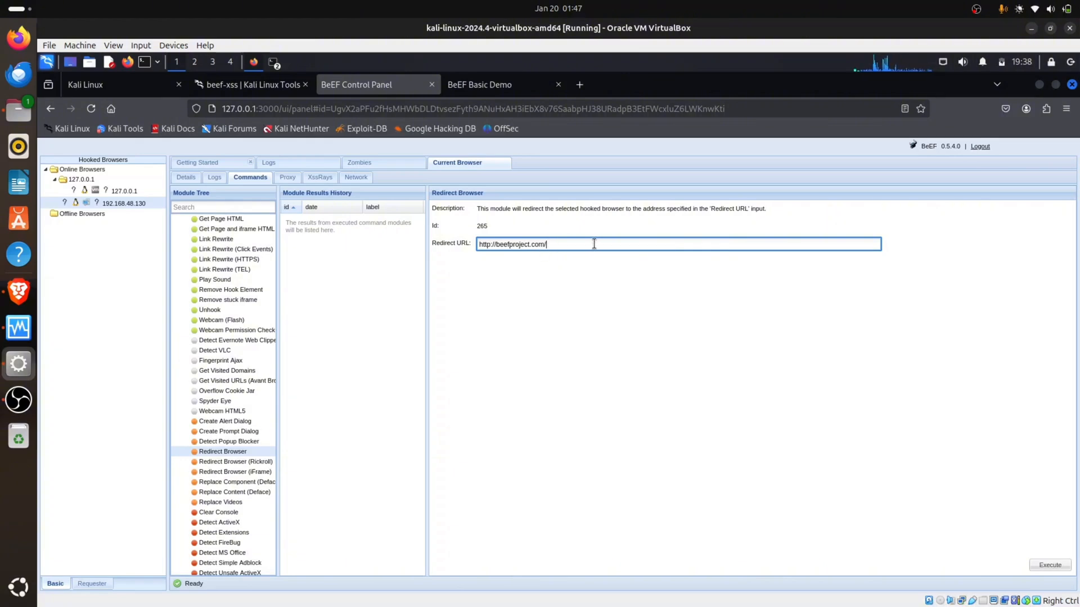
key(BackSpace)
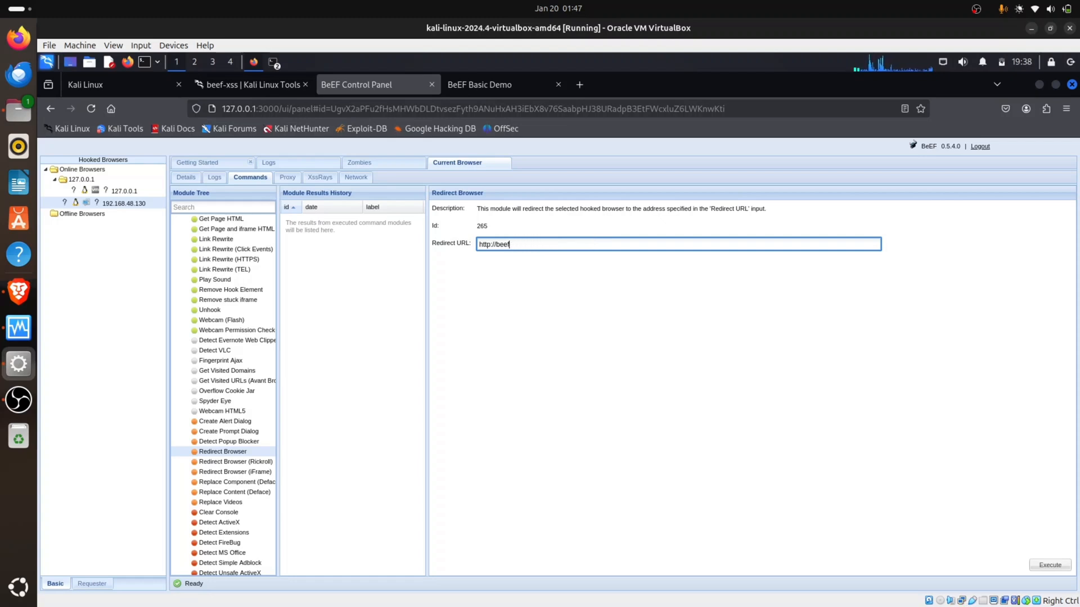
key(BackSpace)
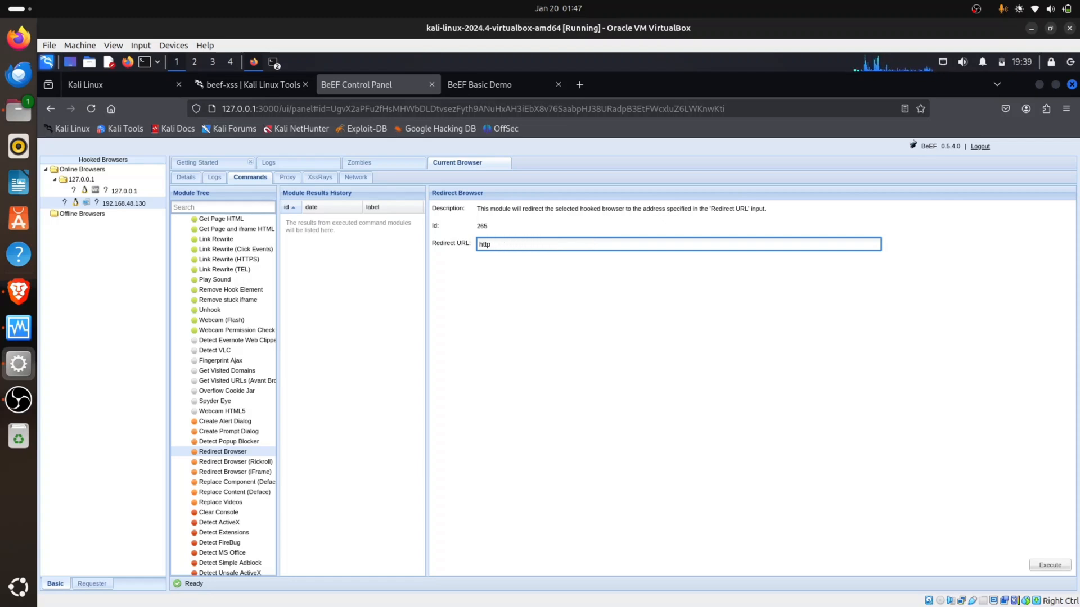
text(s)
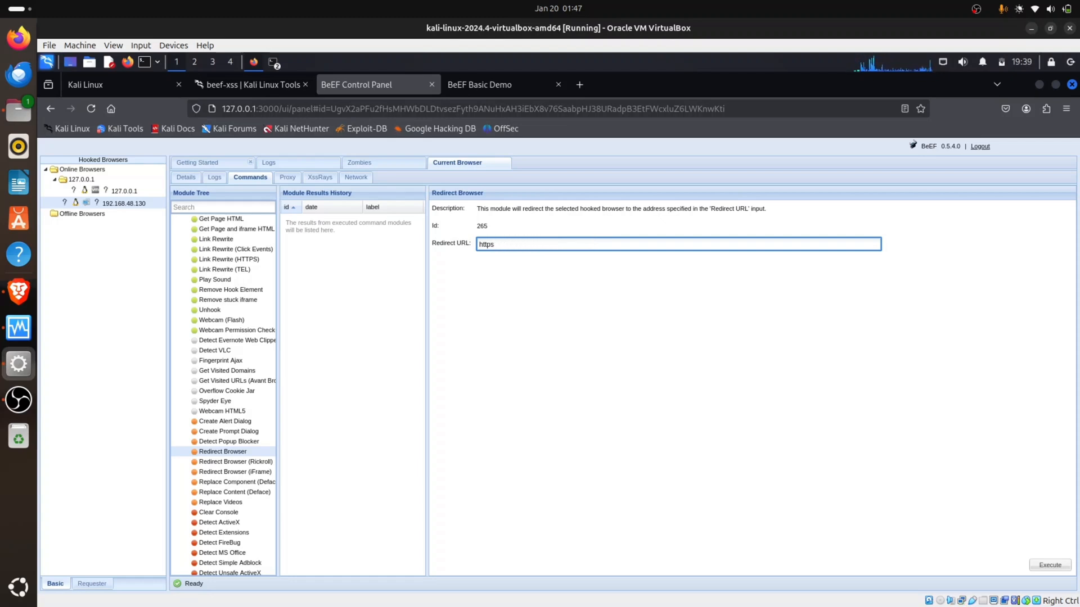
text(://g)
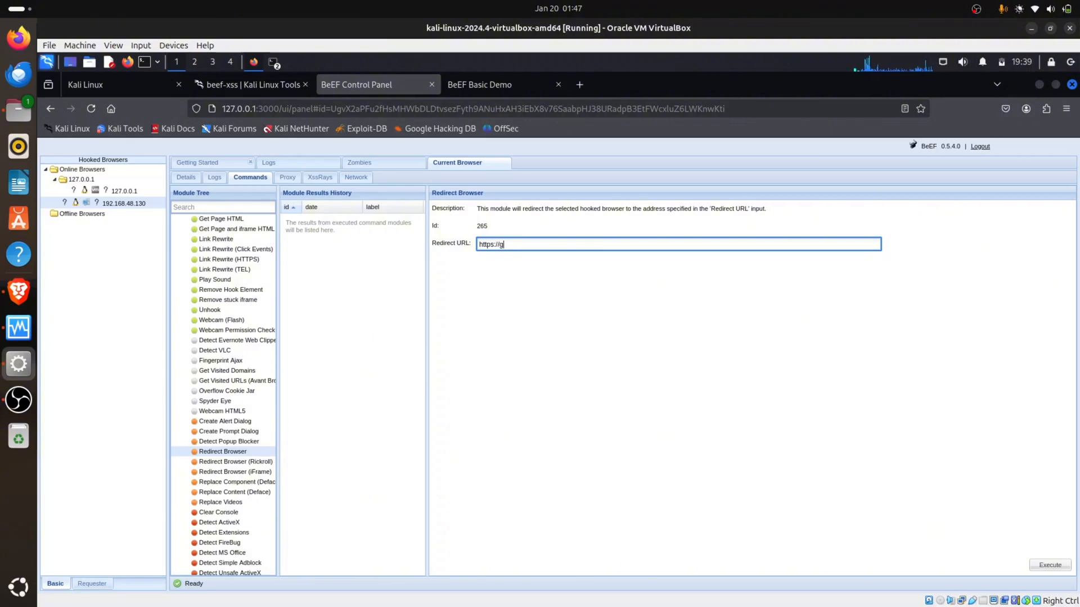
text(oogle)
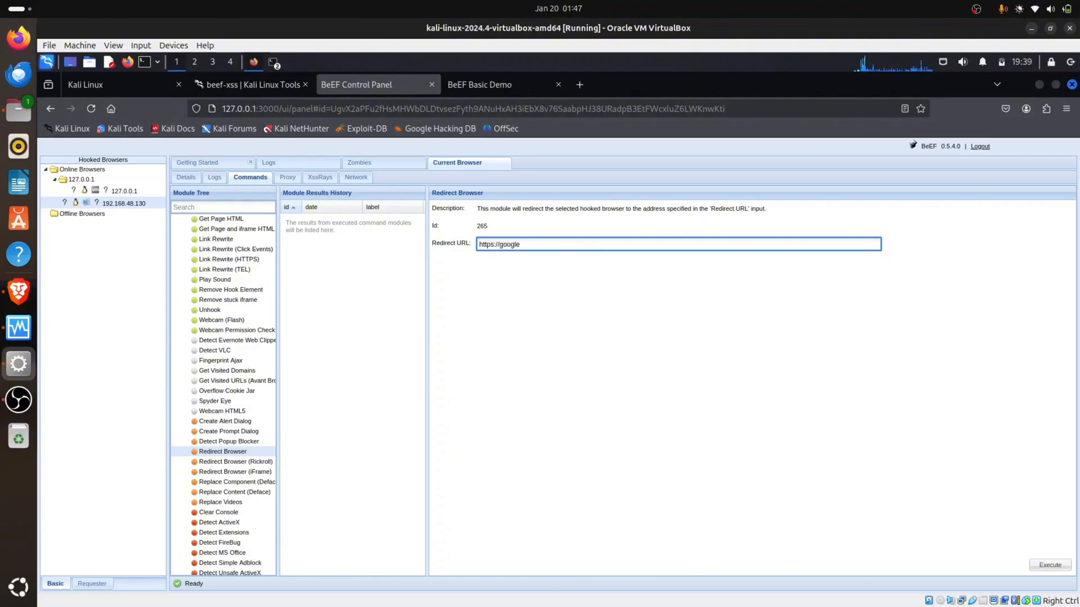
text(.com)
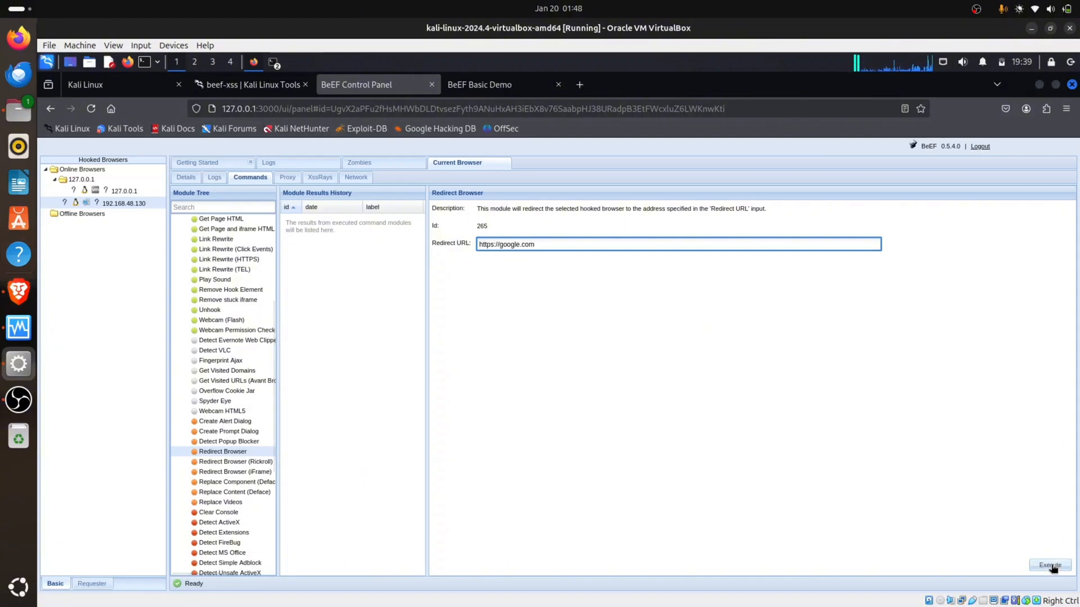
Step: Execute the redirect on the hooked browser and review command 1 in results history
click(1049, 564)
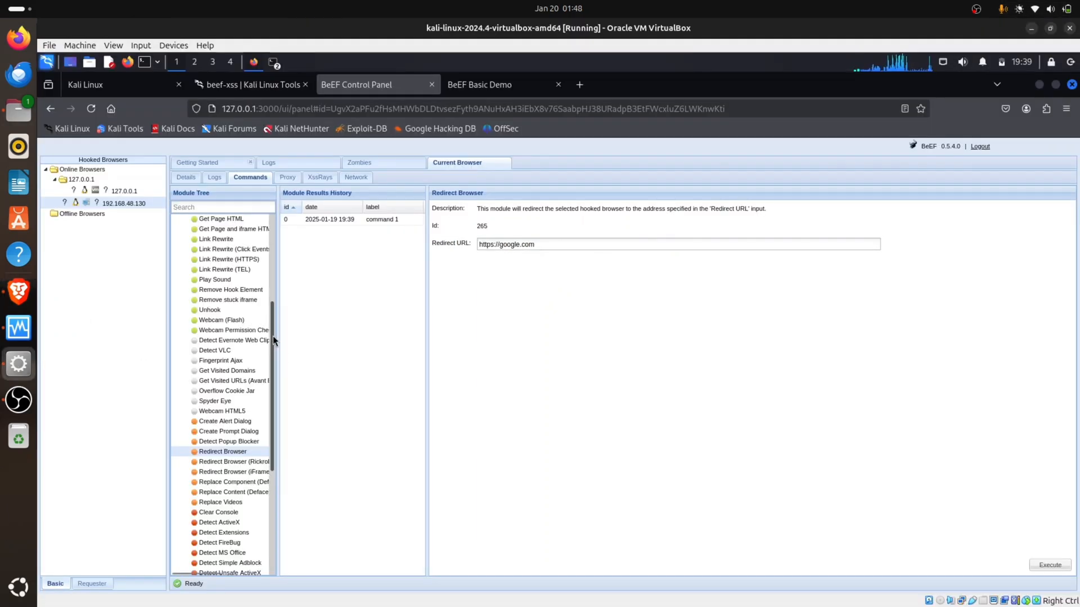
scroll(up, 3)
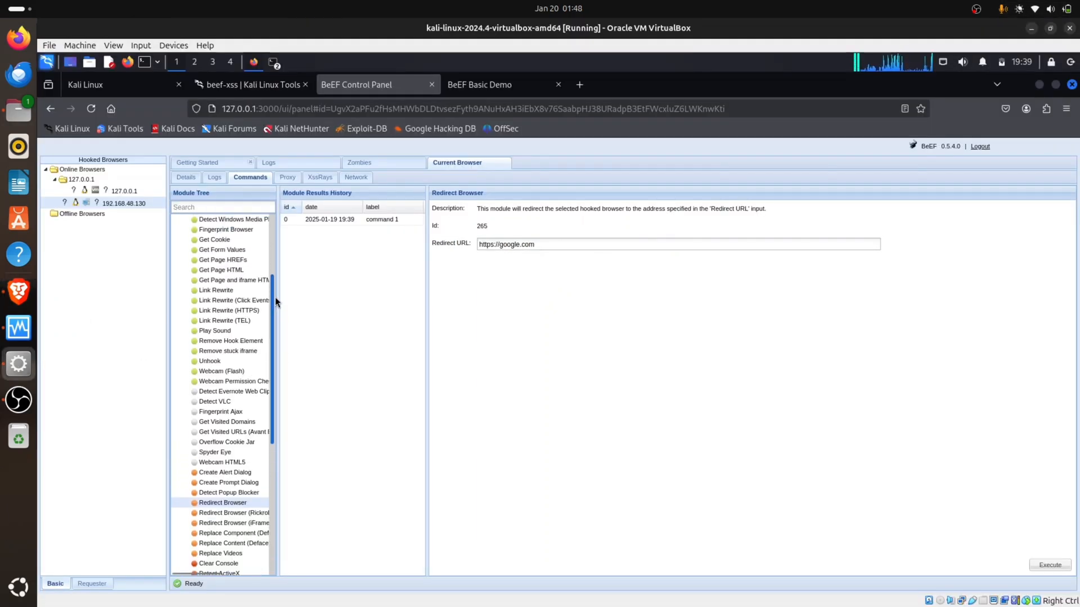
scroll(down, 3)
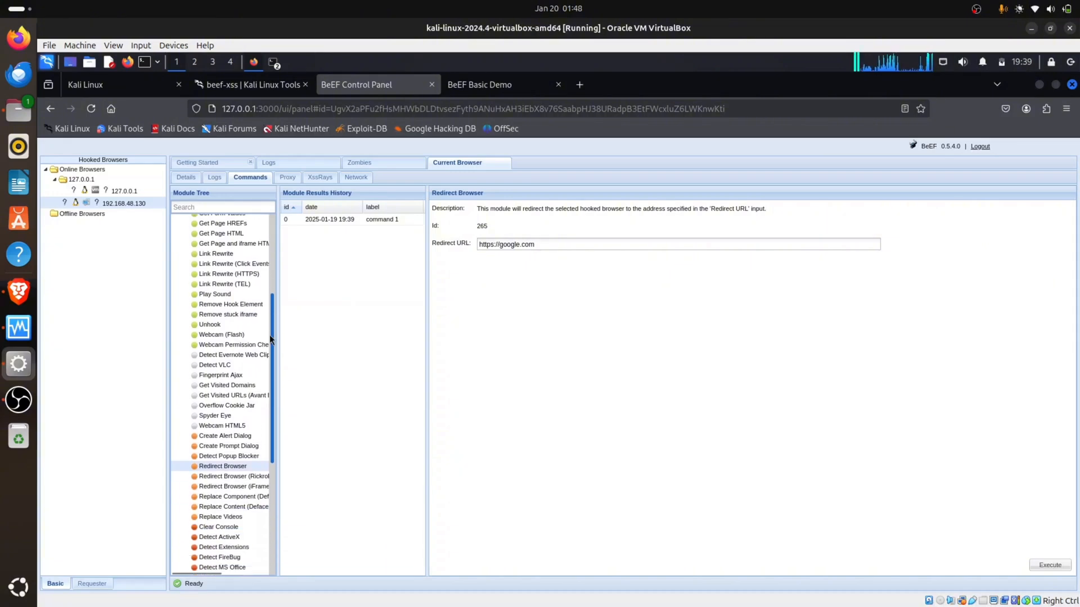
scroll(down, 3)
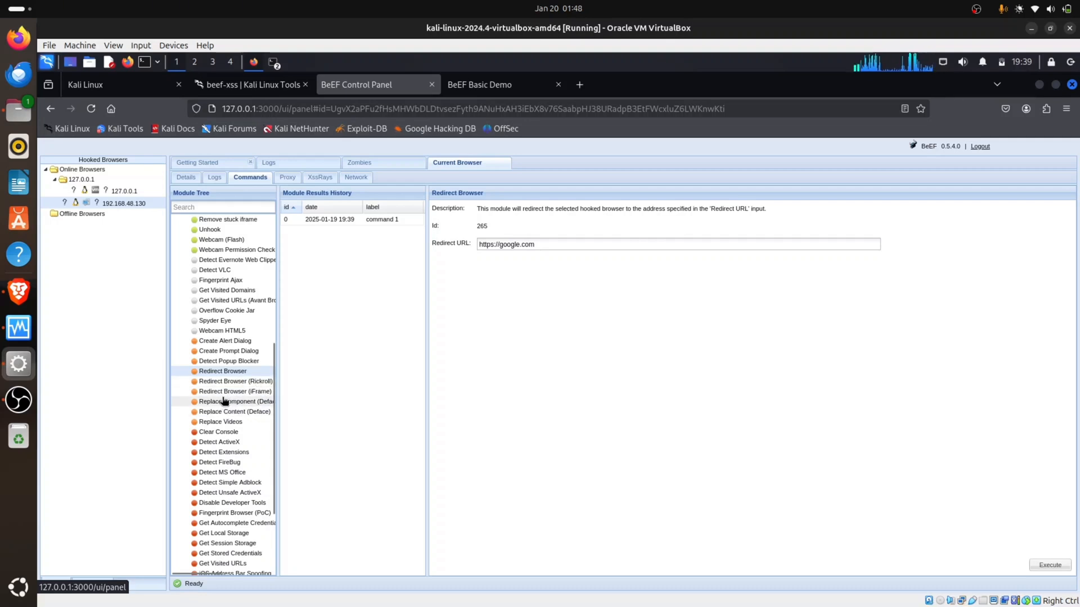
Step: Select the Redirect Browser (iFrame) module for the hooked browser 192.168.48.130
click(235, 392)
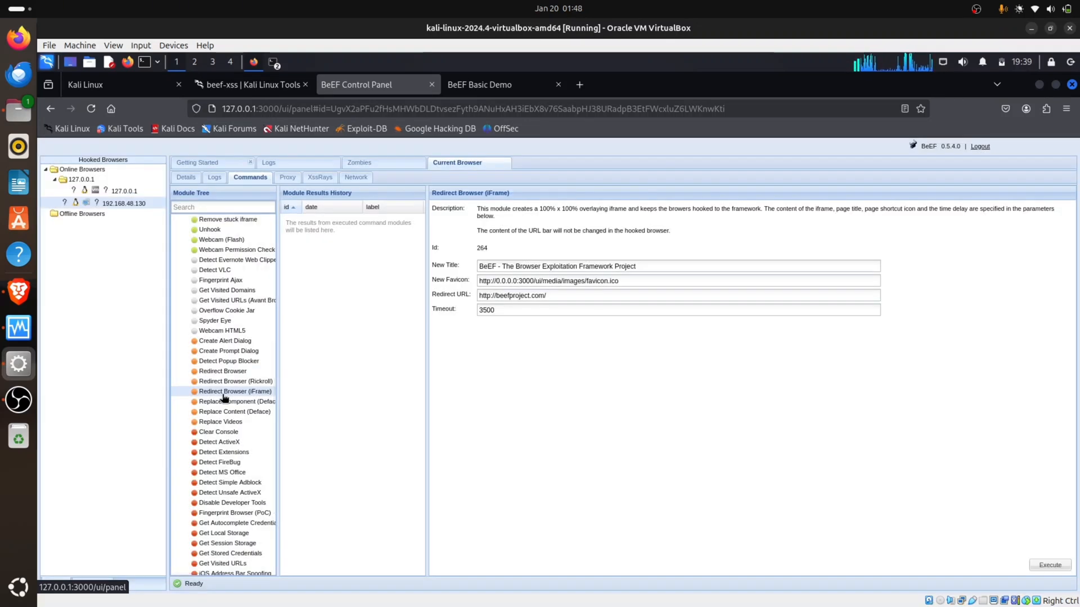
mouse_move(288, 382)
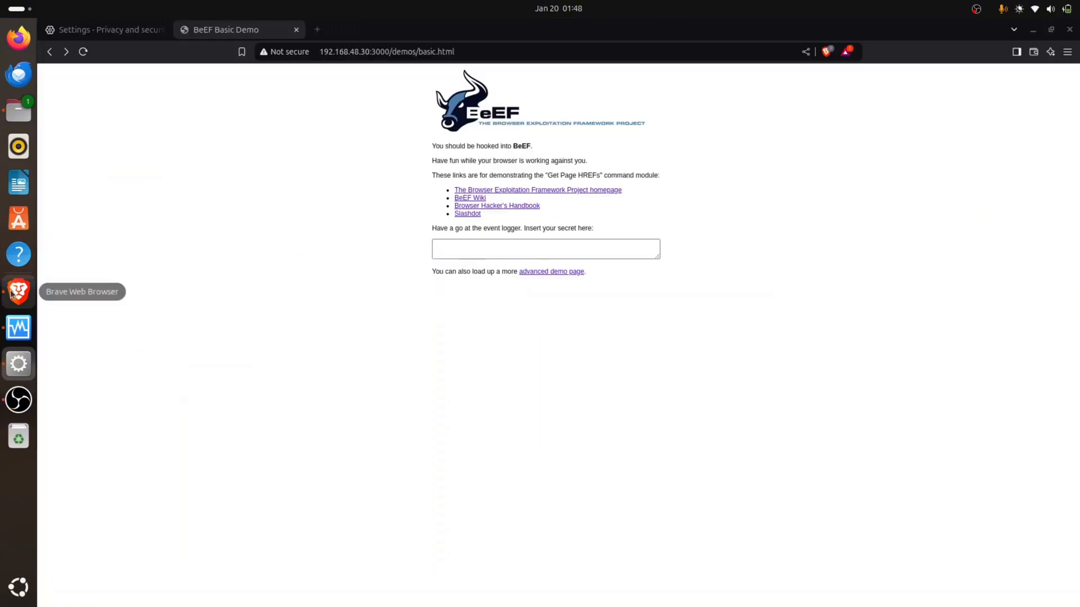
mouse_move(327, 52)
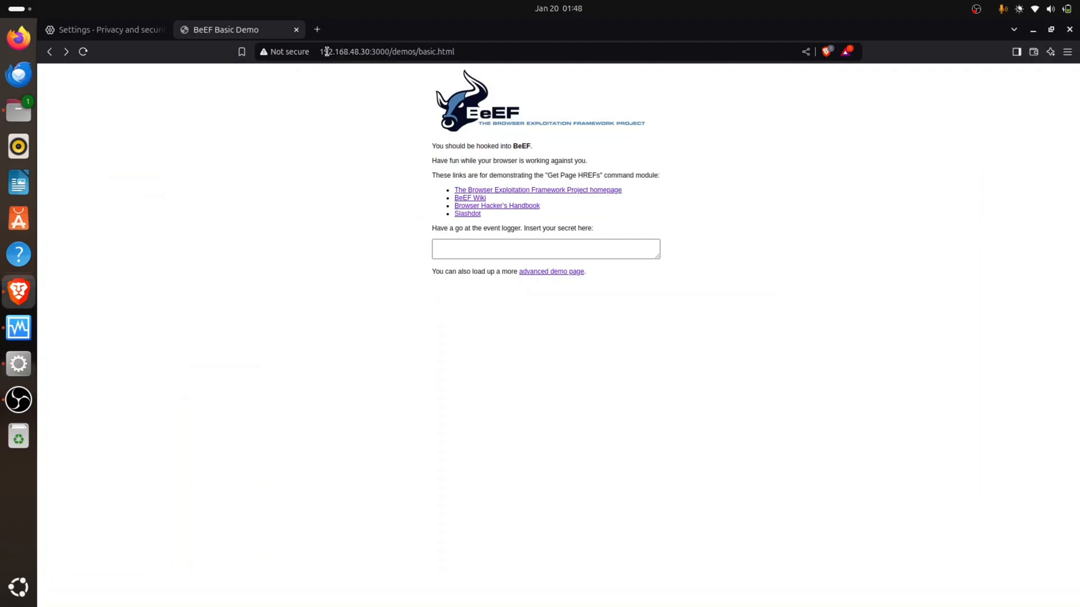
mouse_move(366, 240)
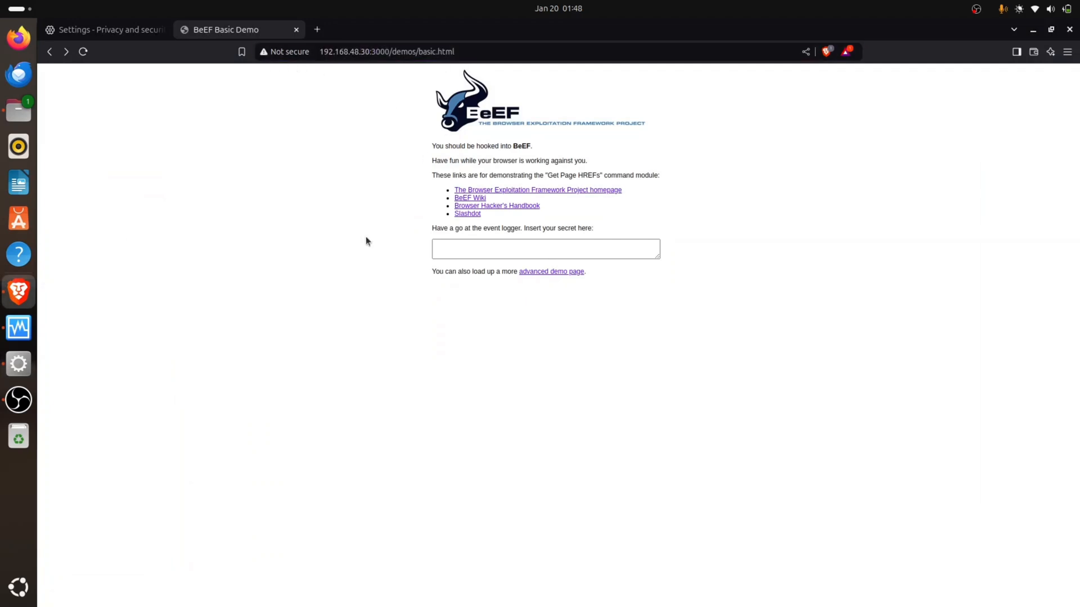
mouse_move(19, 363)
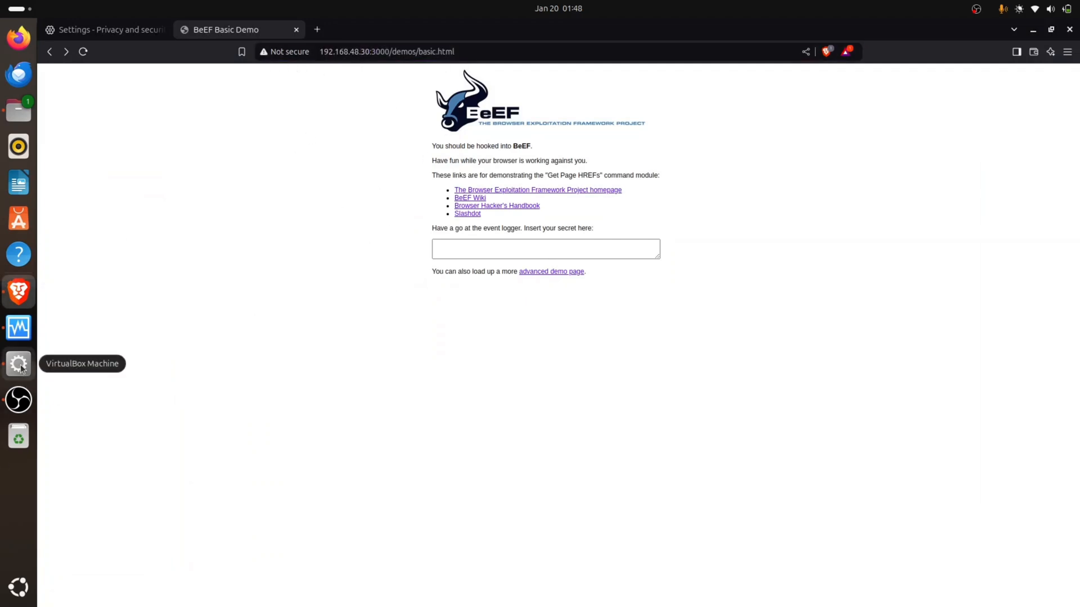
mouse_move(1062, 393)
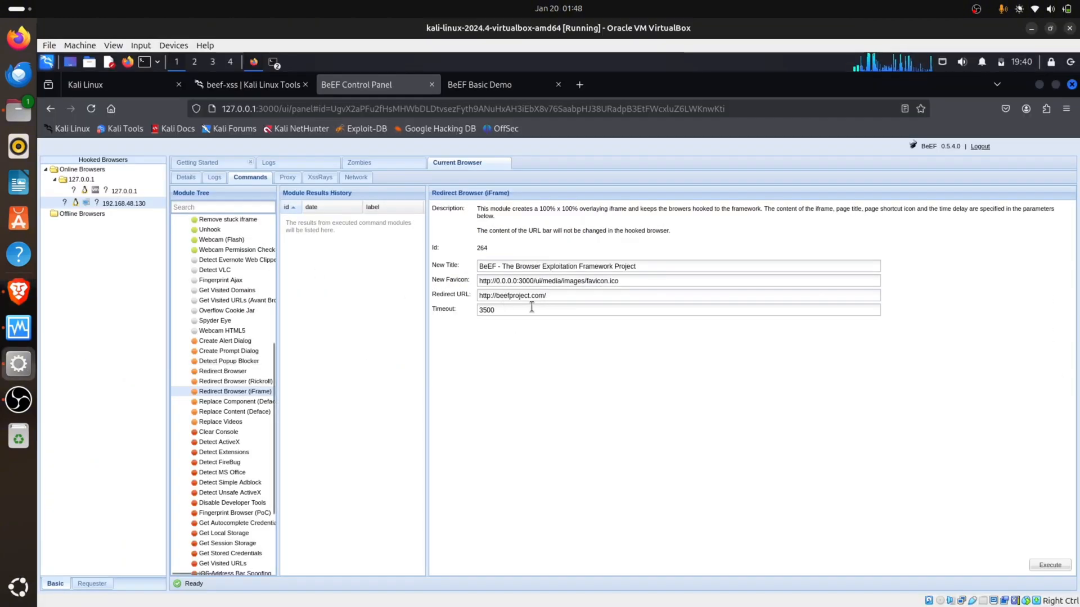
click(679, 294)
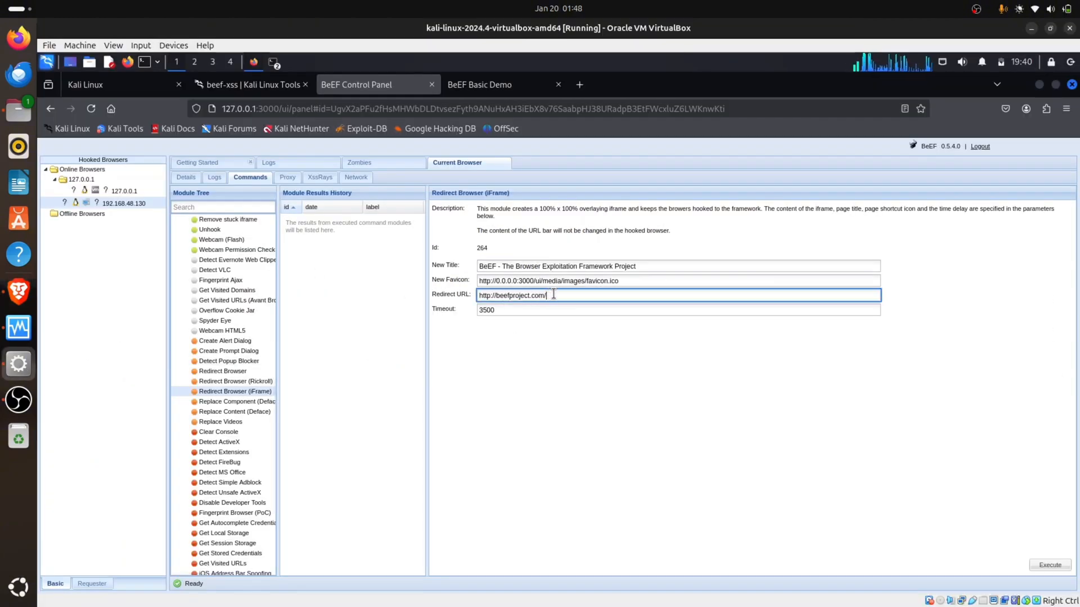
key(BackSpace)
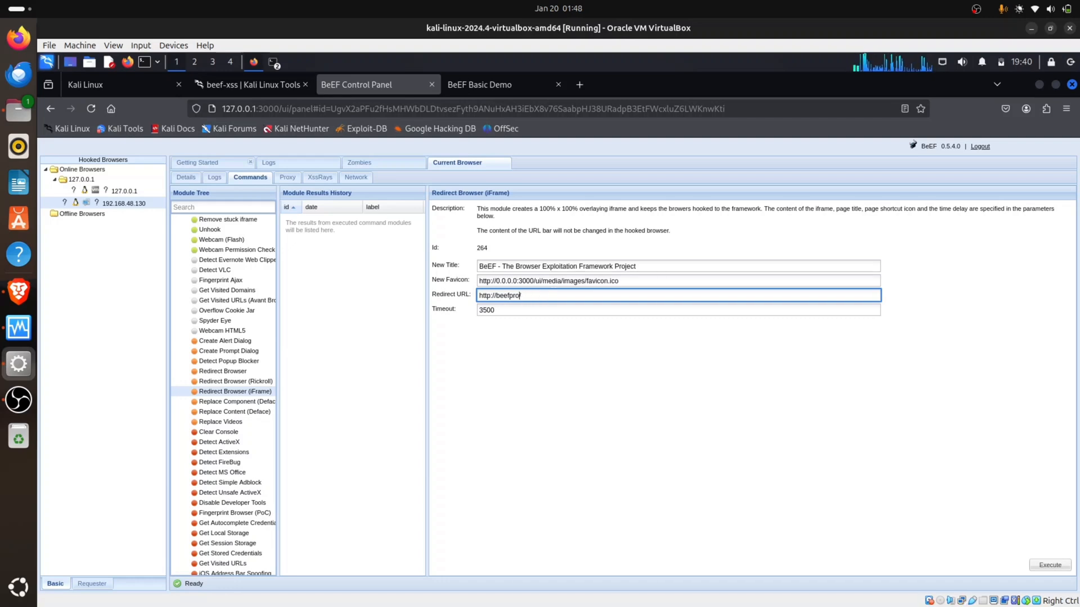
key(BackSpace)
text(https:/)
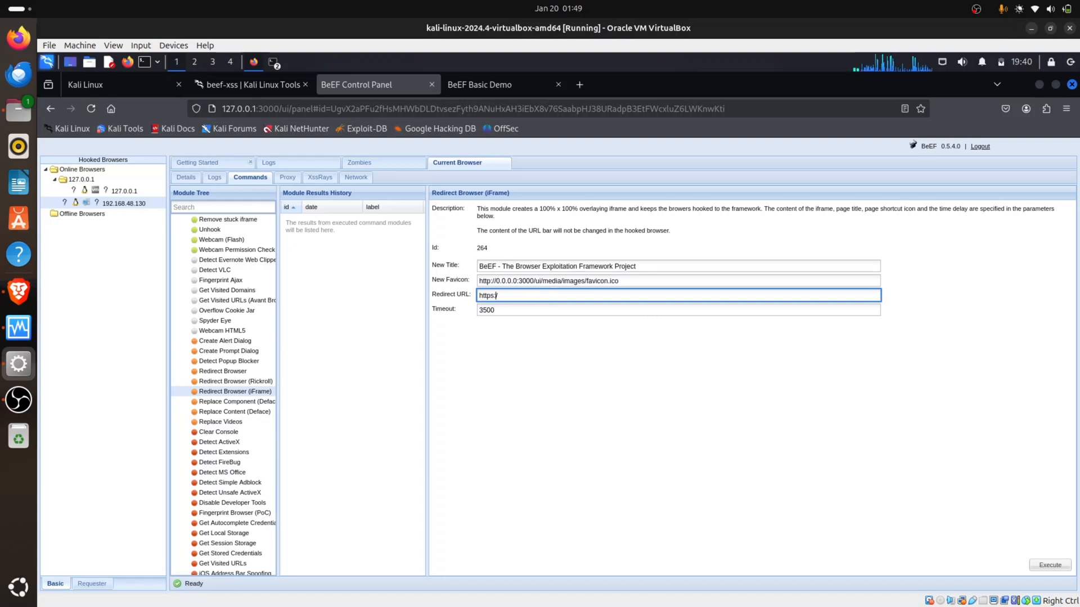
text(go)
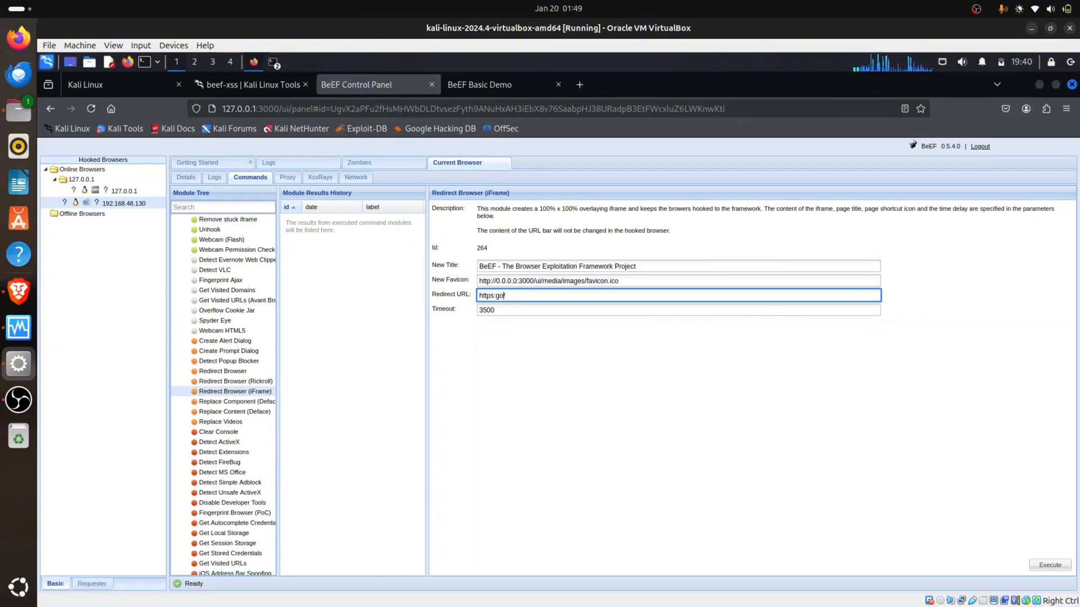
key(Backspace)
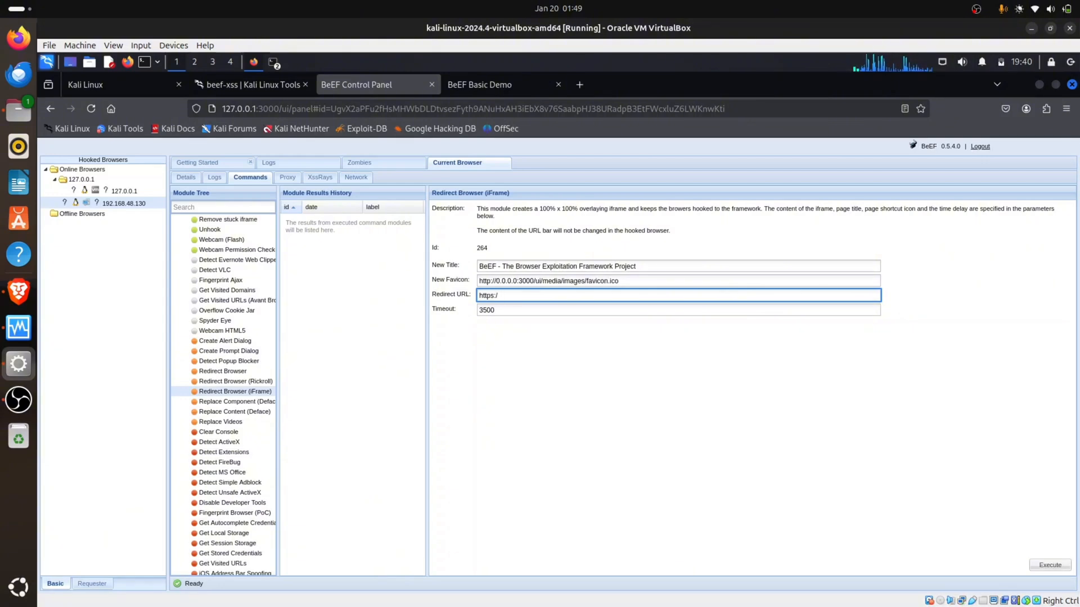
text(/go)
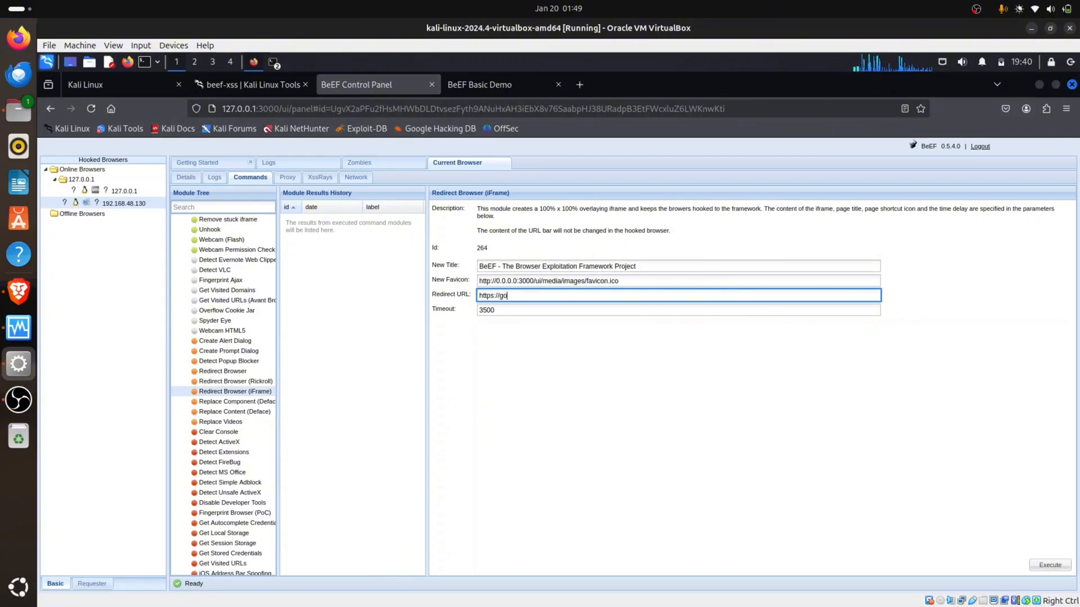
text(ogle.com/)
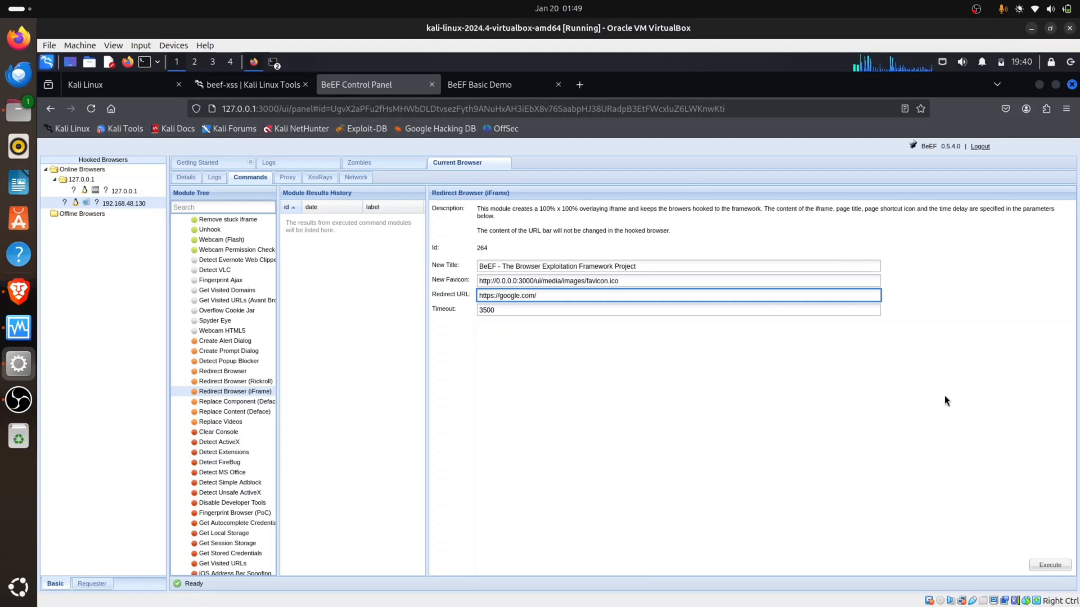
click(1049, 564)
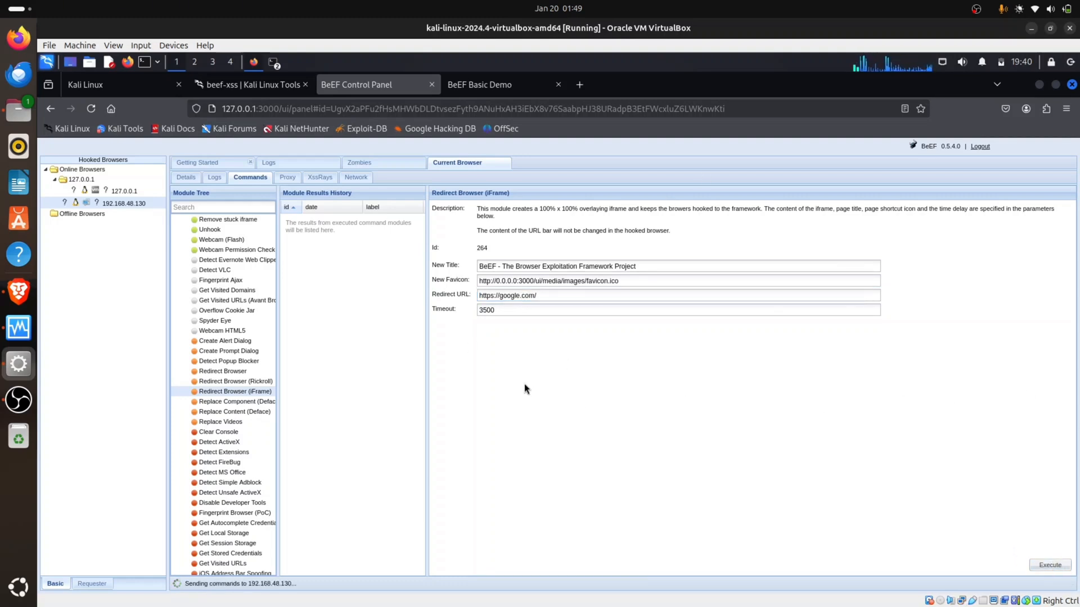
click(1049, 564)
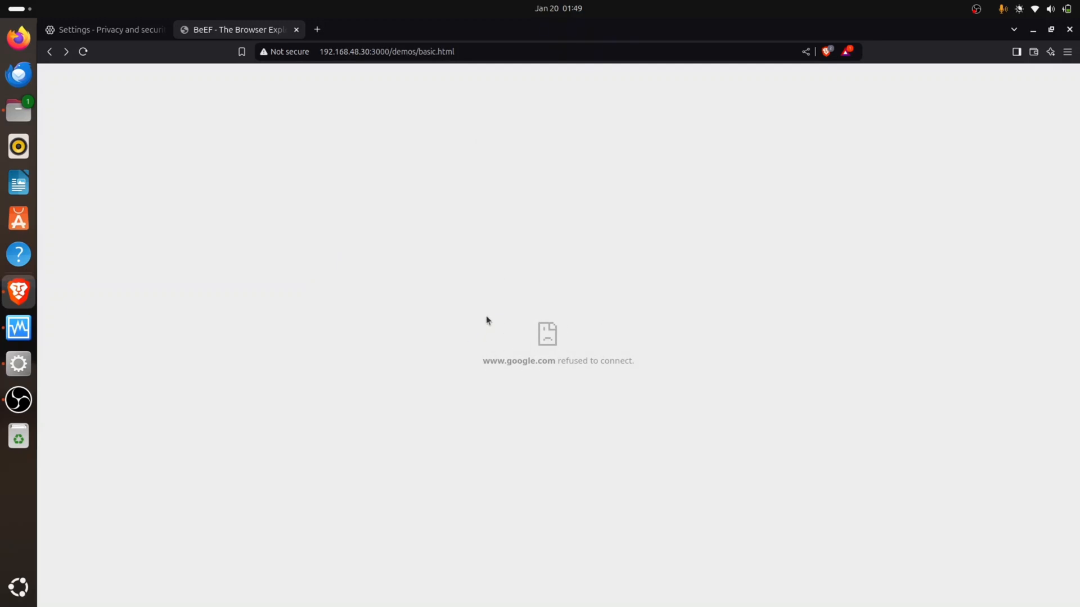
mouse_move(526, 338)
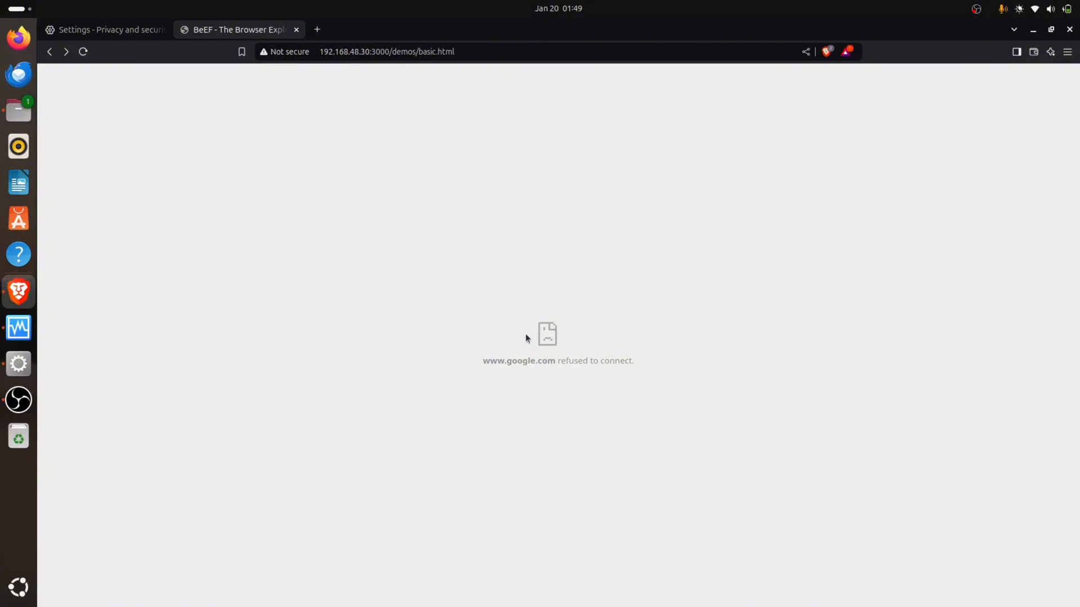
mouse_move(547, 372)
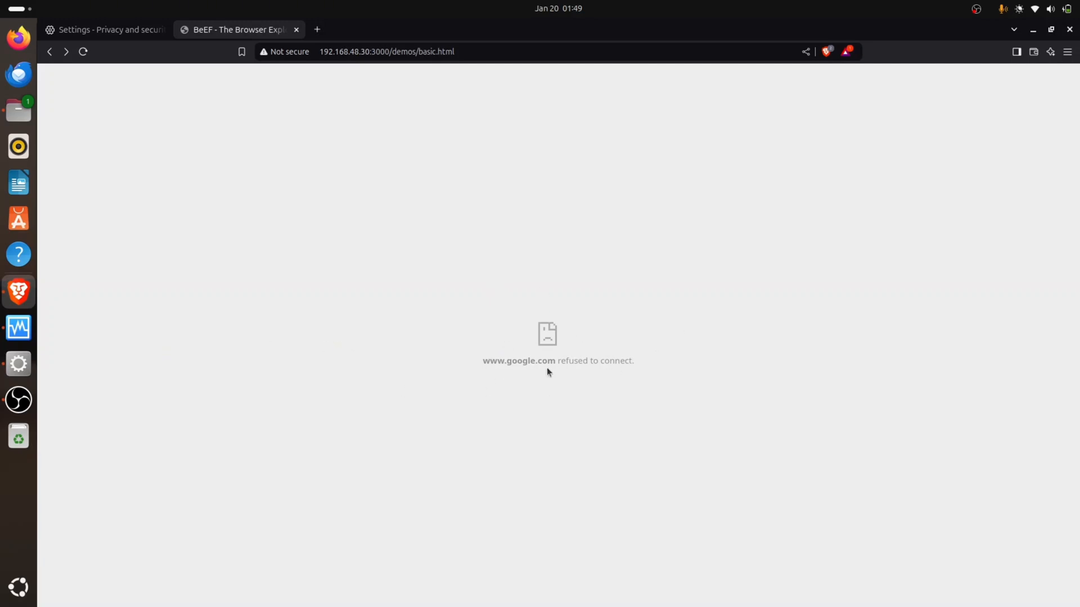
mouse_move(537, 352)
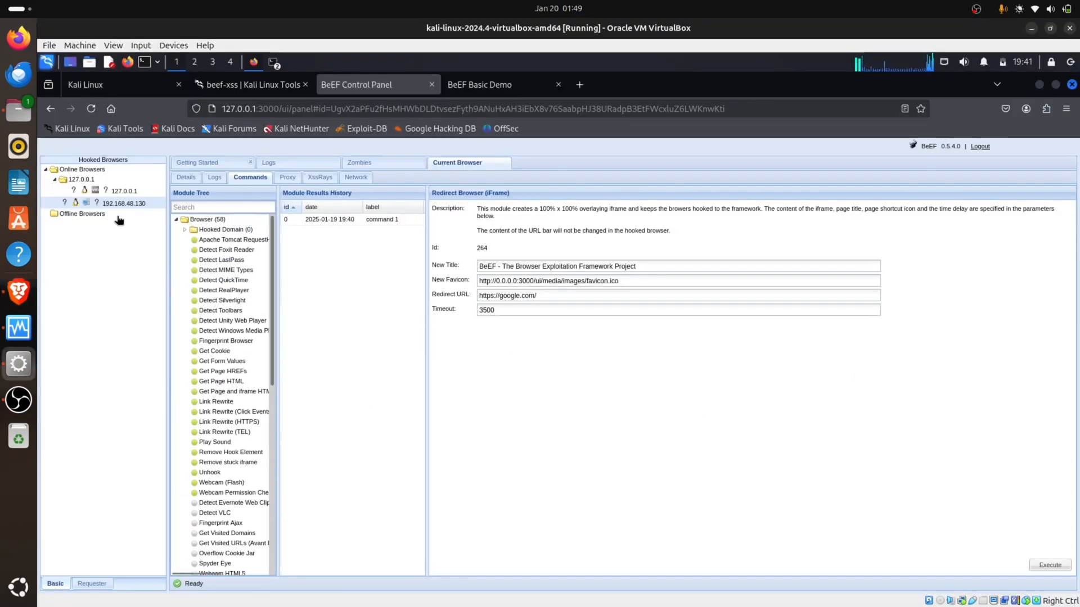
mouse_move(124, 204)
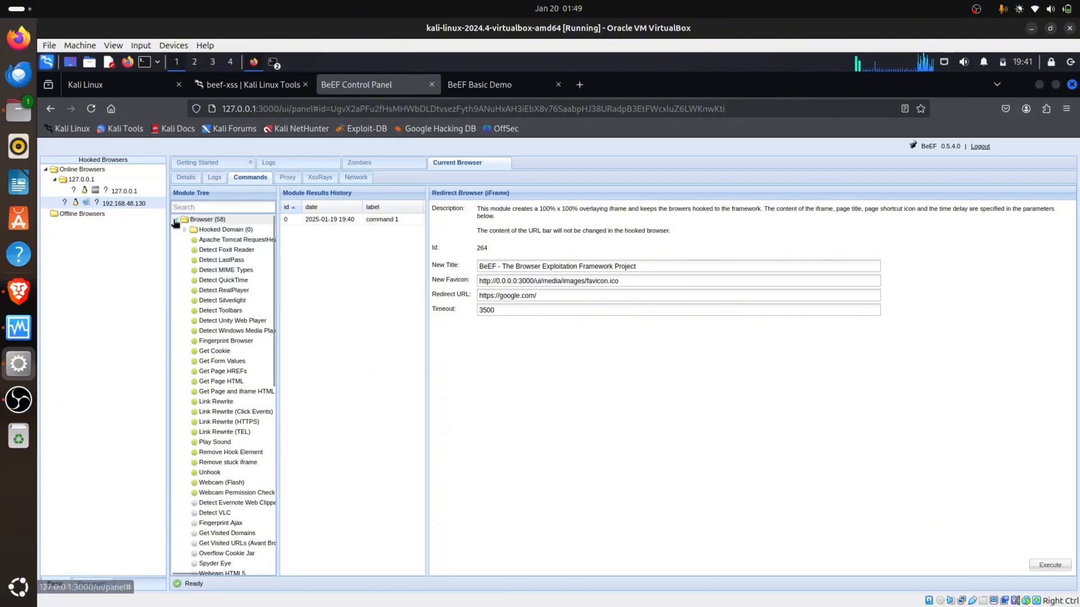
Step: Collapse Browser, browse and collapse the Exploits and Social Engineering module categories
click(176, 219)
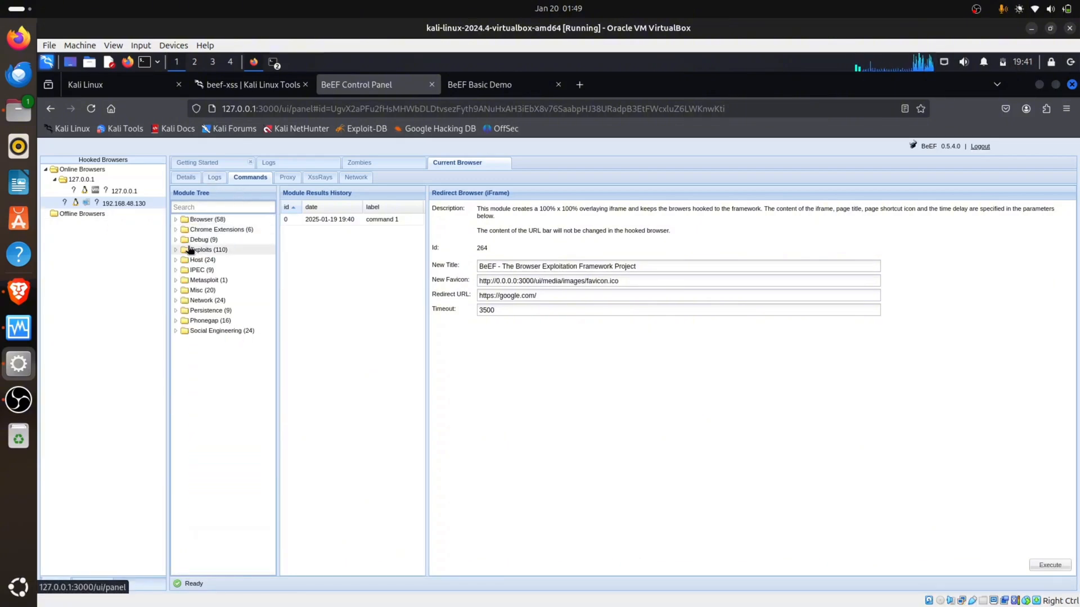
click(177, 250)
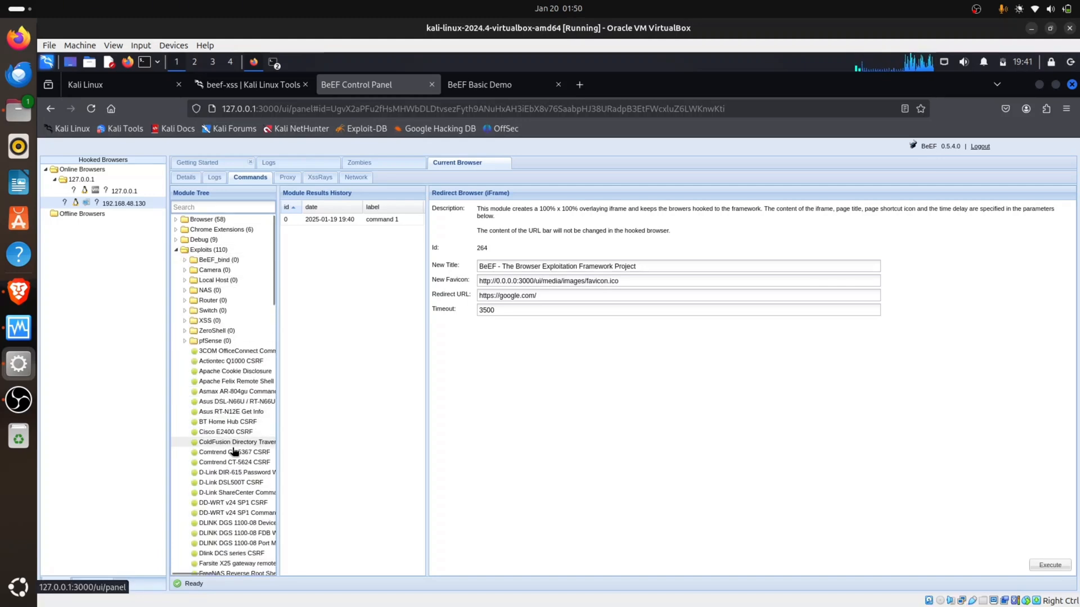
click(177, 249)
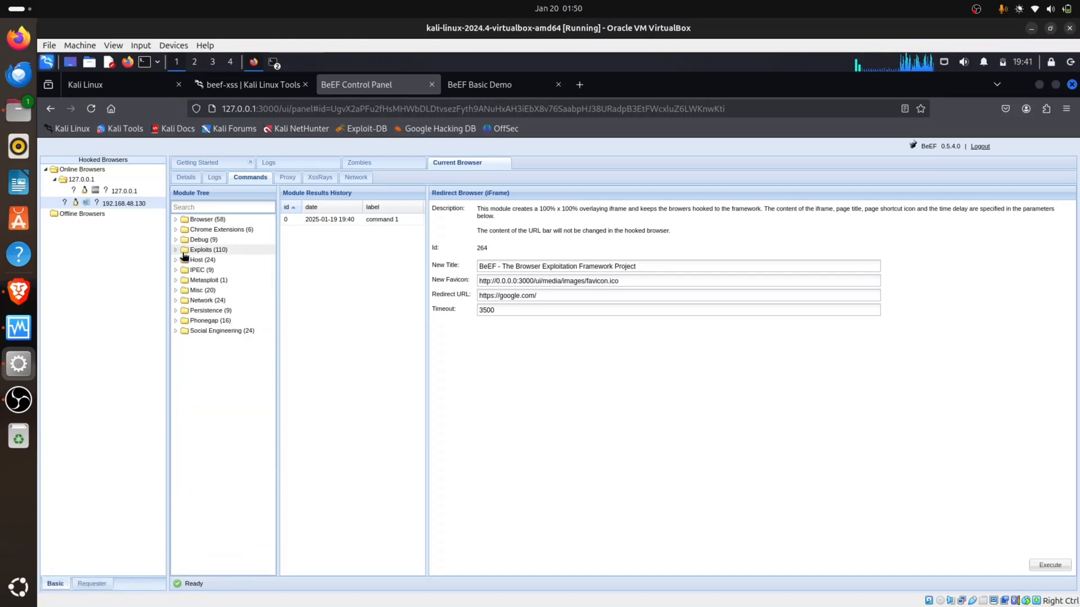
click(176, 330)
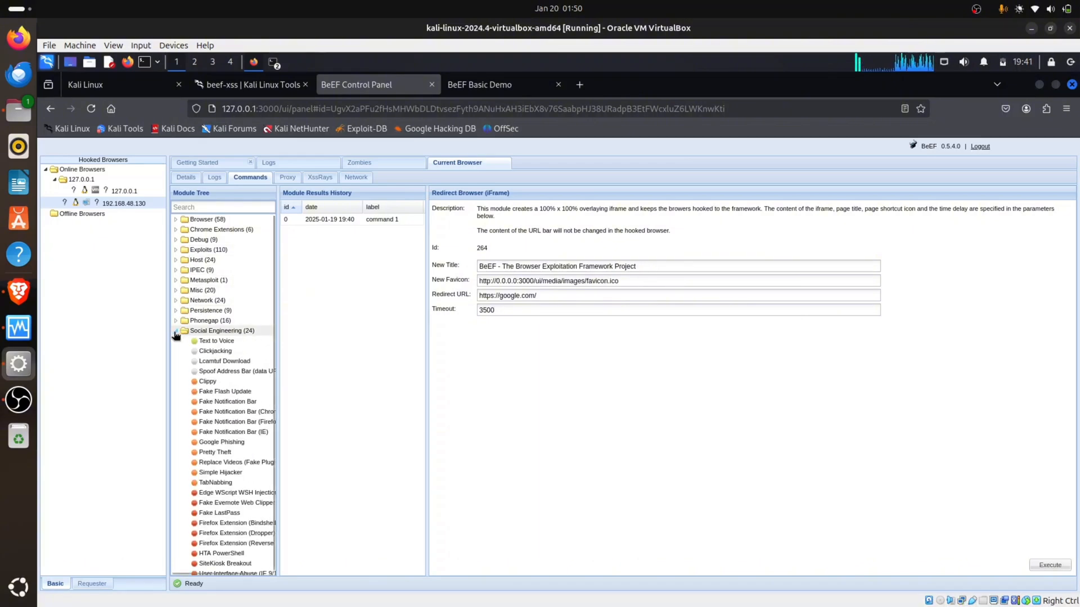
mouse_move(227, 401)
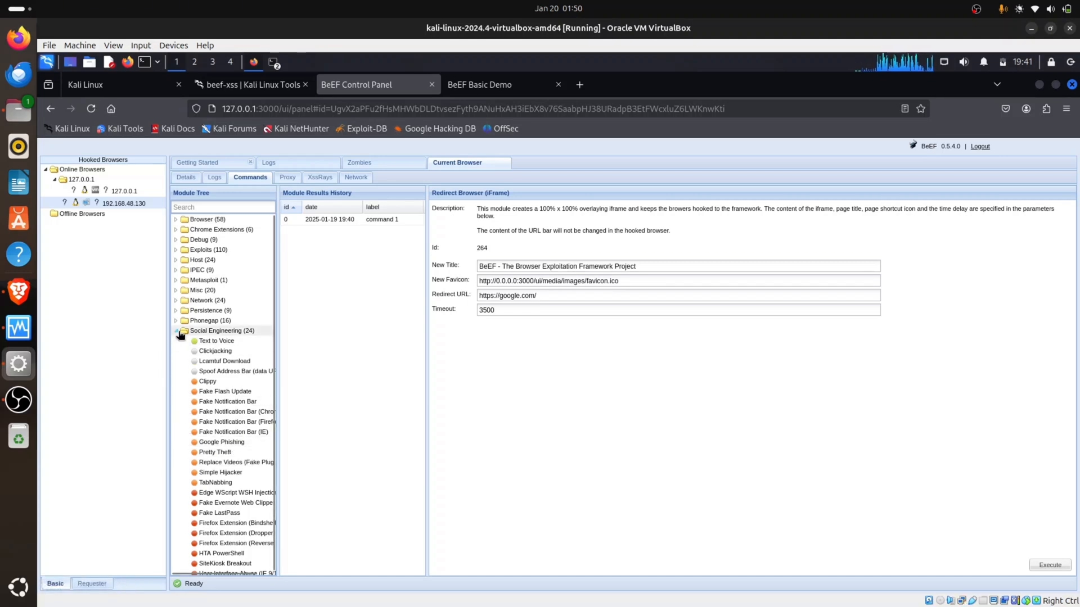
click(177, 331)
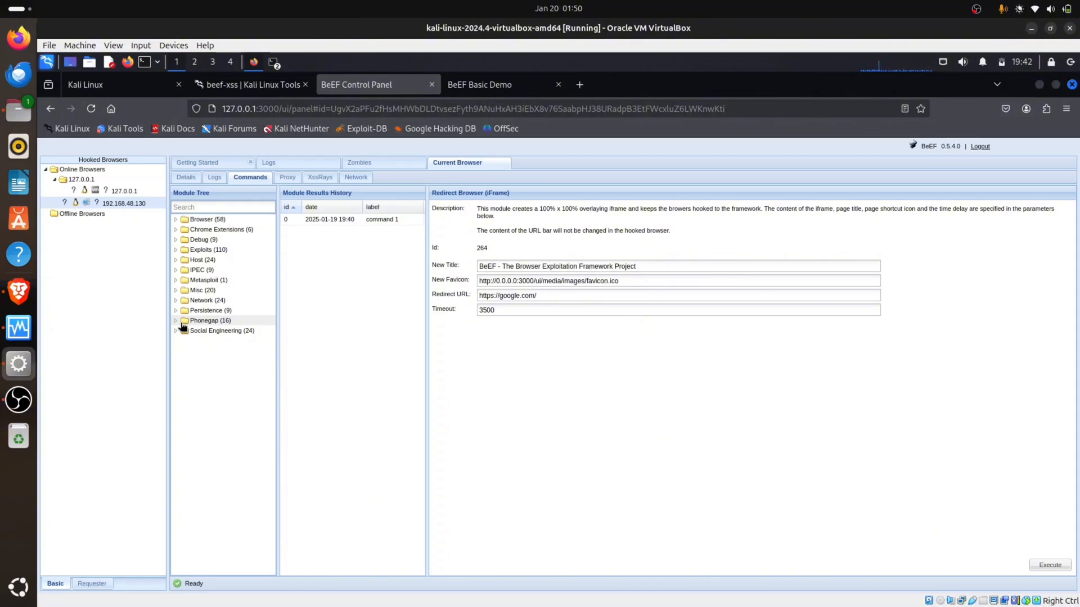
click(176, 321)
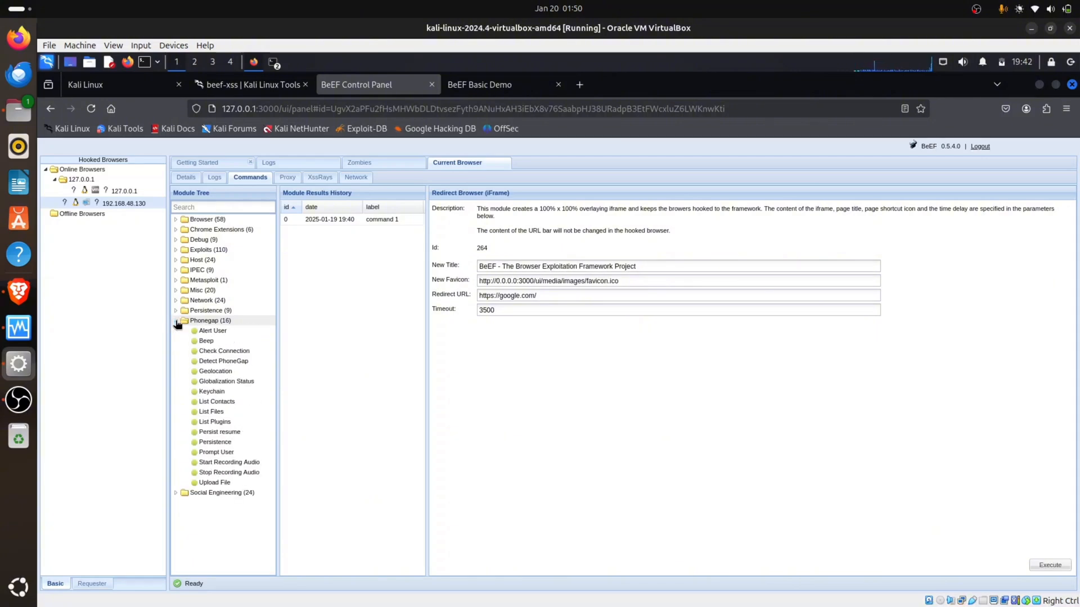
click(177, 320)
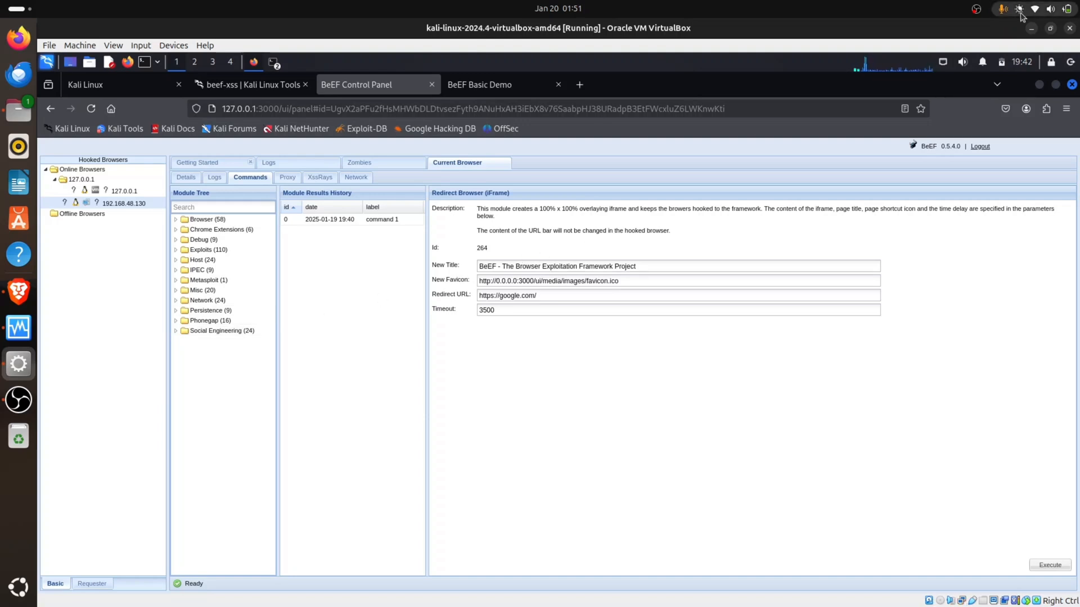
click(976, 8)
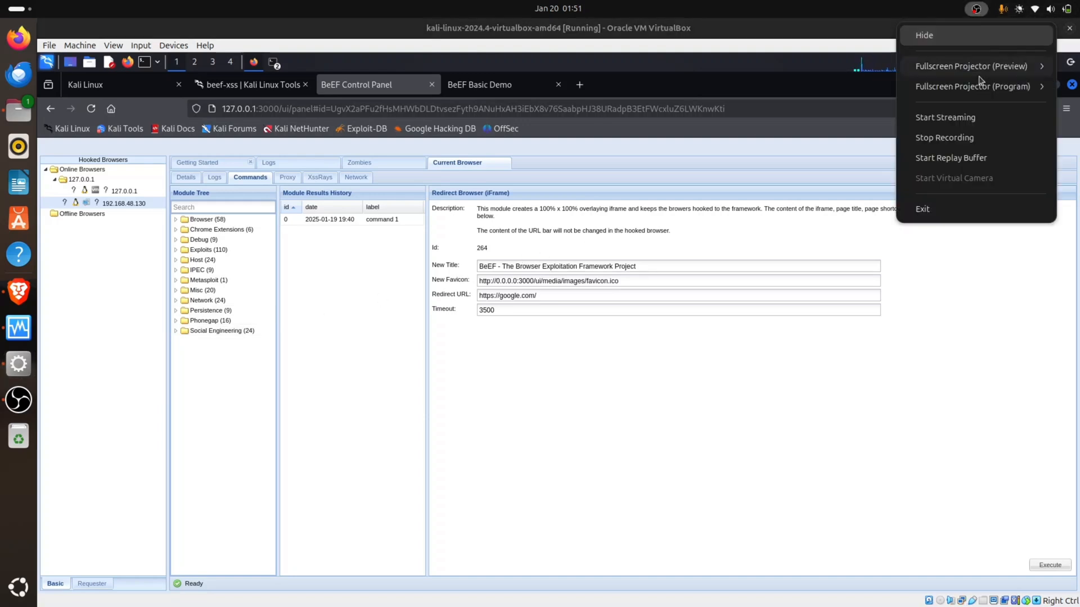